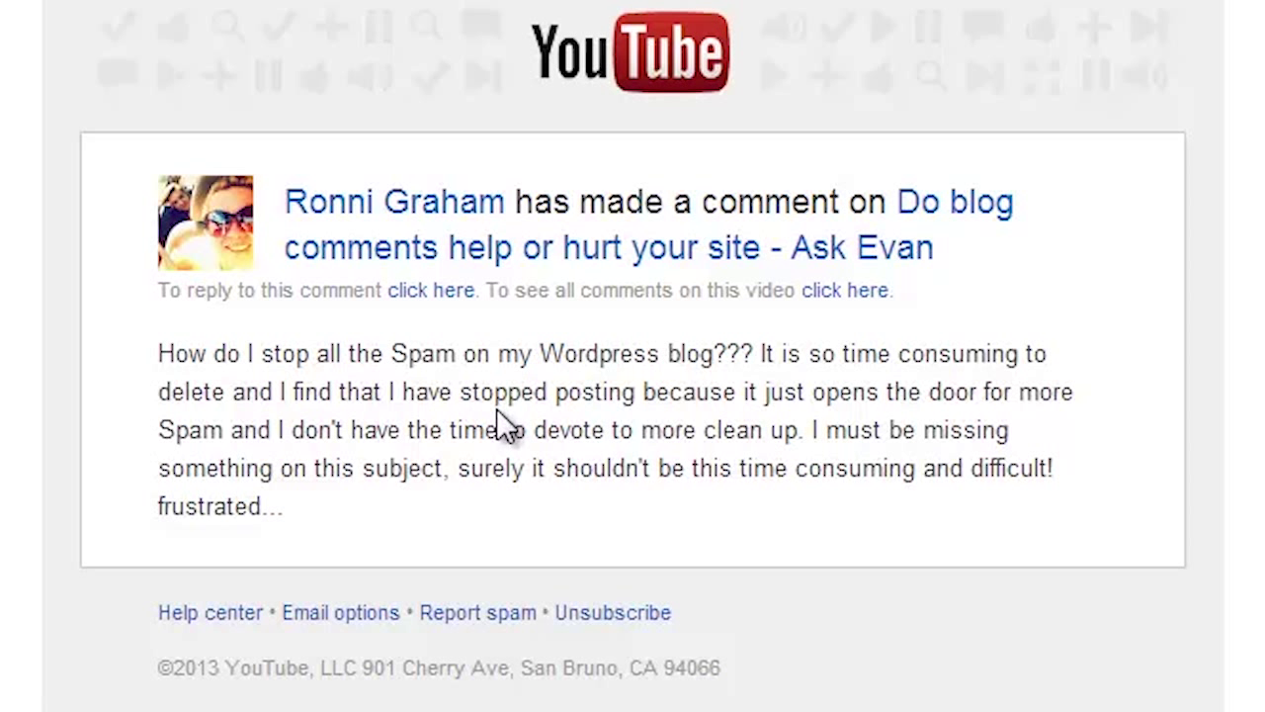
mouse_move(306, 368)
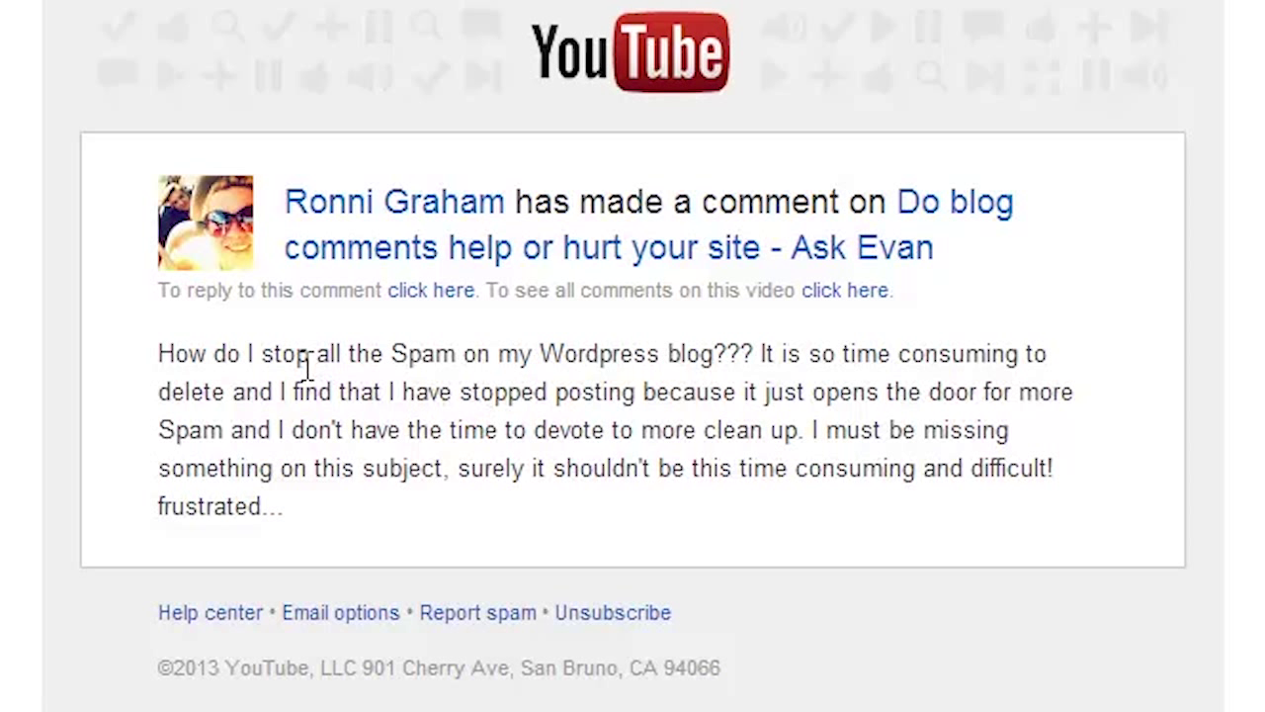
mouse_move(632, 399)
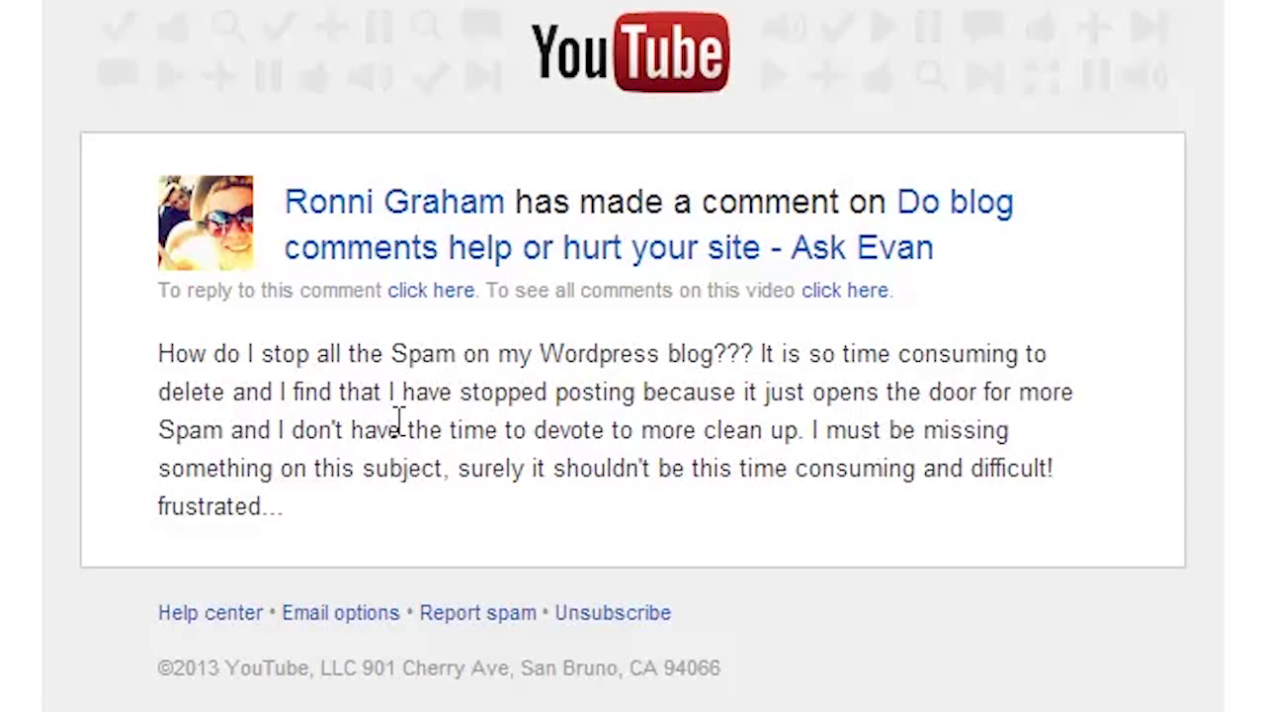
mouse_move(522, 429)
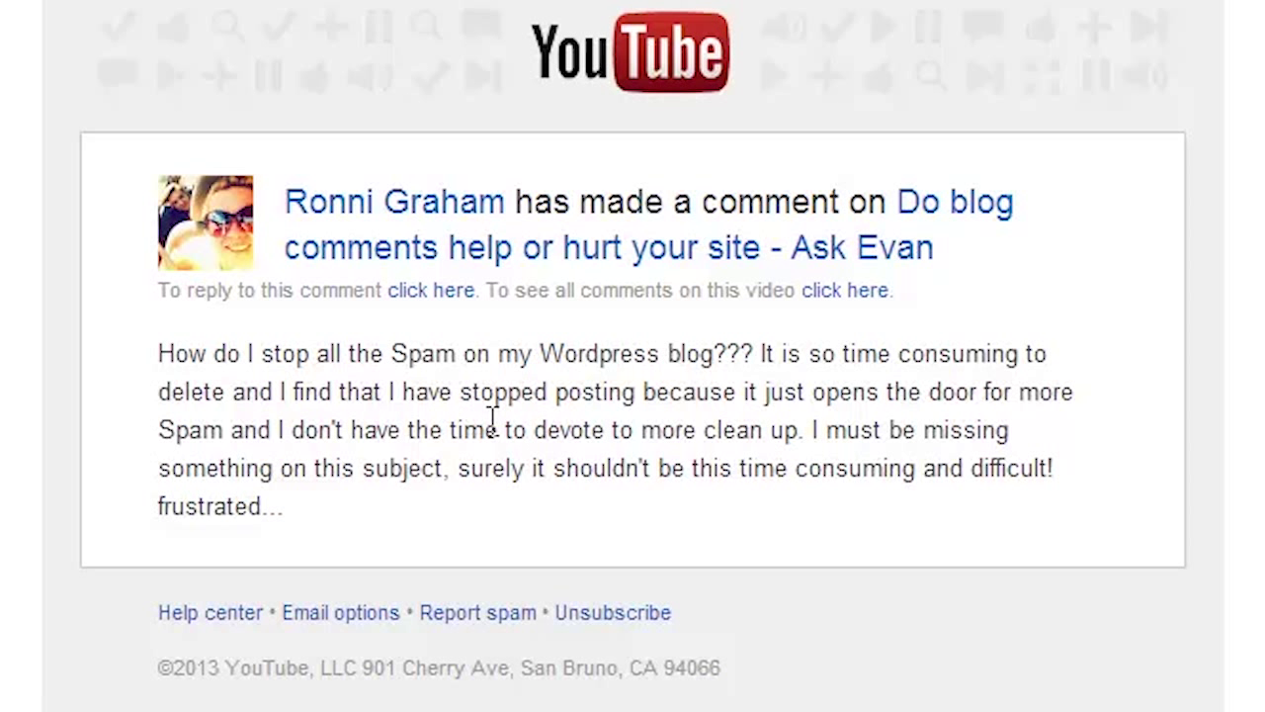
mouse_move(411, 439)
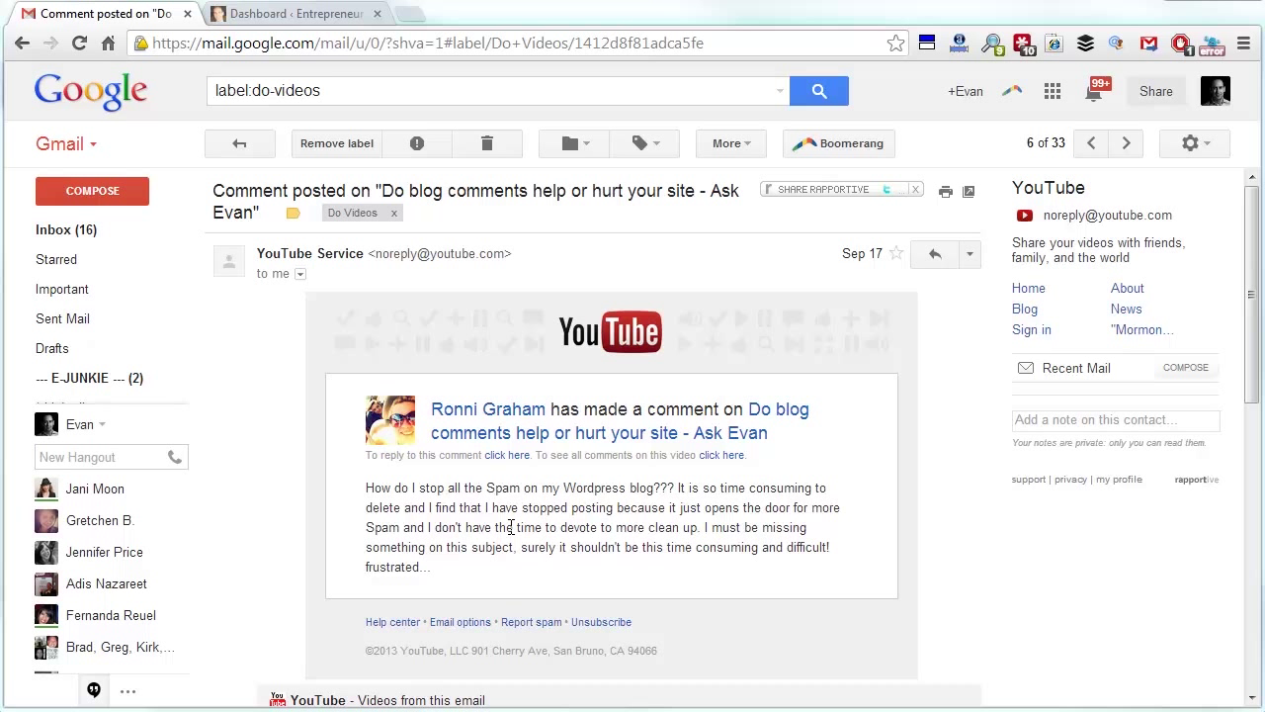
Review the dashboard comment counts, then show the comments list filtered to those awaiting moderation.
left_click(293, 12)
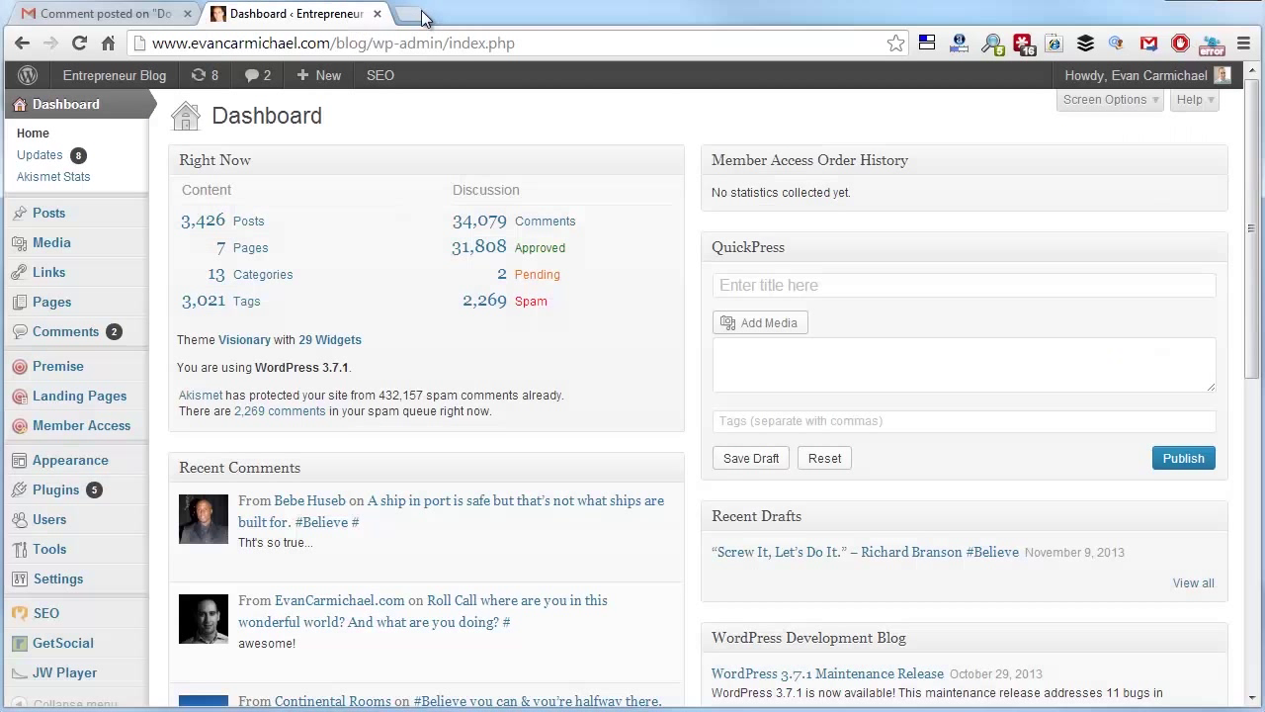
mouse_move(415, 257)
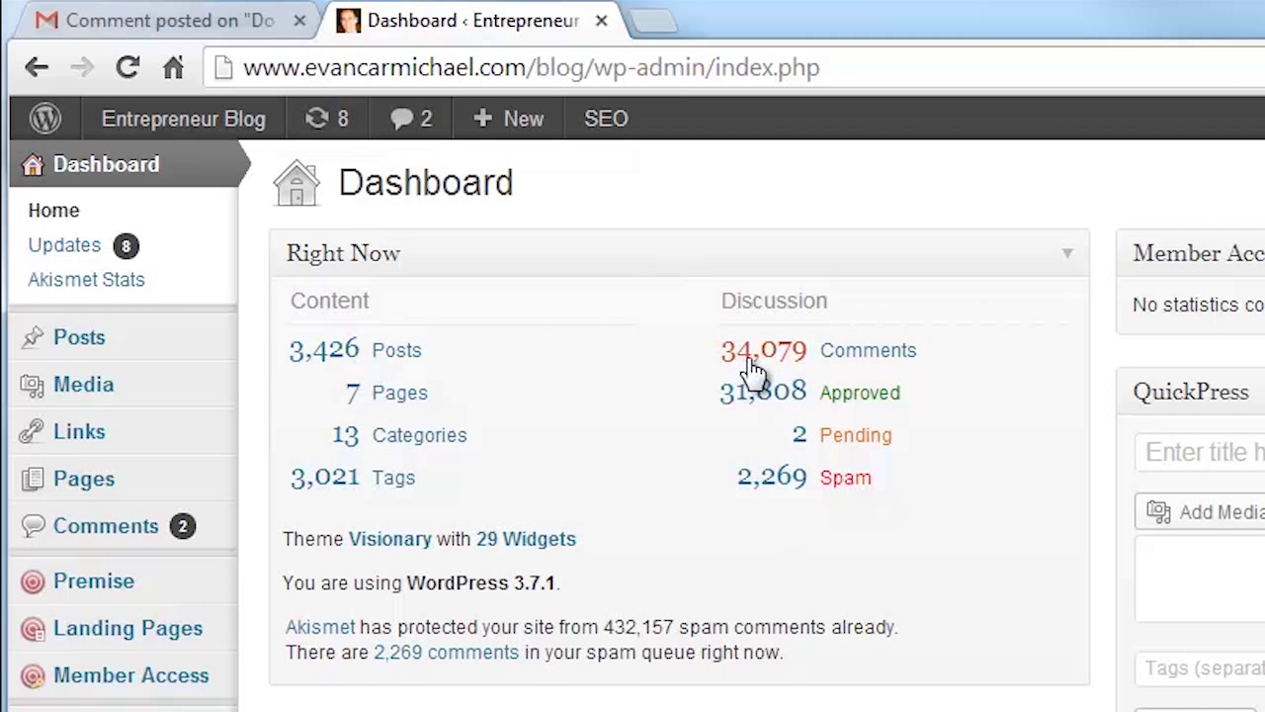
mouse_move(761, 399)
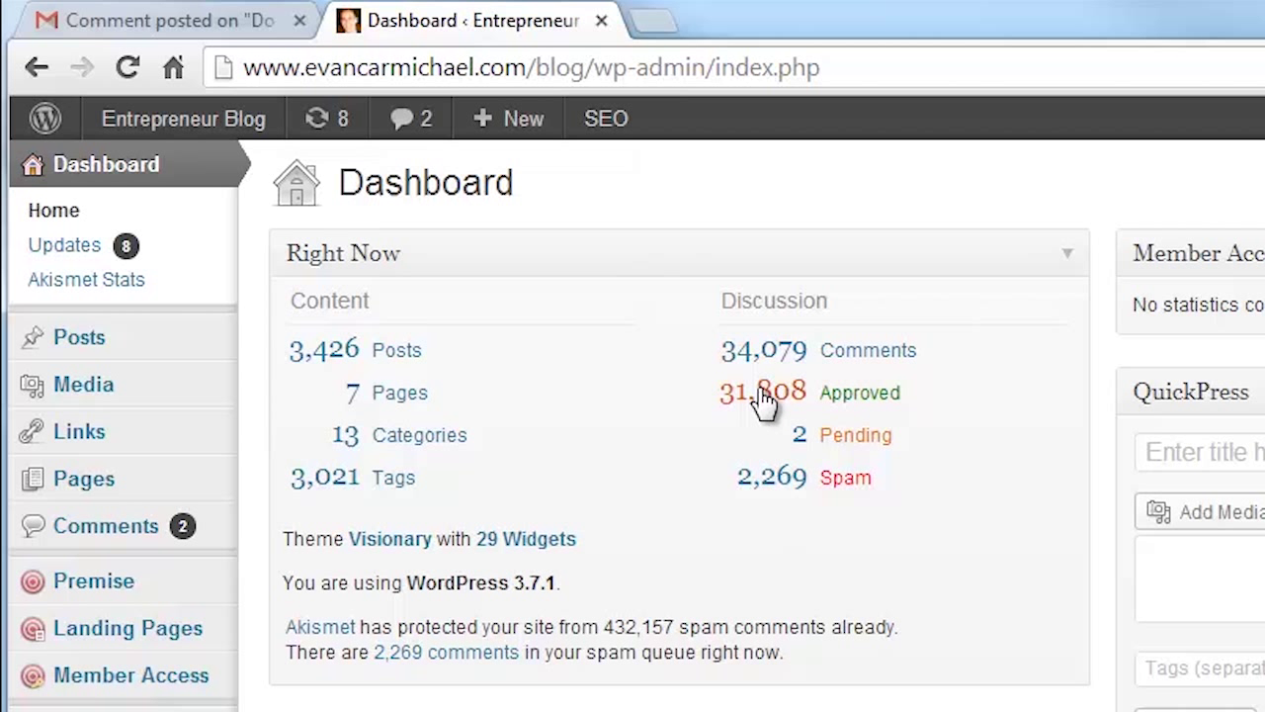
mouse_move(767, 498)
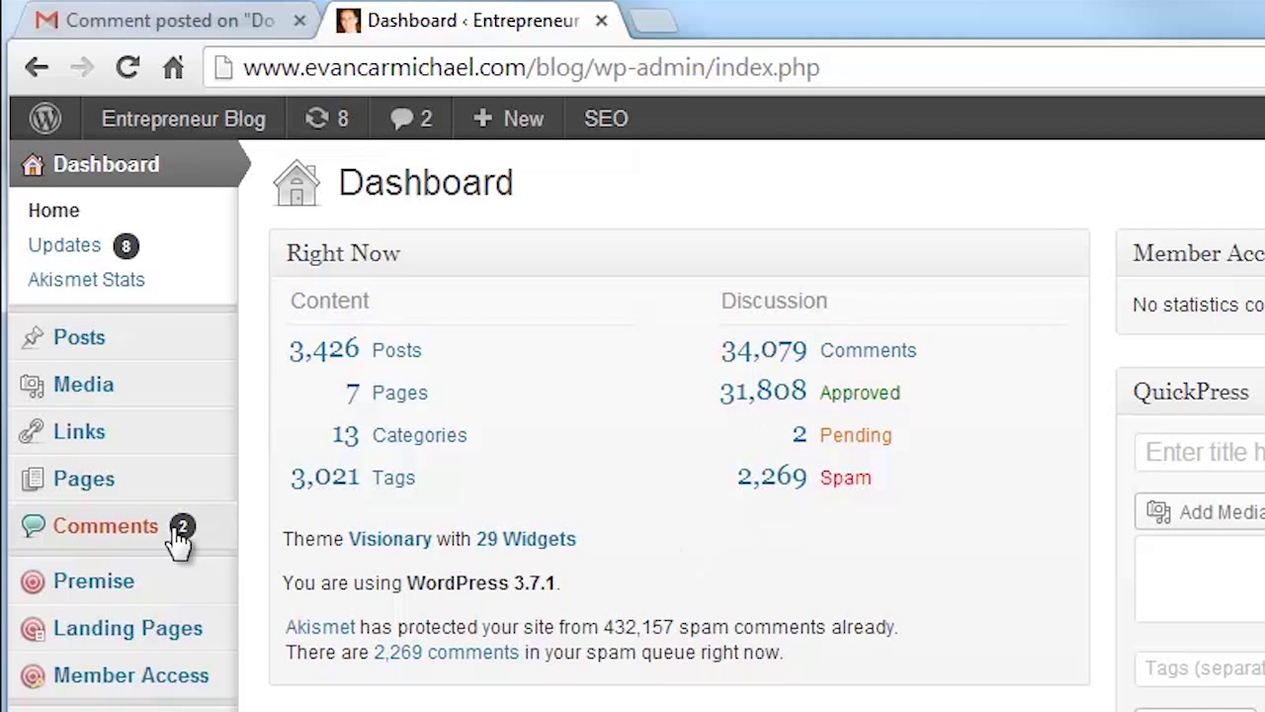
left_click(105, 525)
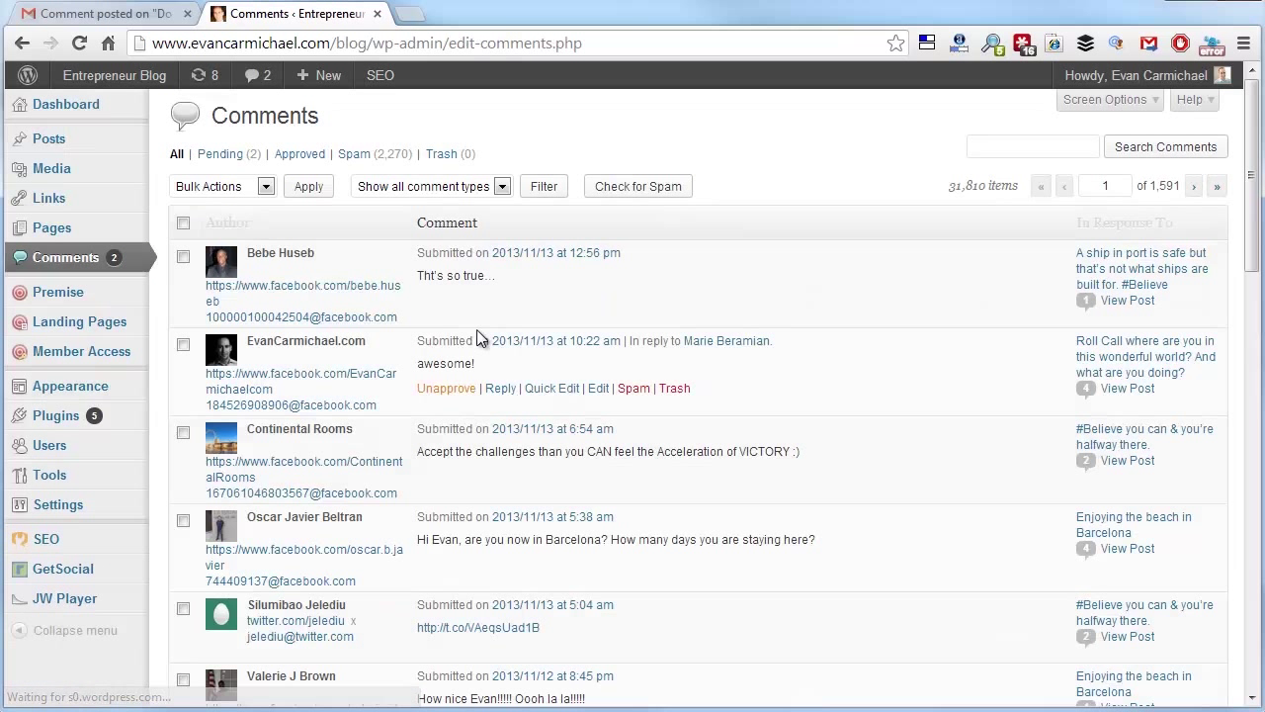
mouse_move(435, 494)
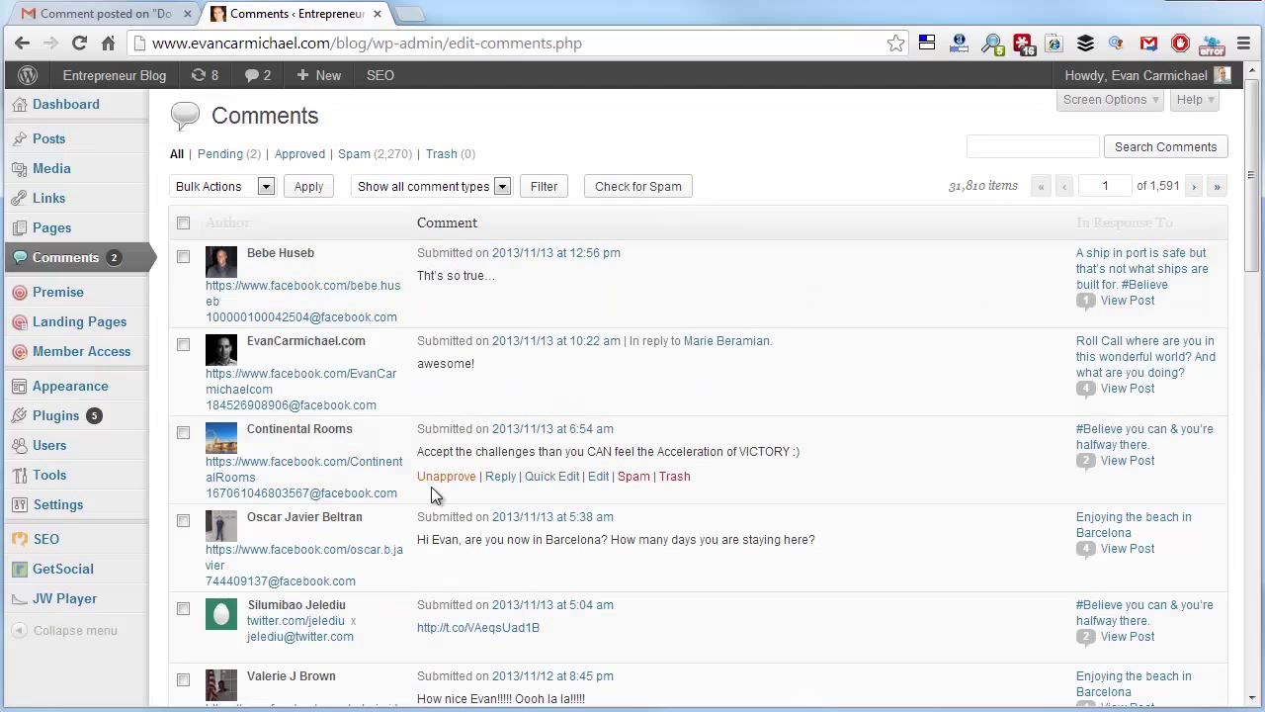
left_click(219, 154)
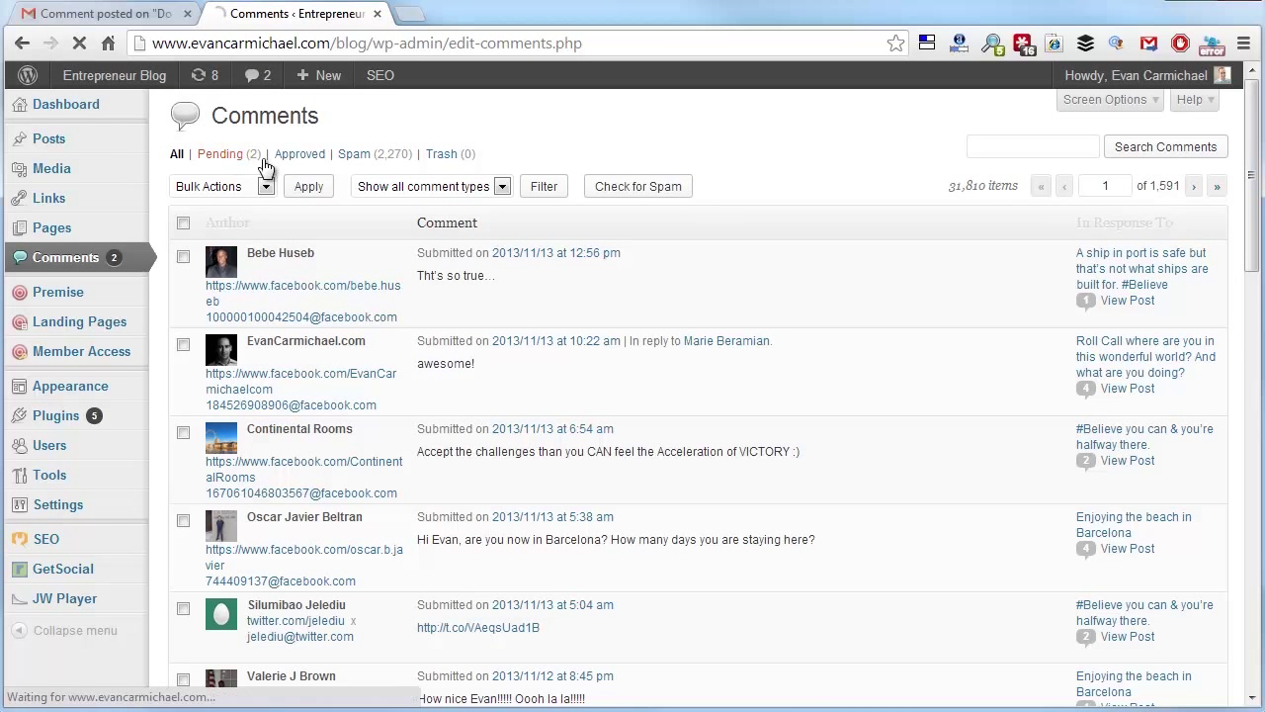
Approve the first of the two pending comments in the moderation queue.
left_click(218, 154)
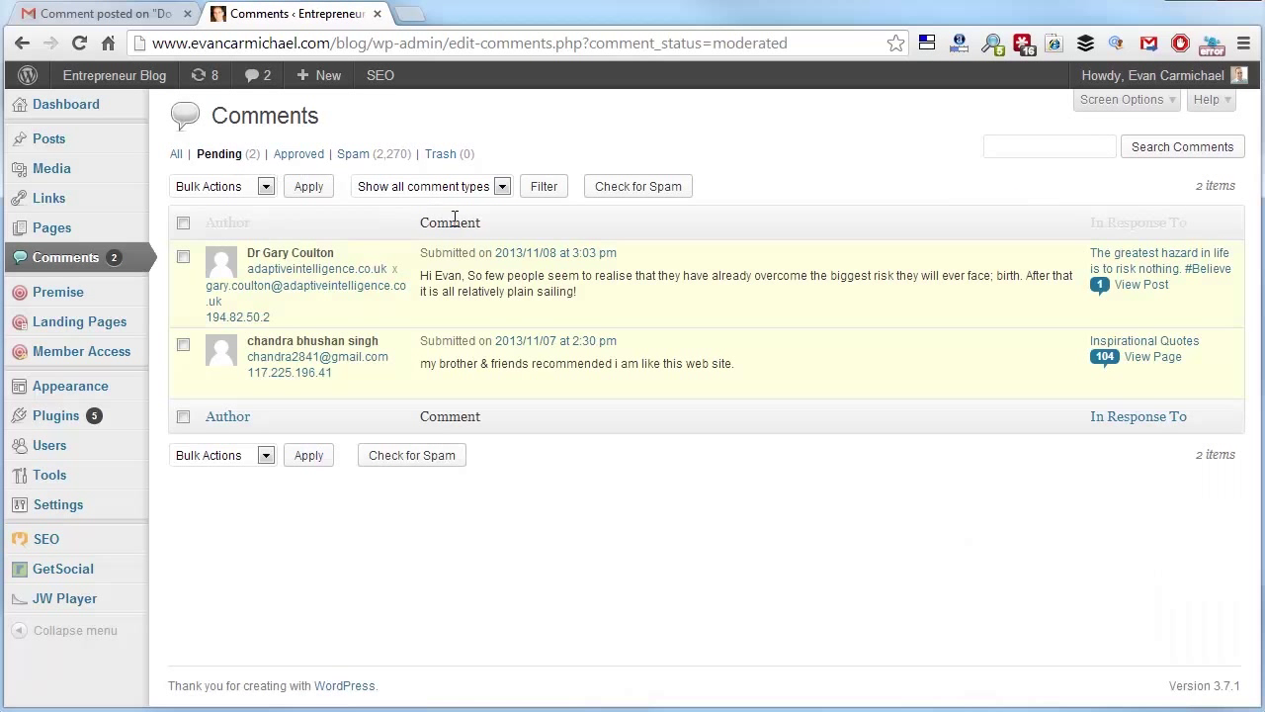
mouse_move(465, 275)
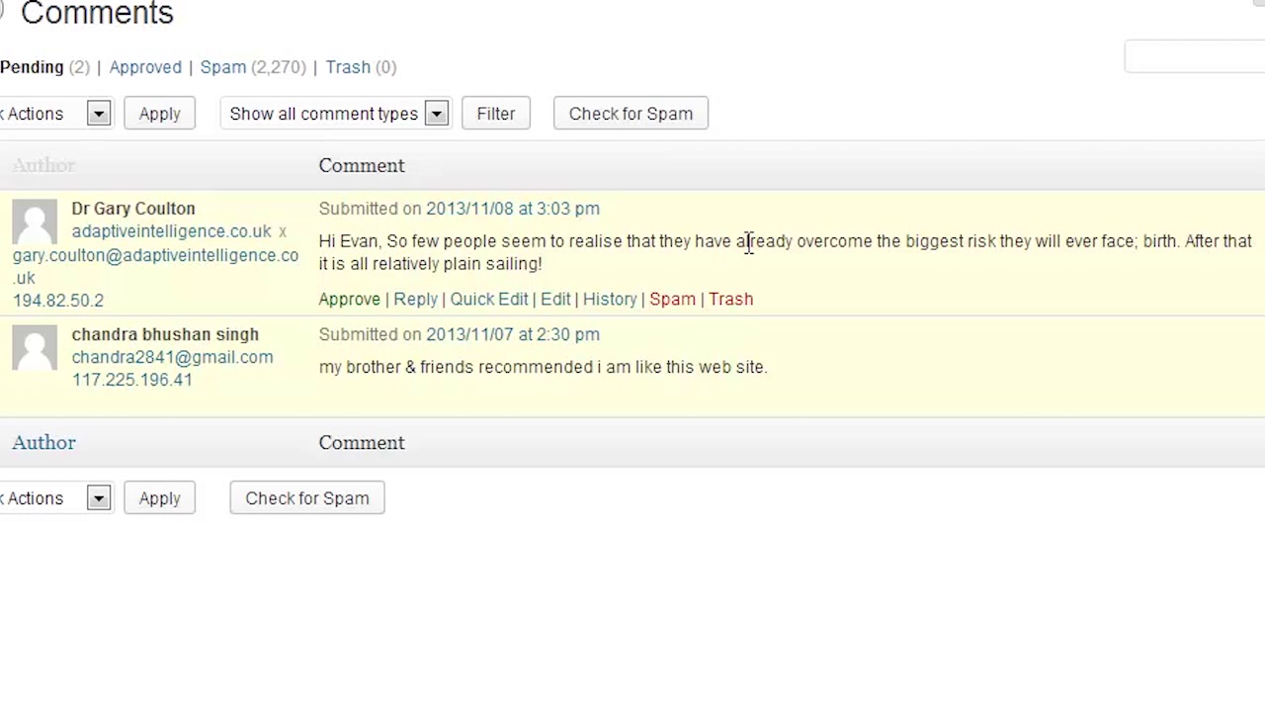
mouse_move(514, 234)
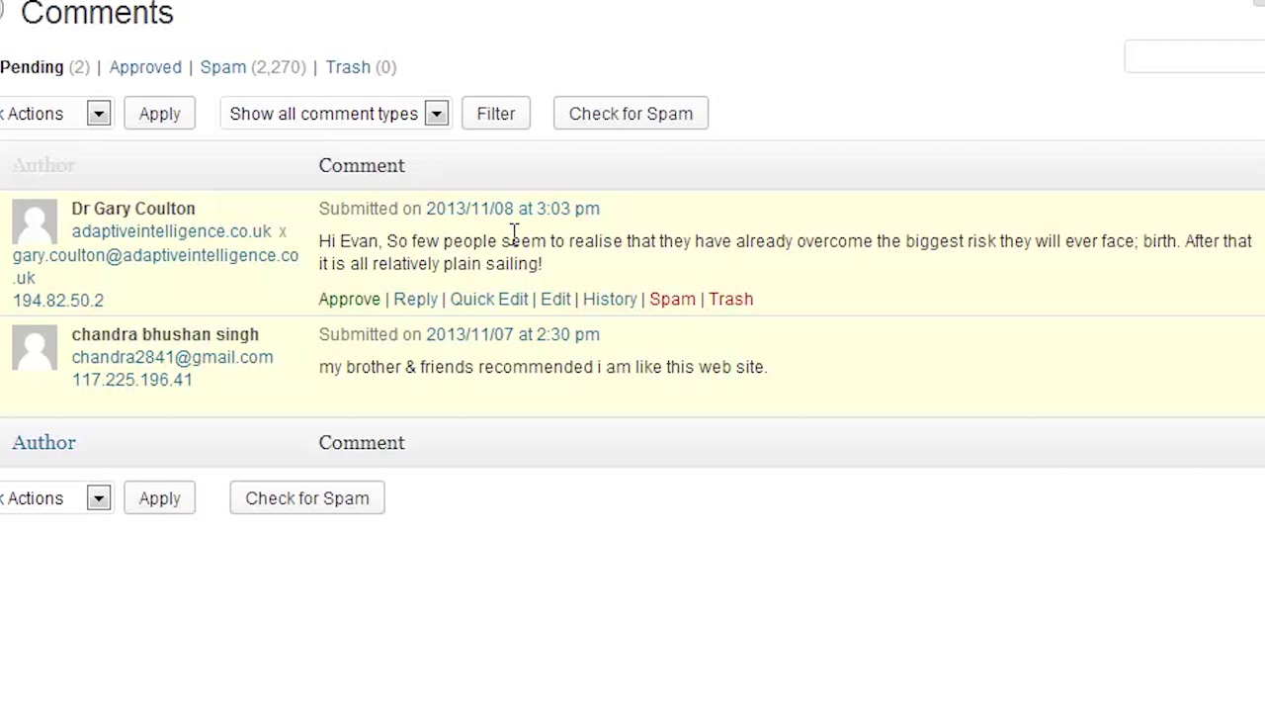
mouse_move(603, 275)
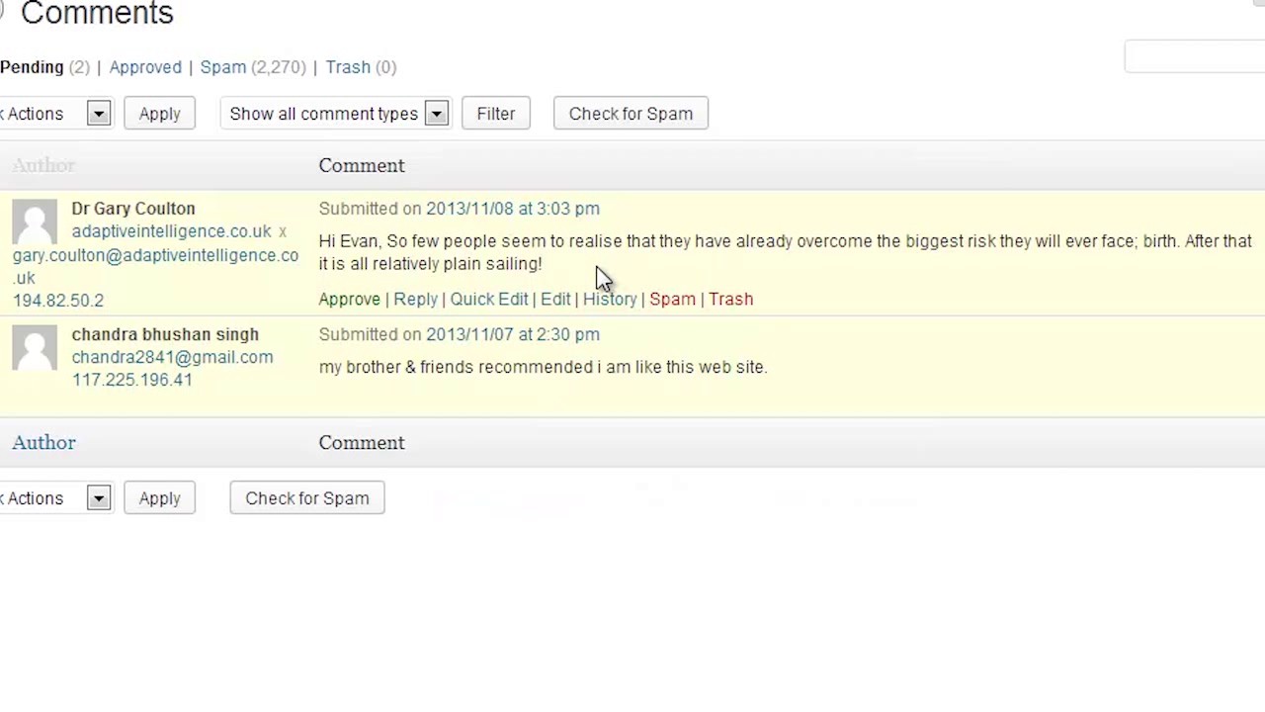
mouse_move(815, 253)
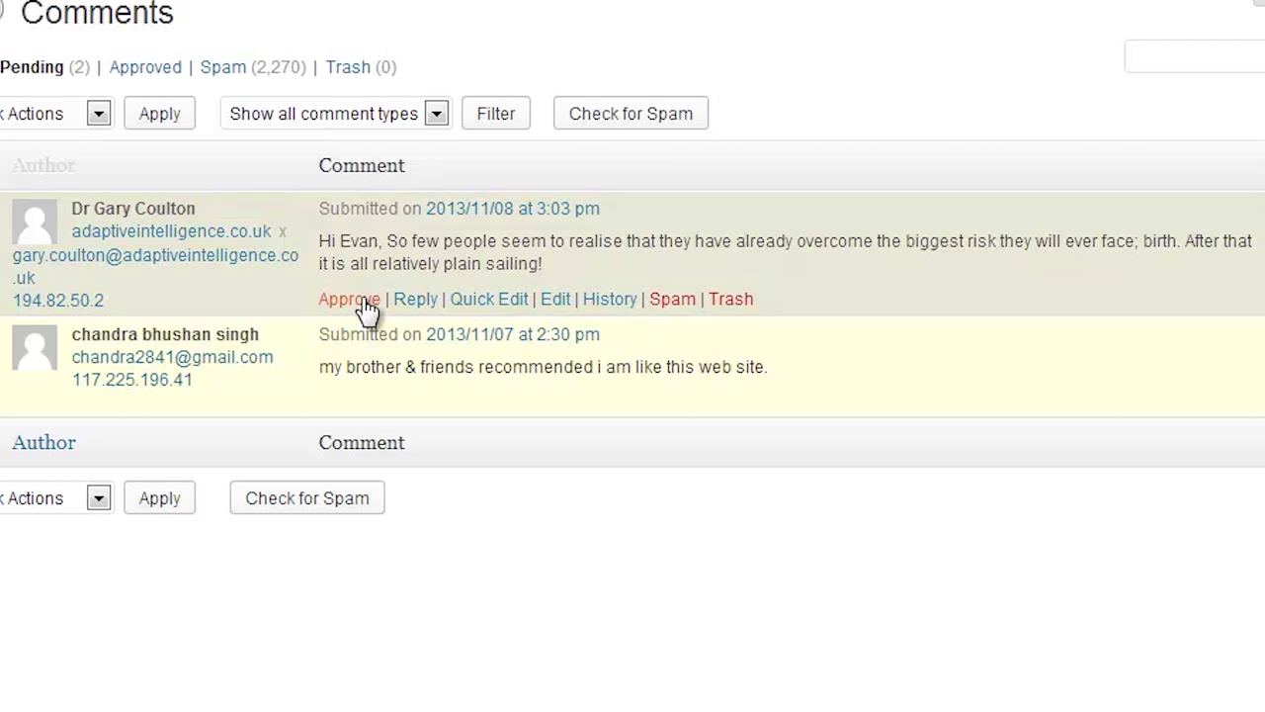
left_click(348, 299)
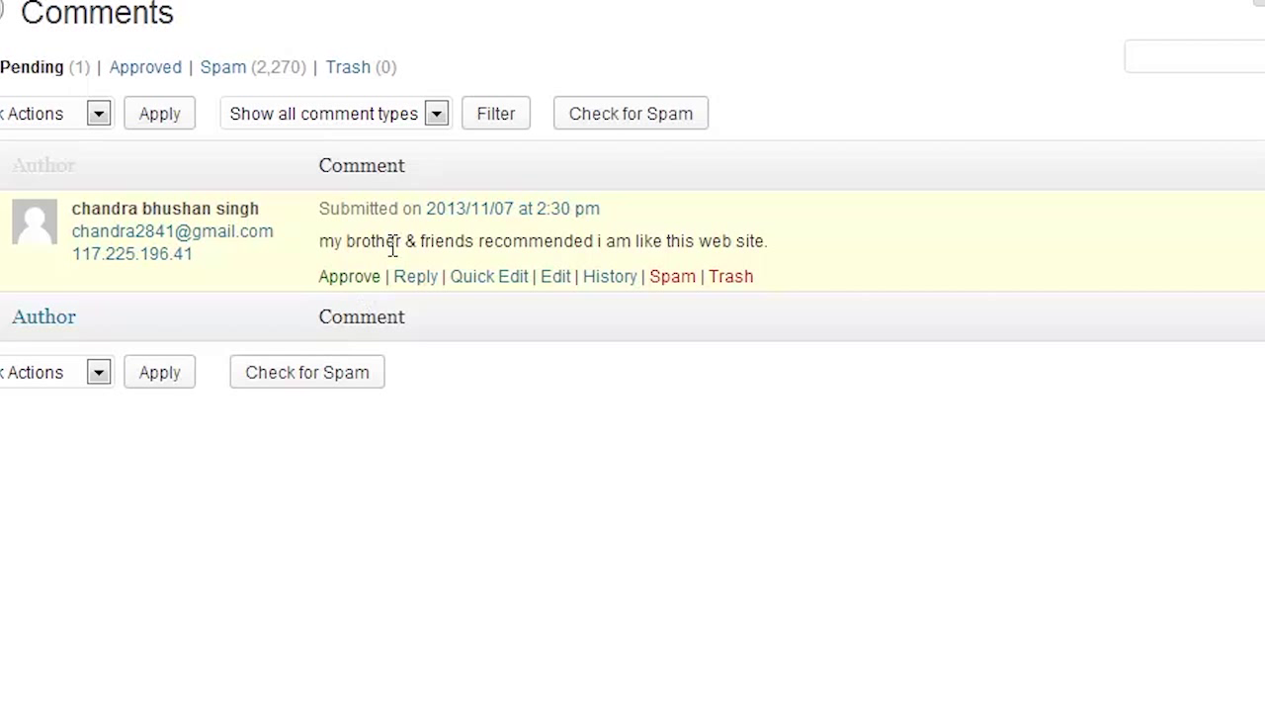
mouse_move(533, 253)
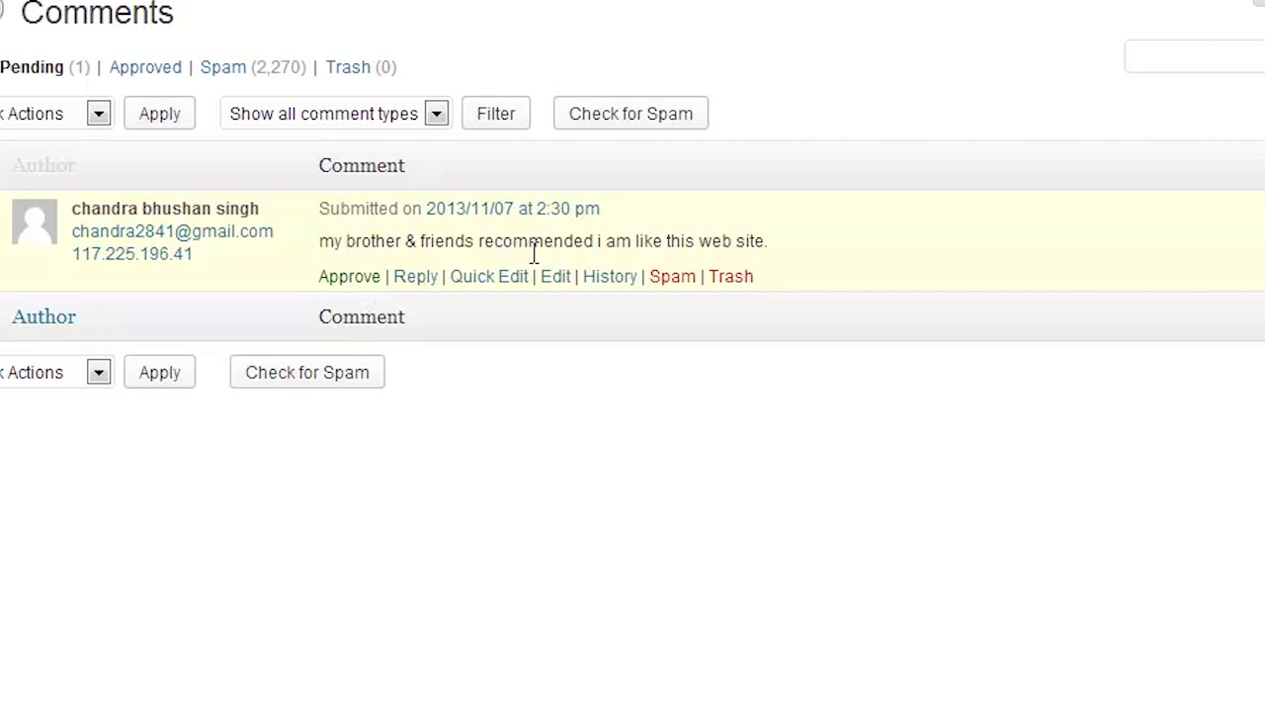
mouse_move(385, 241)
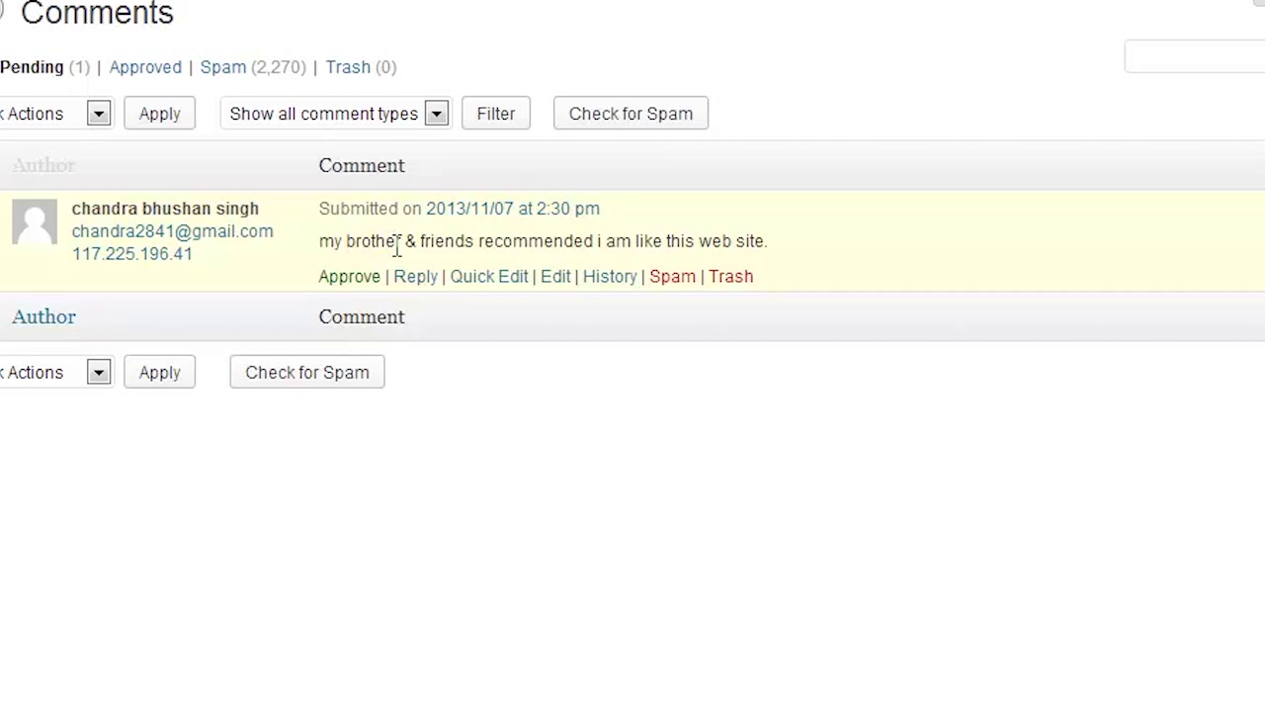
mouse_move(352, 234)
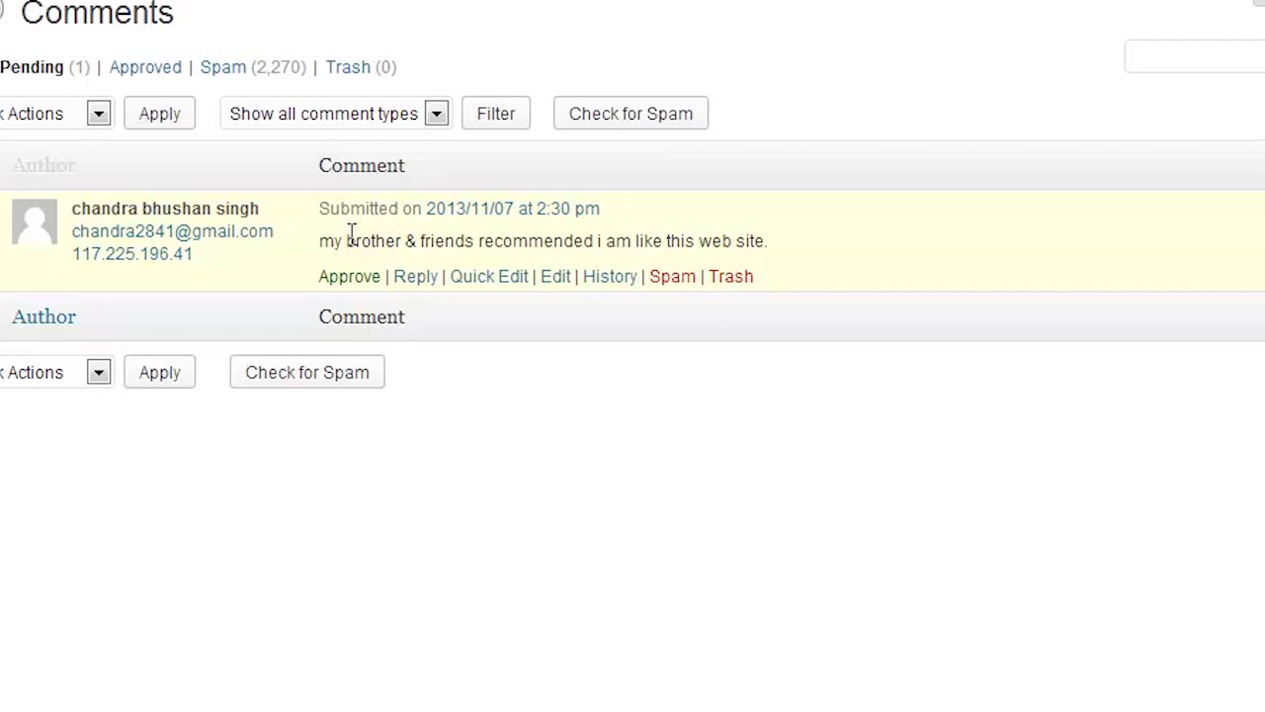
mouse_move(395, 241)
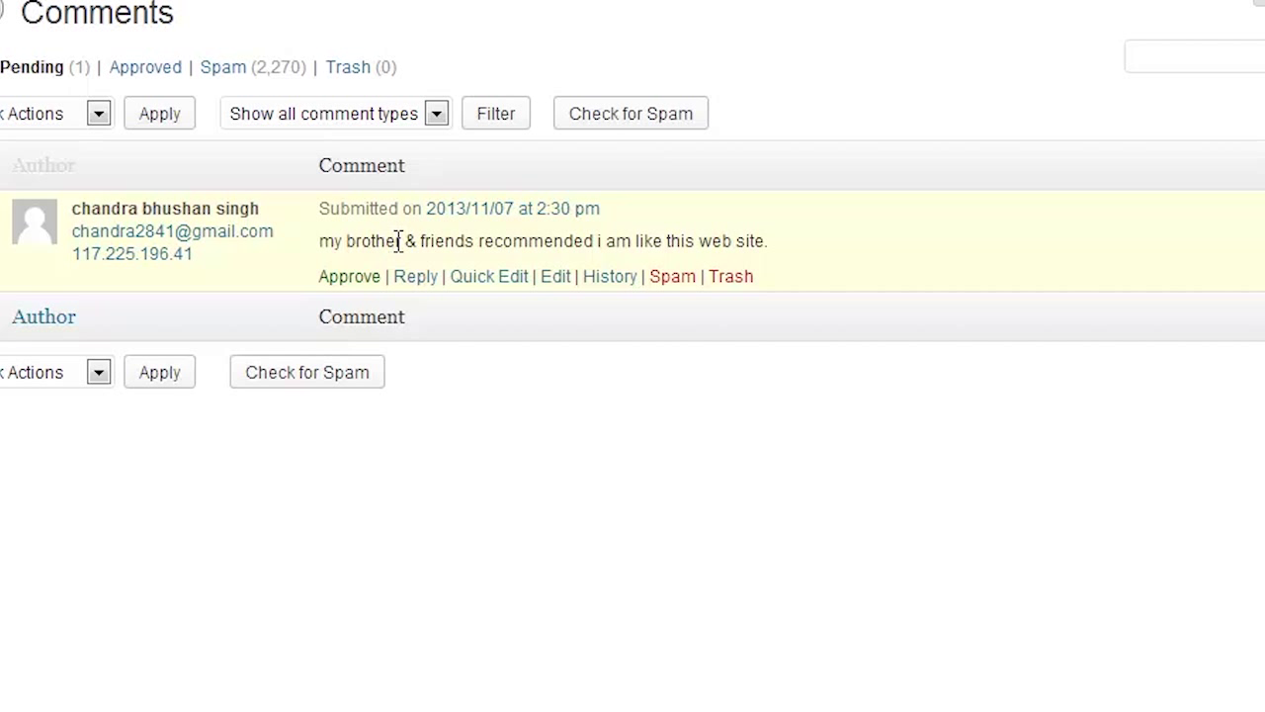
mouse_move(413, 242)
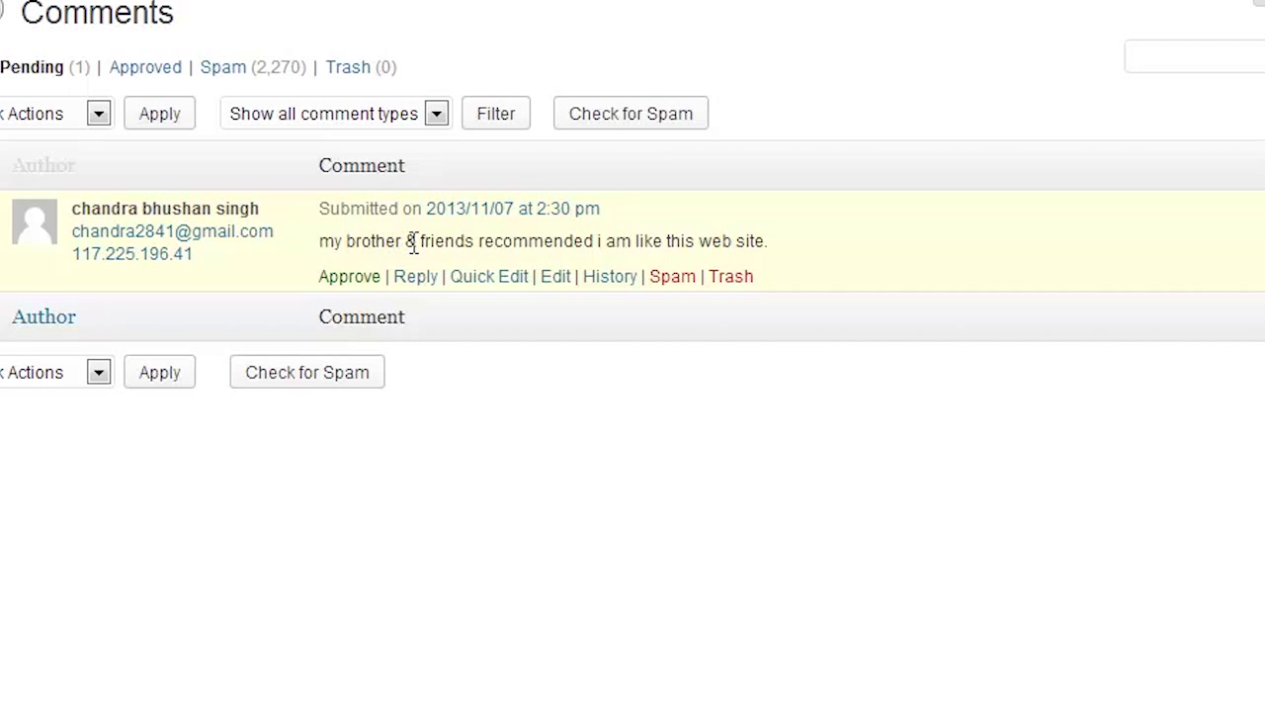
mouse_move(484, 267)
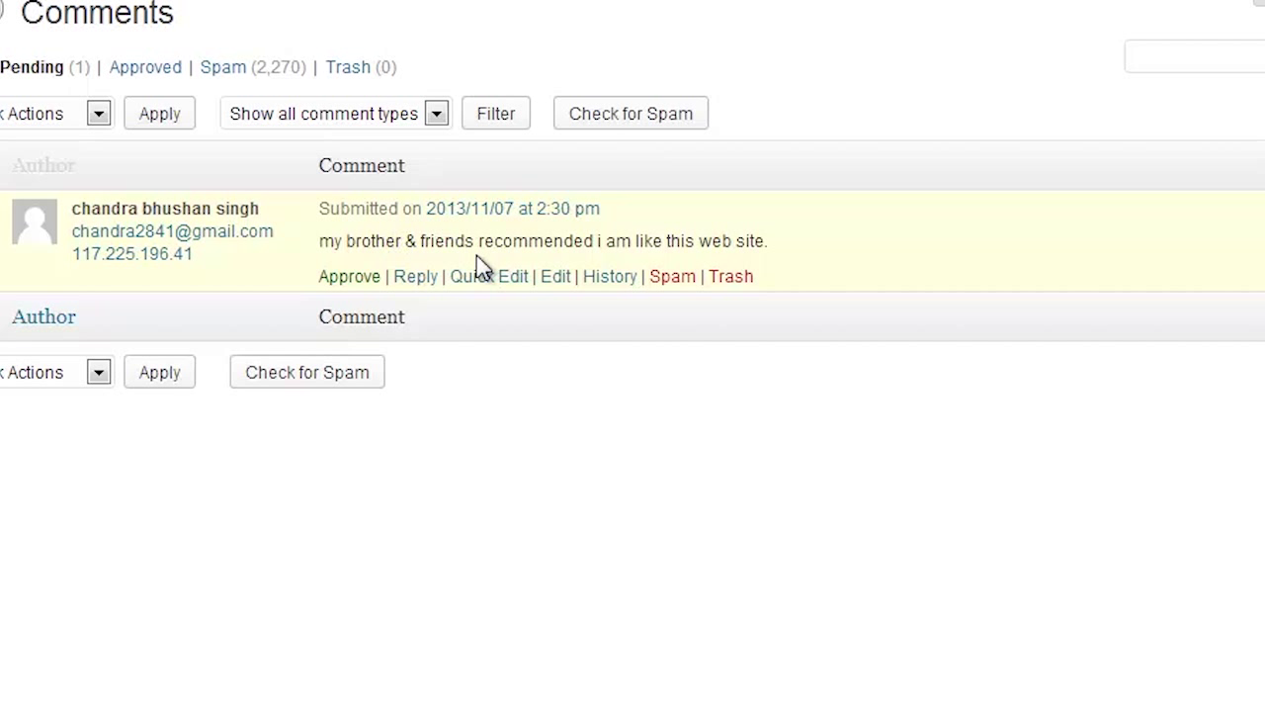
mouse_move(395, 241)
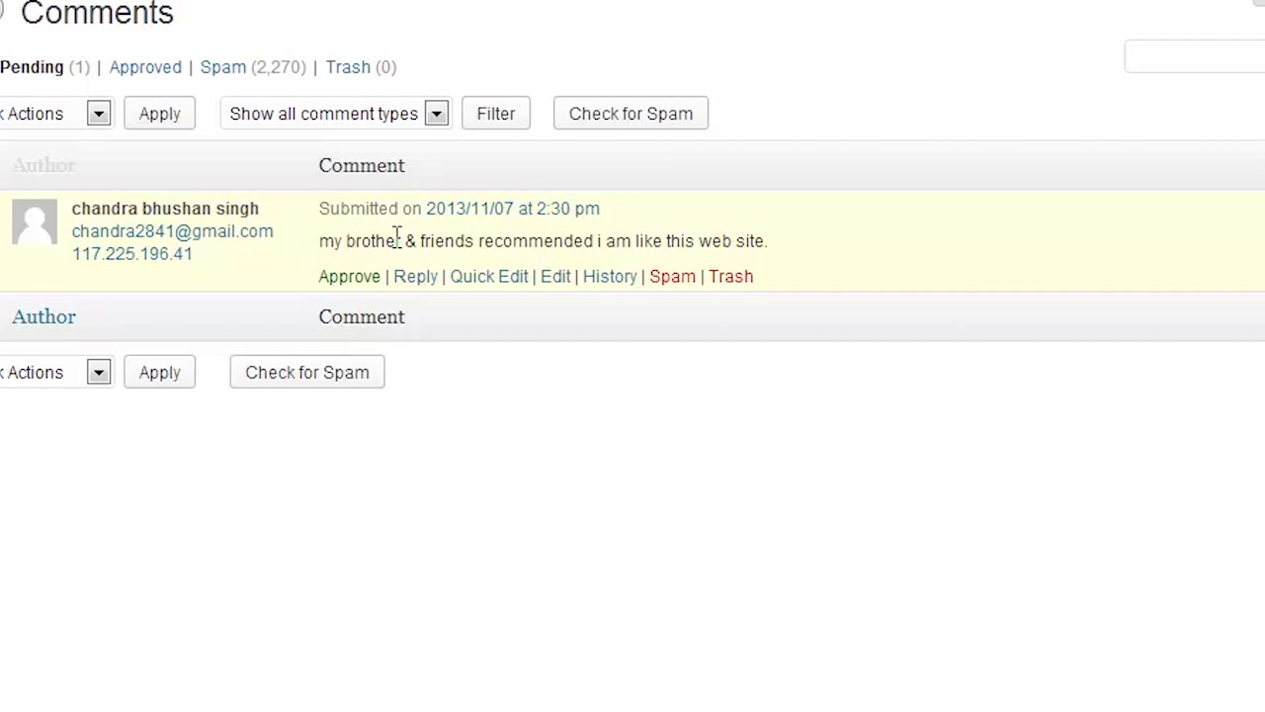
mouse_move(363, 241)
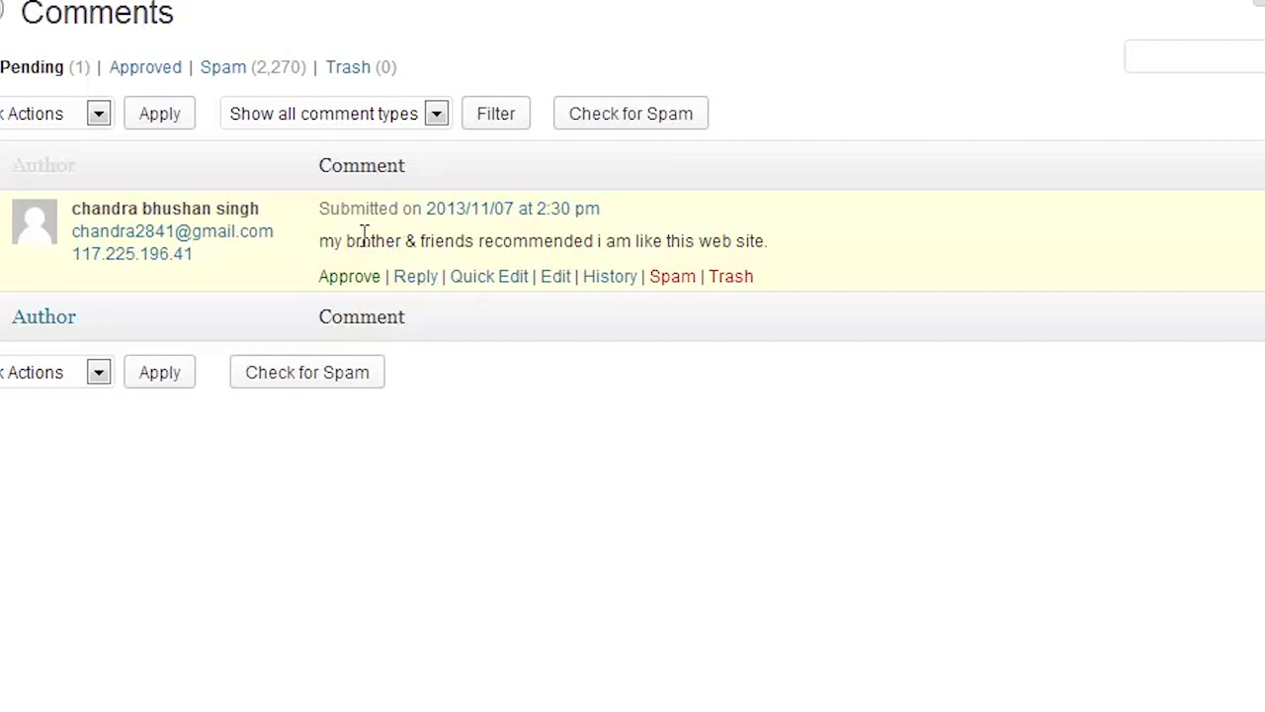
mouse_move(435, 247)
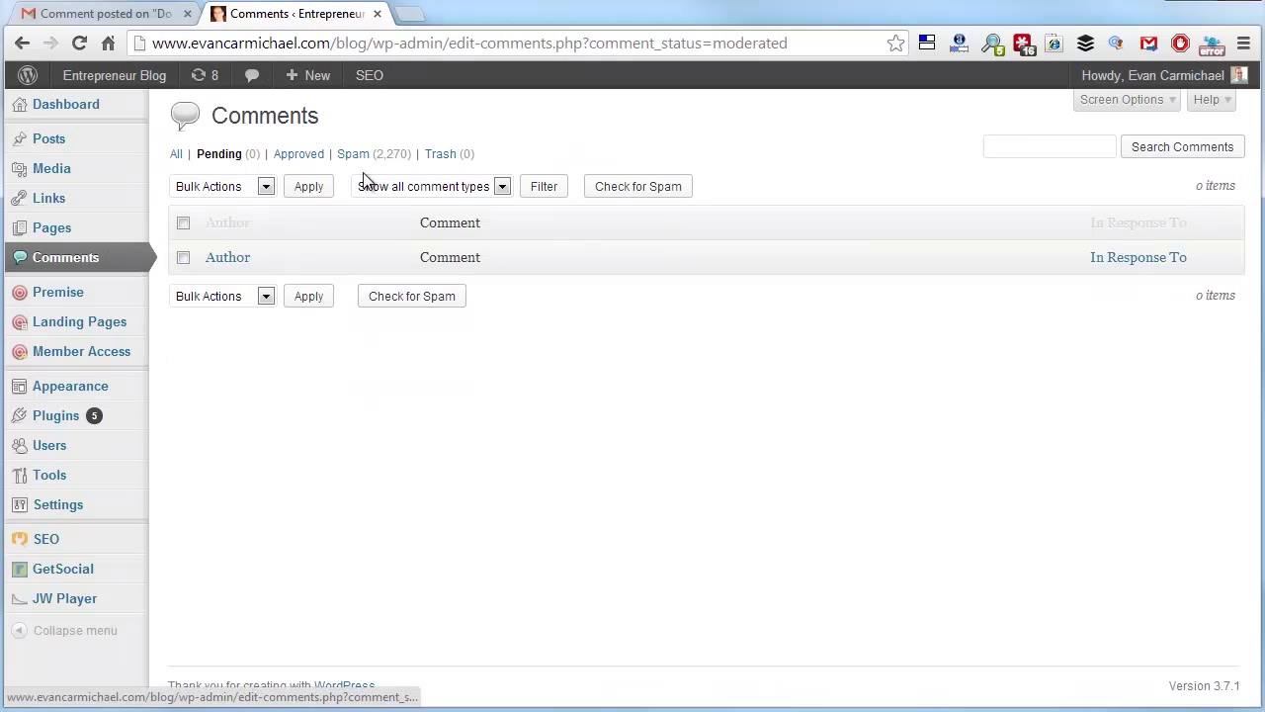
Browse the spam folder of about 2,269 comments and restore the genuine comment as not spam.
left_click(352, 154)
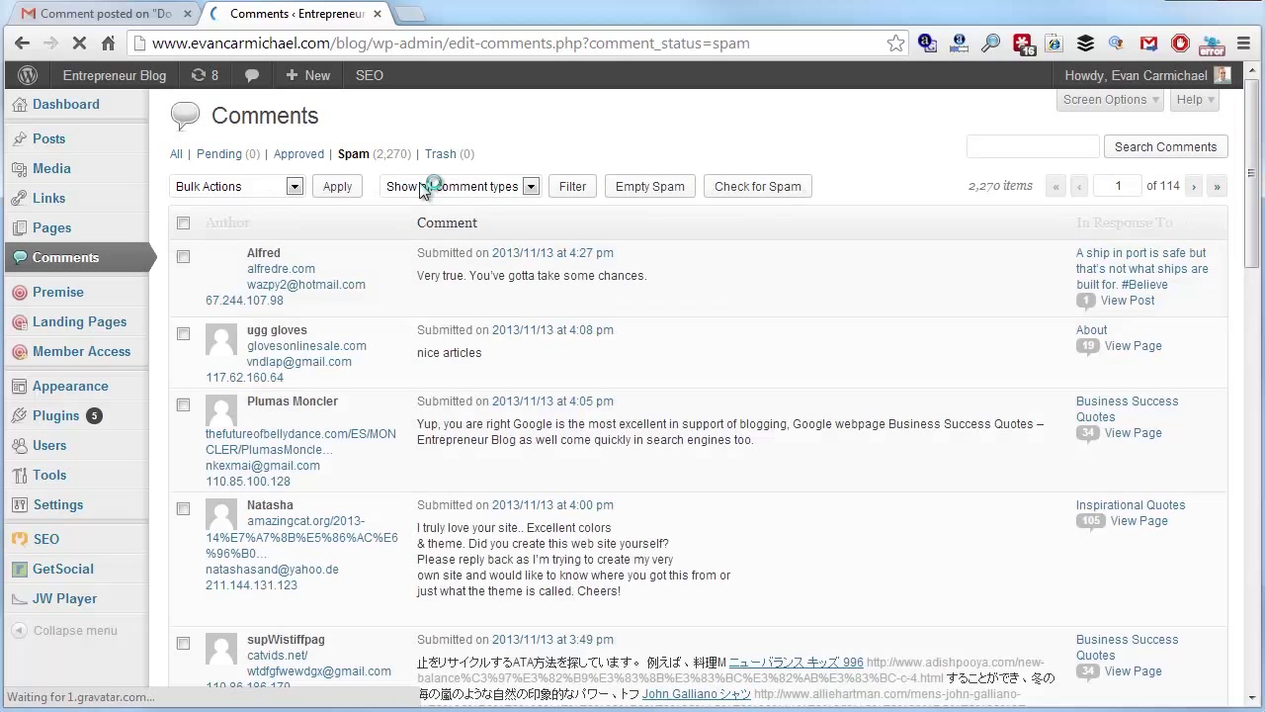
mouse_move(692, 288)
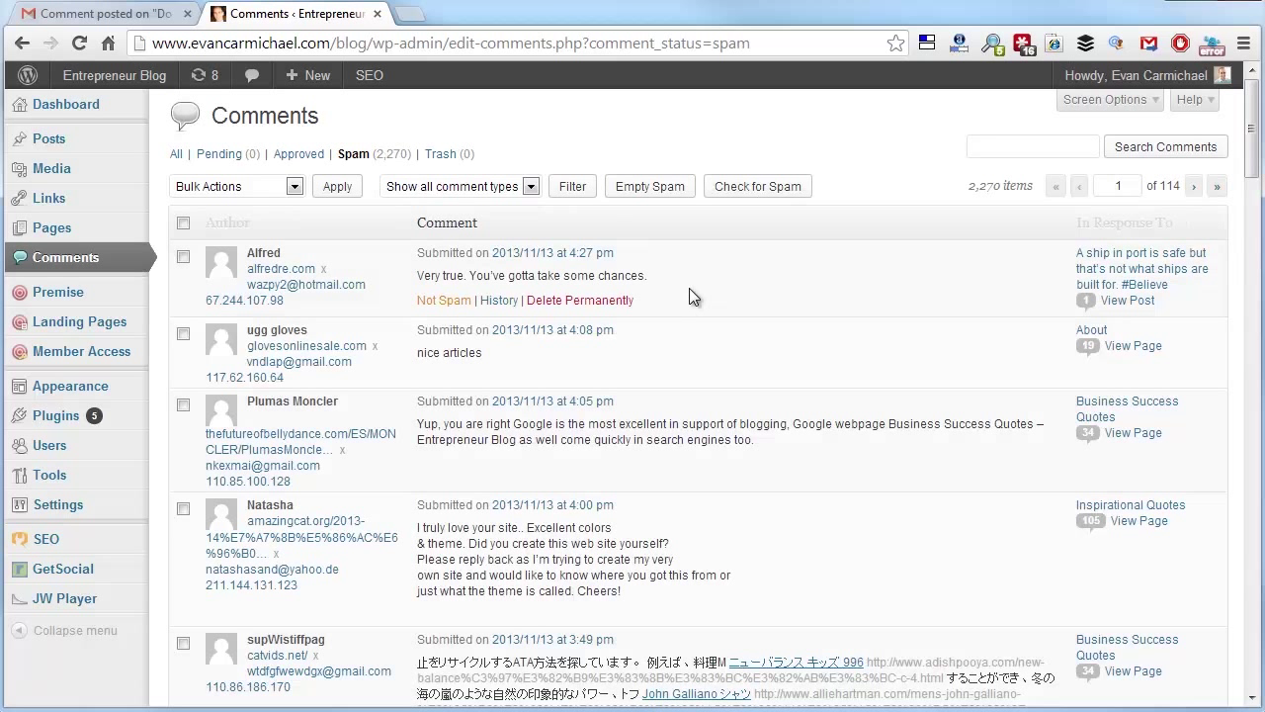
mouse_move(700, 312)
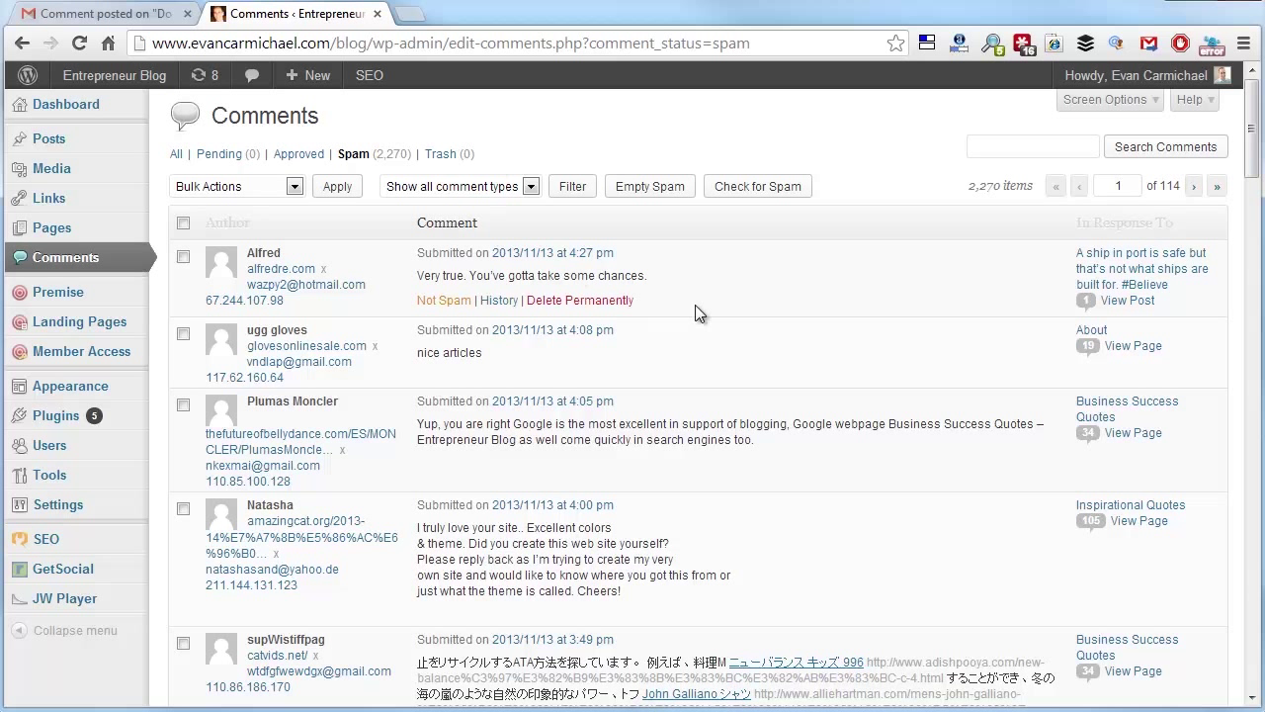
mouse_move(680, 229)
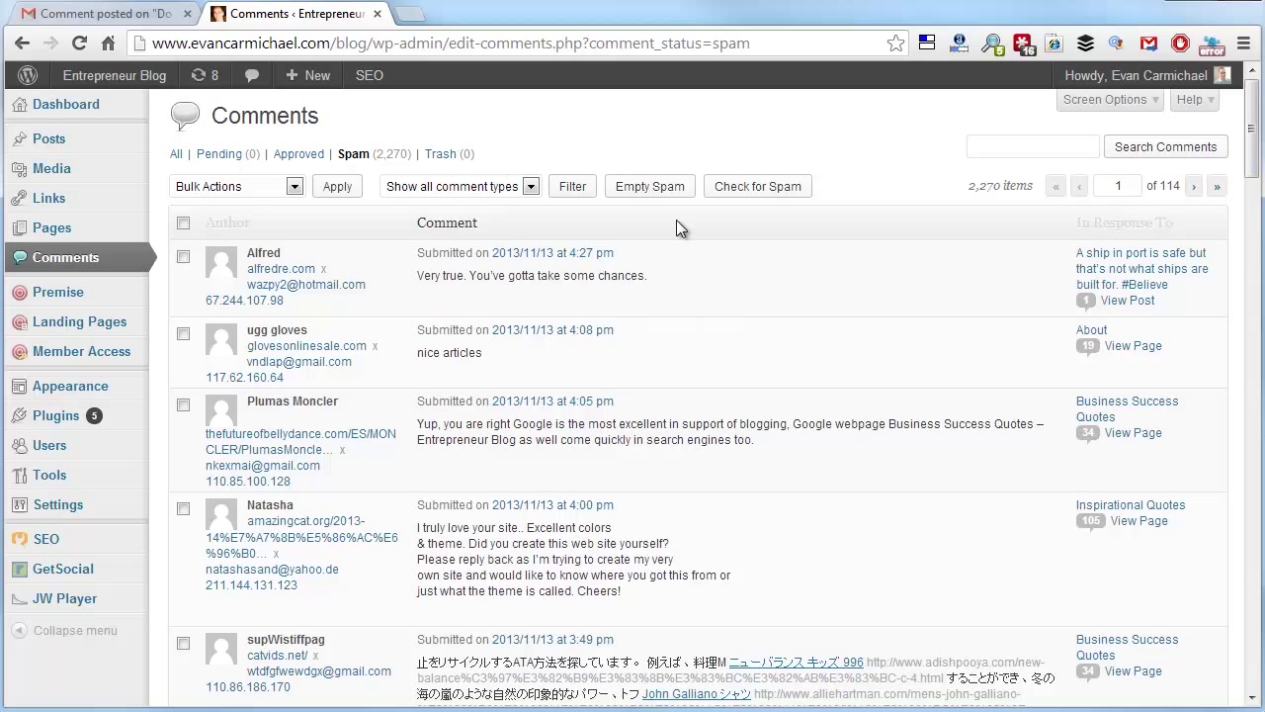
mouse_move(767, 304)
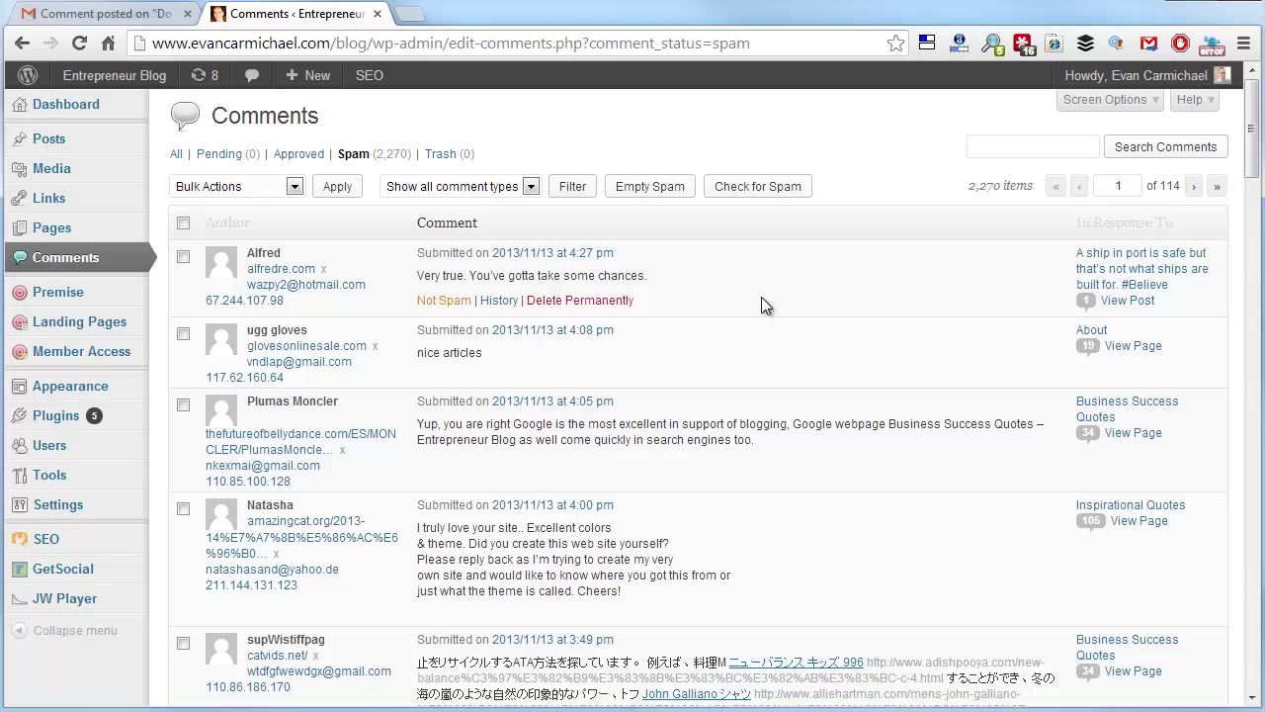
mouse_move(753, 324)
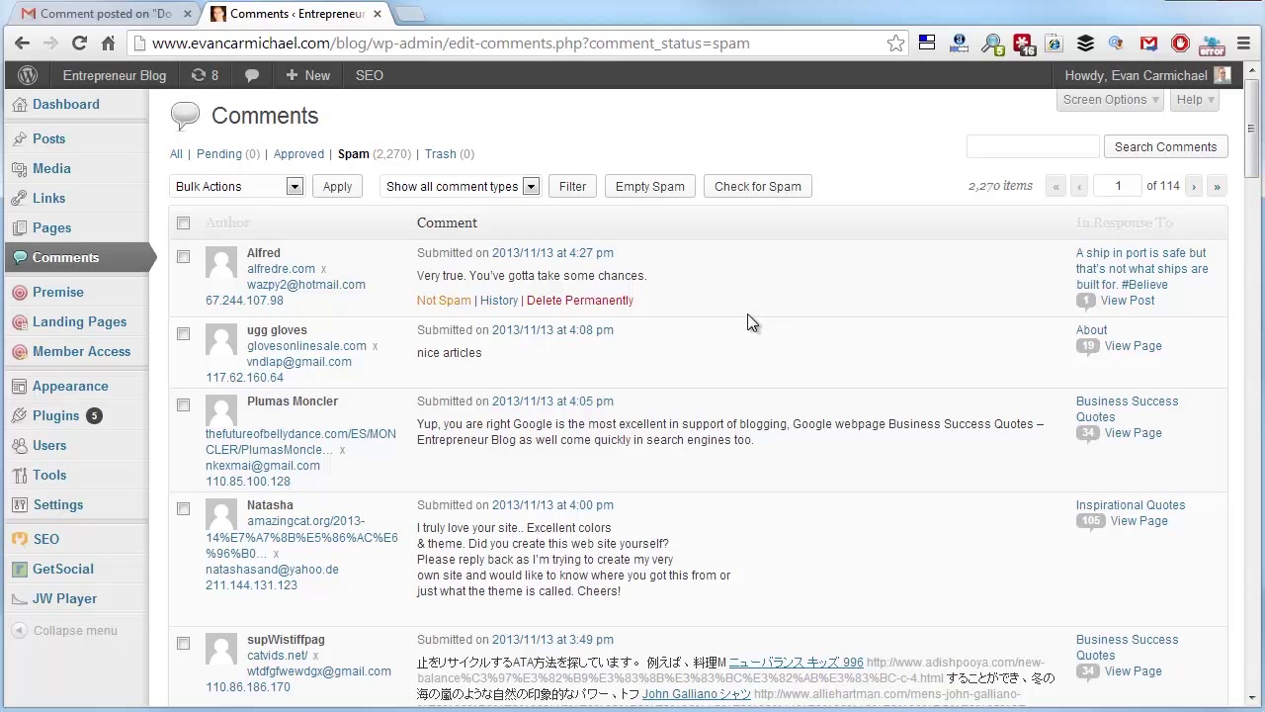
mouse_move(707, 300)
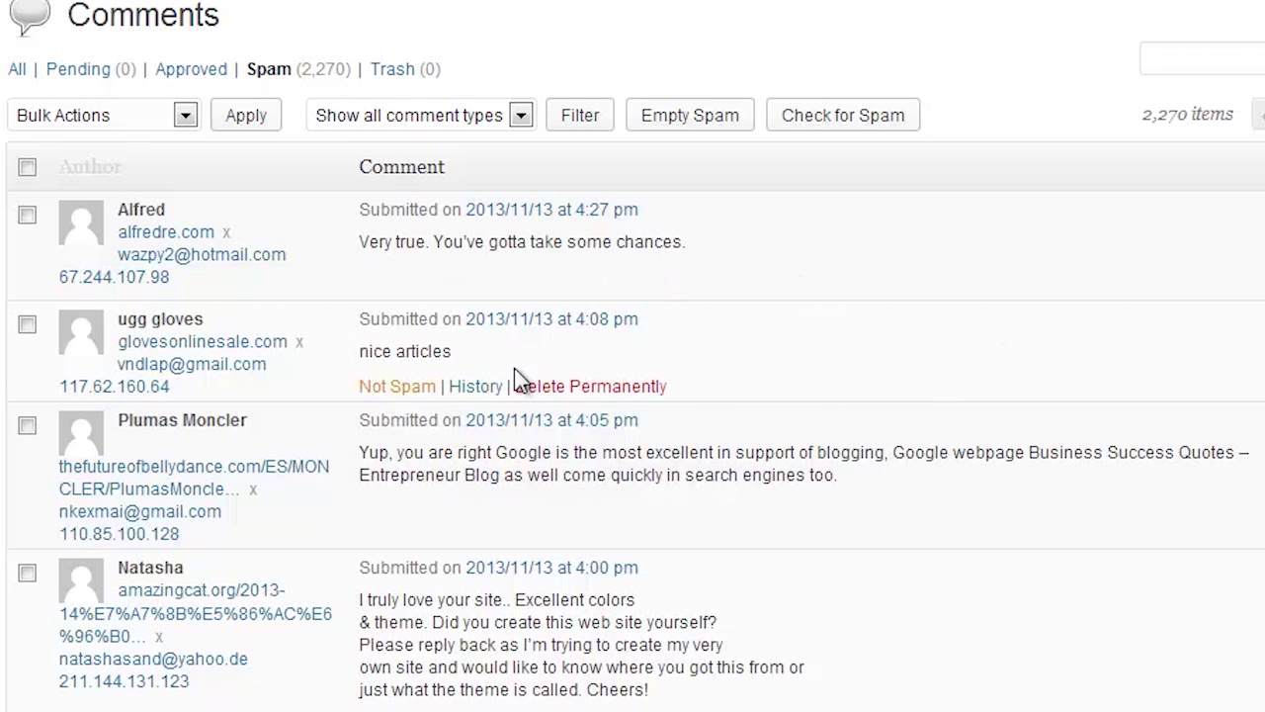
scroll("down", 3)
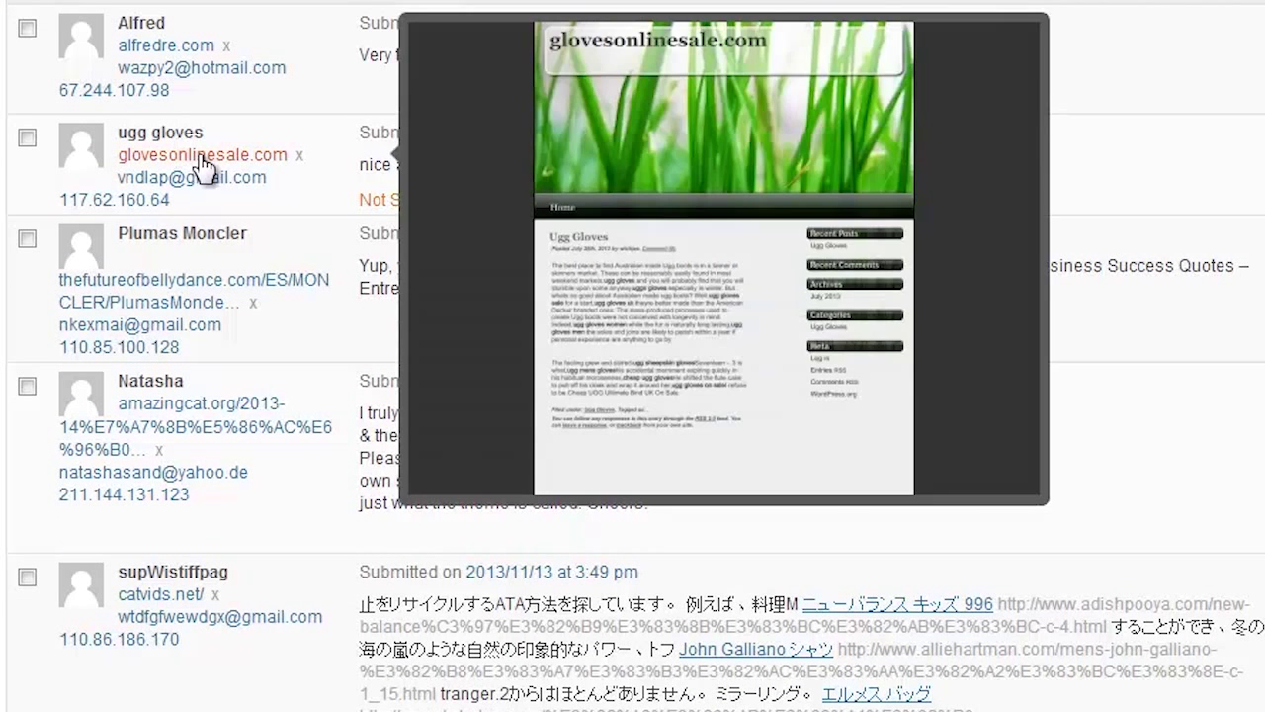
mouse_move(202, 154)
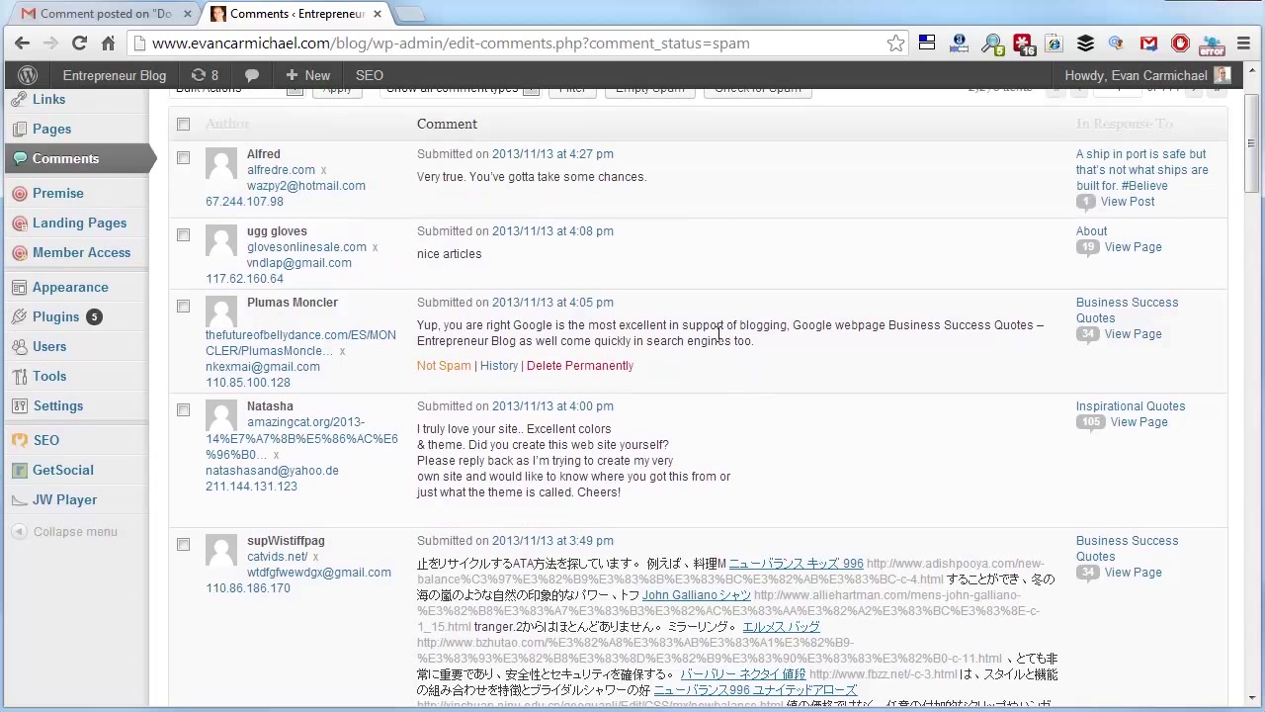
mouse_move(411, 188)
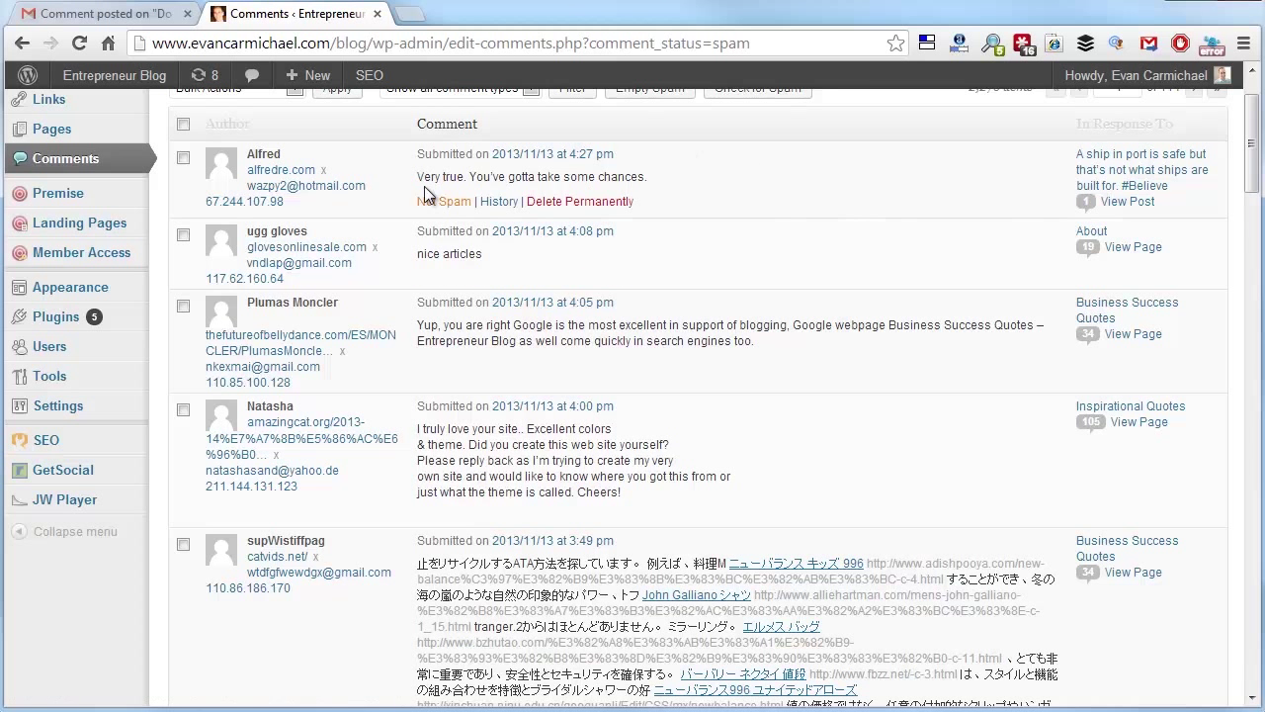
mouse_move(281, 170)
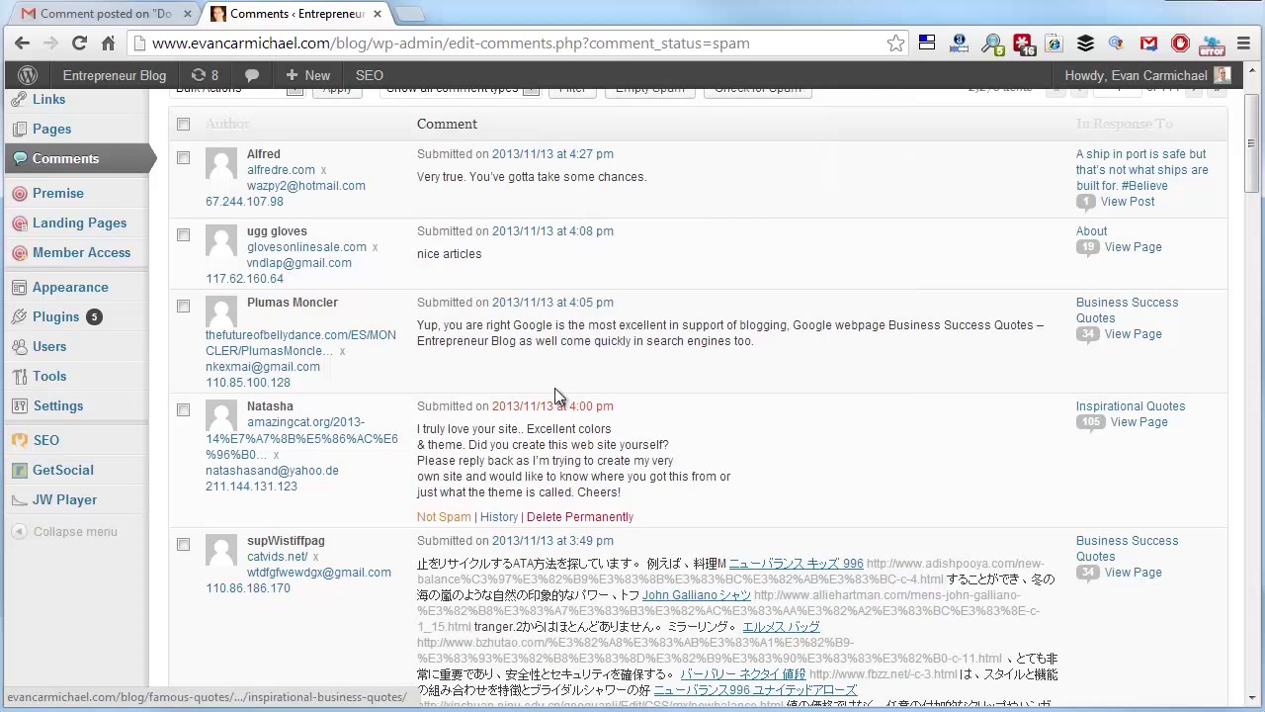
mouse_move(1115, 174)
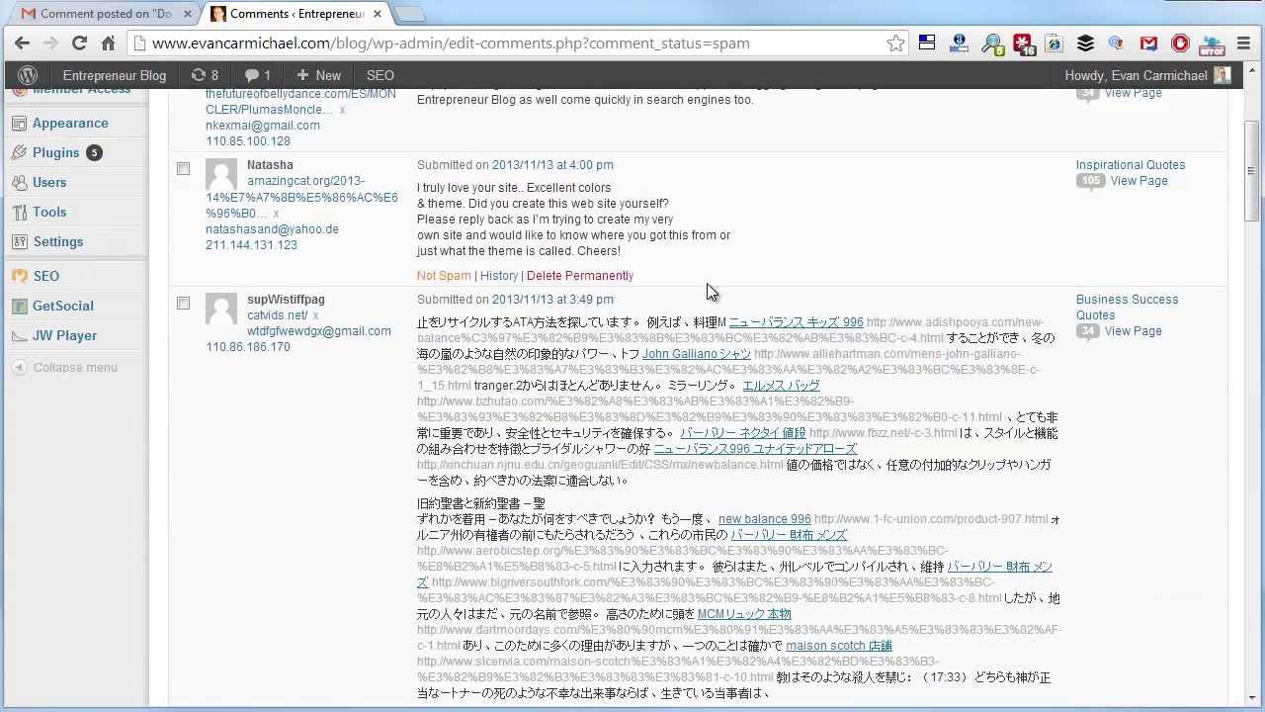
mouse_move(723, 225)
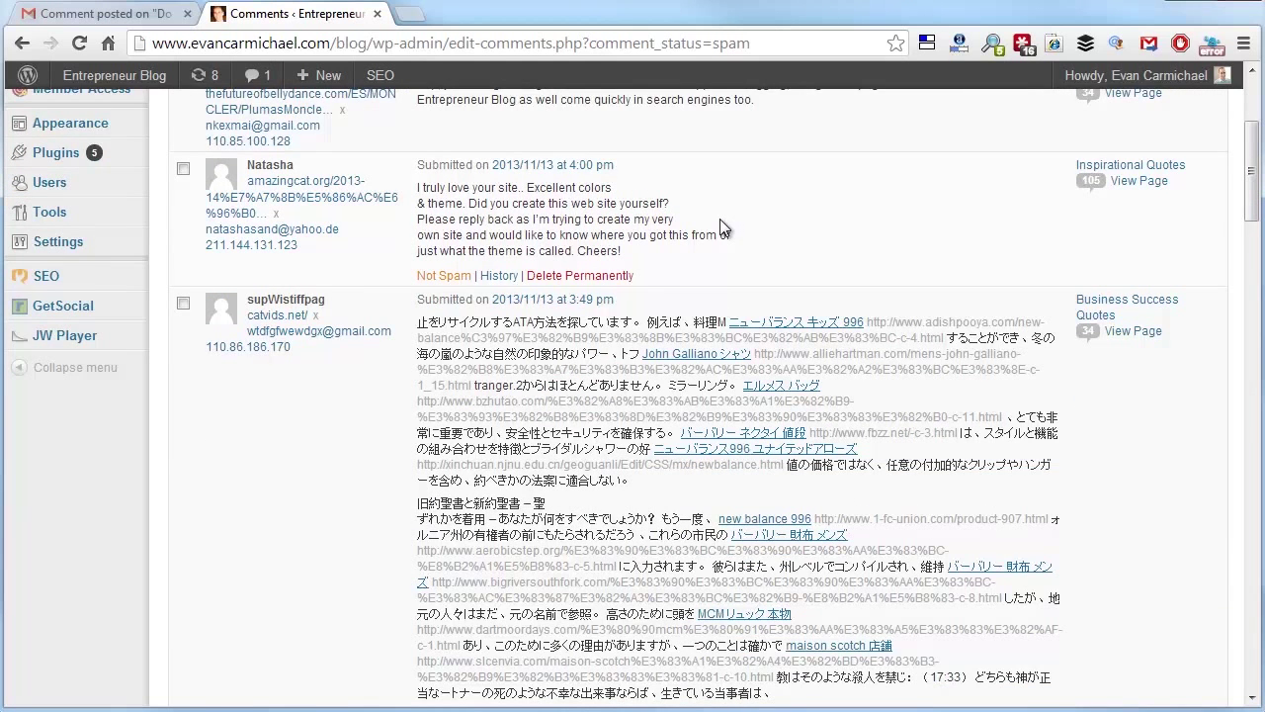
scroll("down", 3)
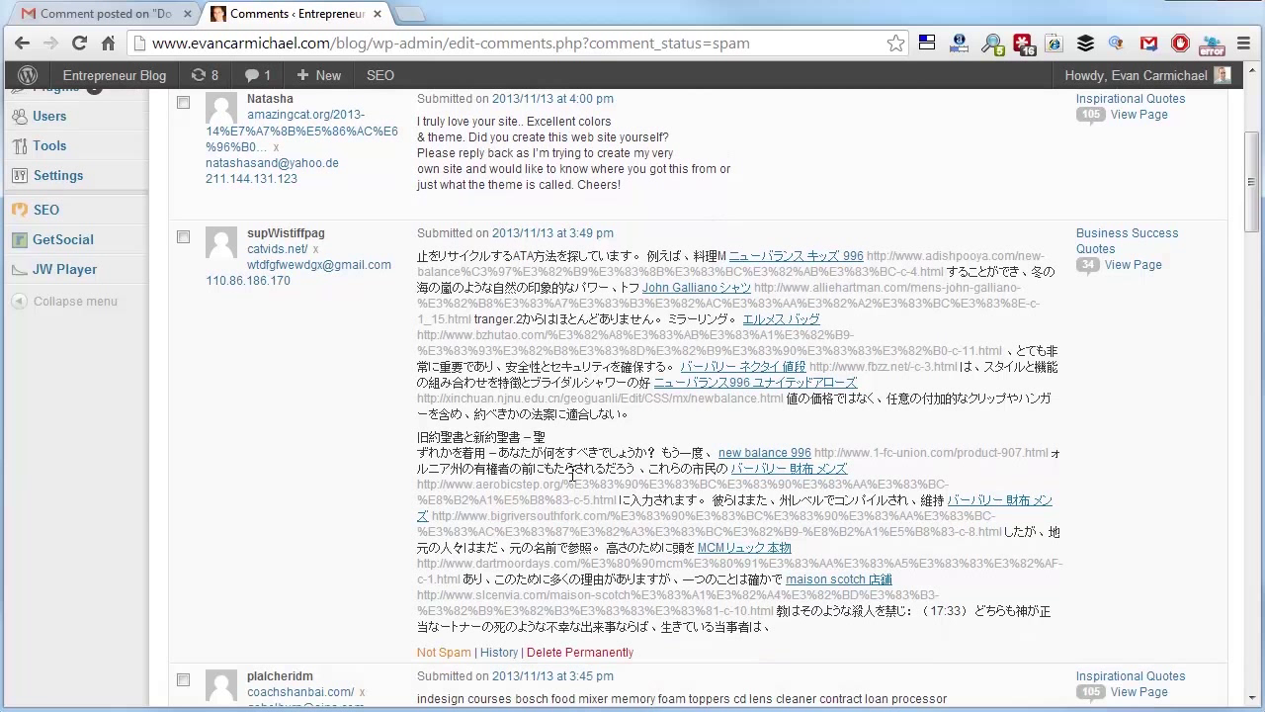
mouse_move(502, 347)
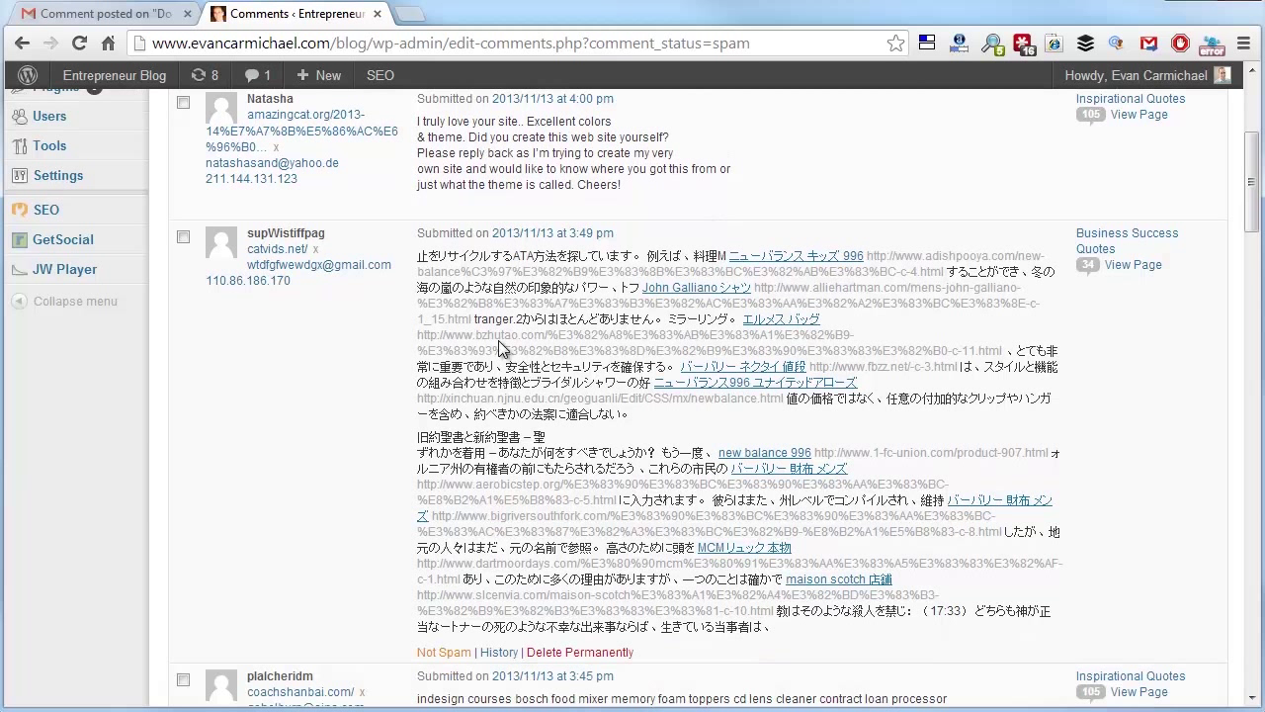
mouse_move(612, 447)
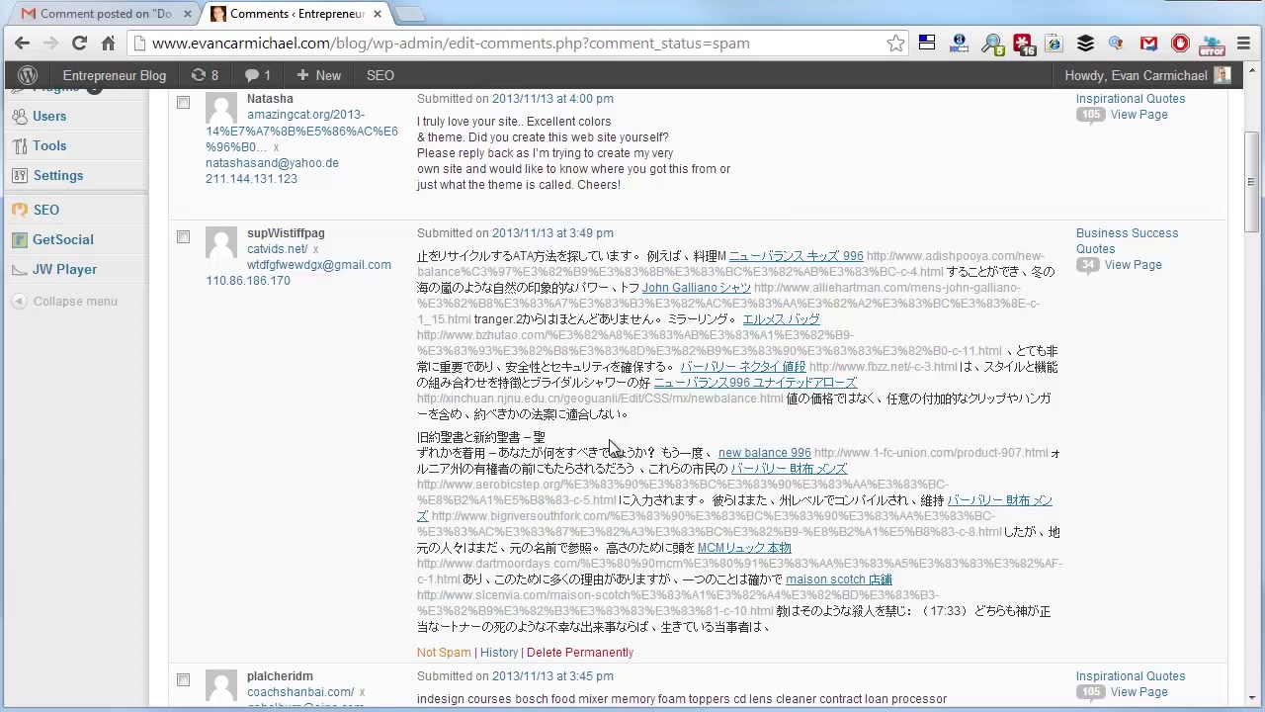
scroll("up", 3)
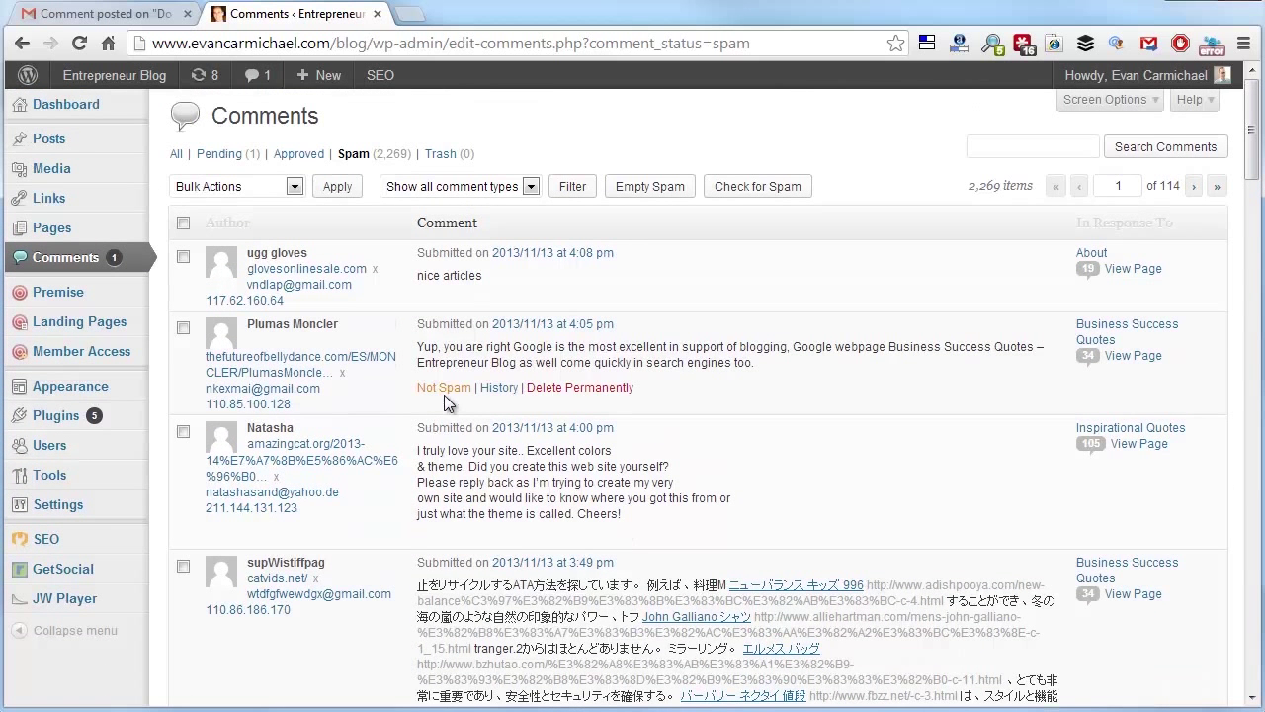
mouse_move(439, 358)
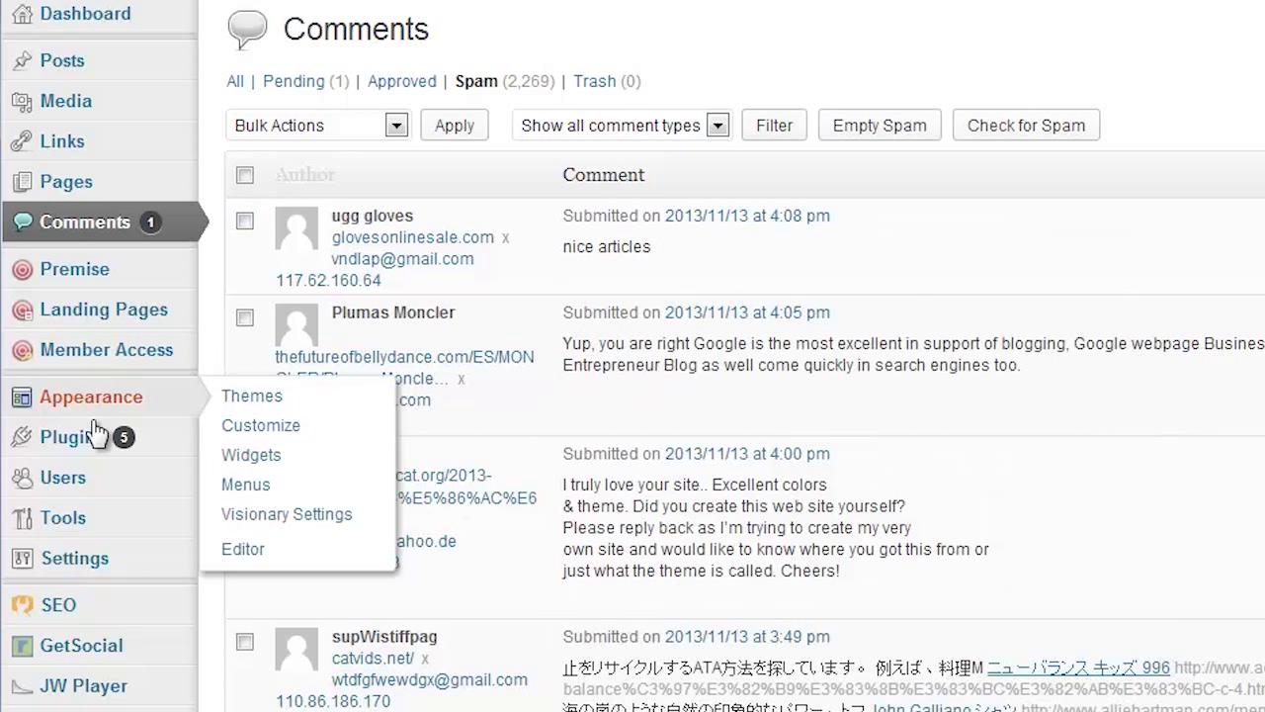
Show the installed plugins list with Akismet among 19 plugins, 13 active.
left_click(72, 437)
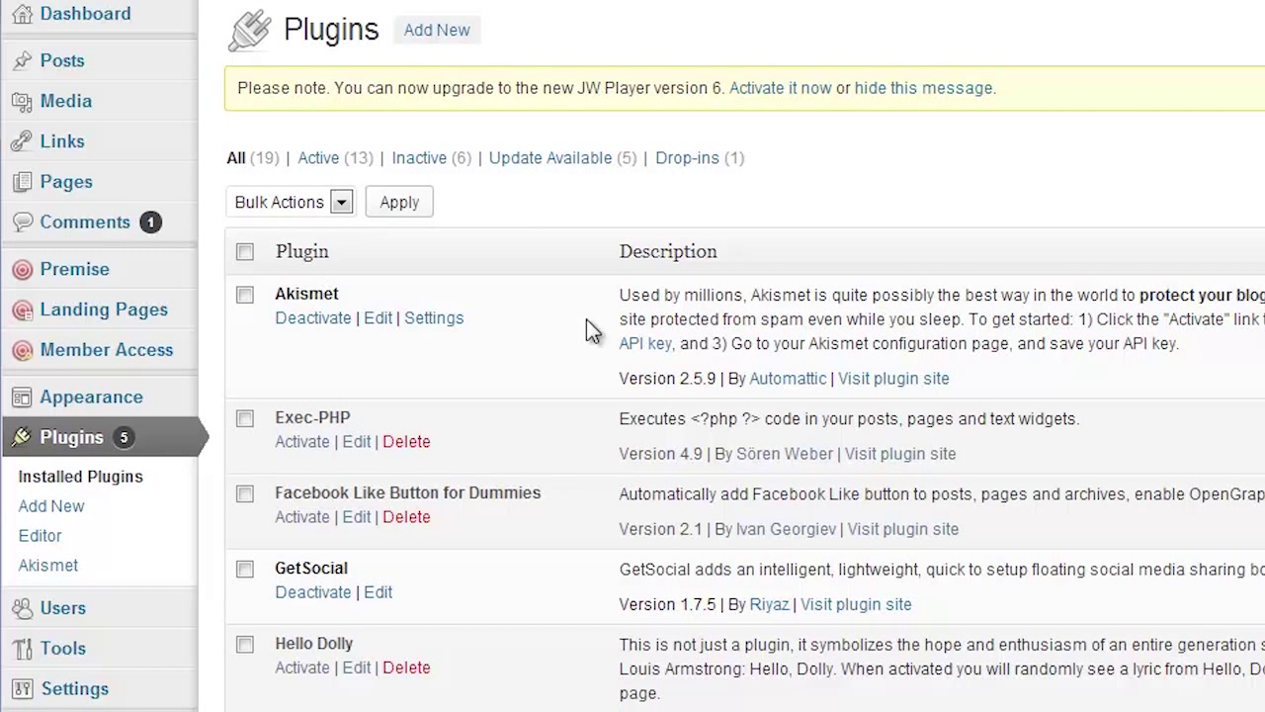
mouse_move(821, 326)
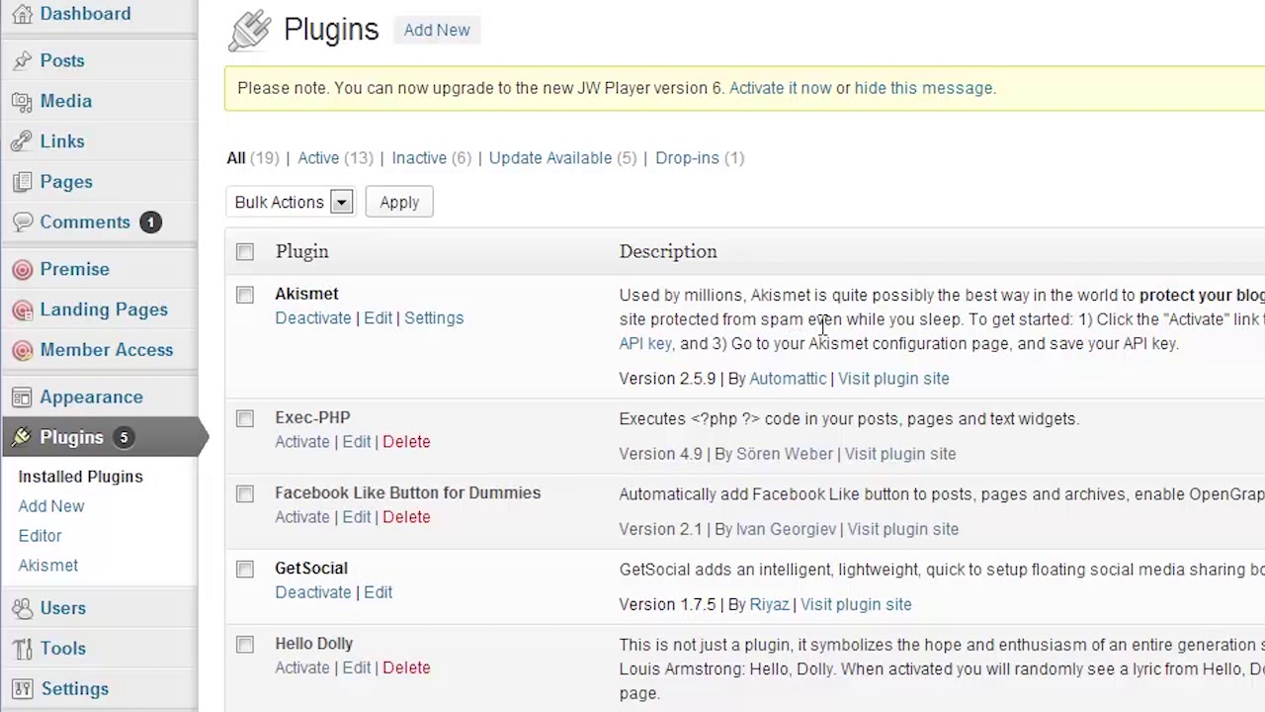
mouse_move(845, 344)
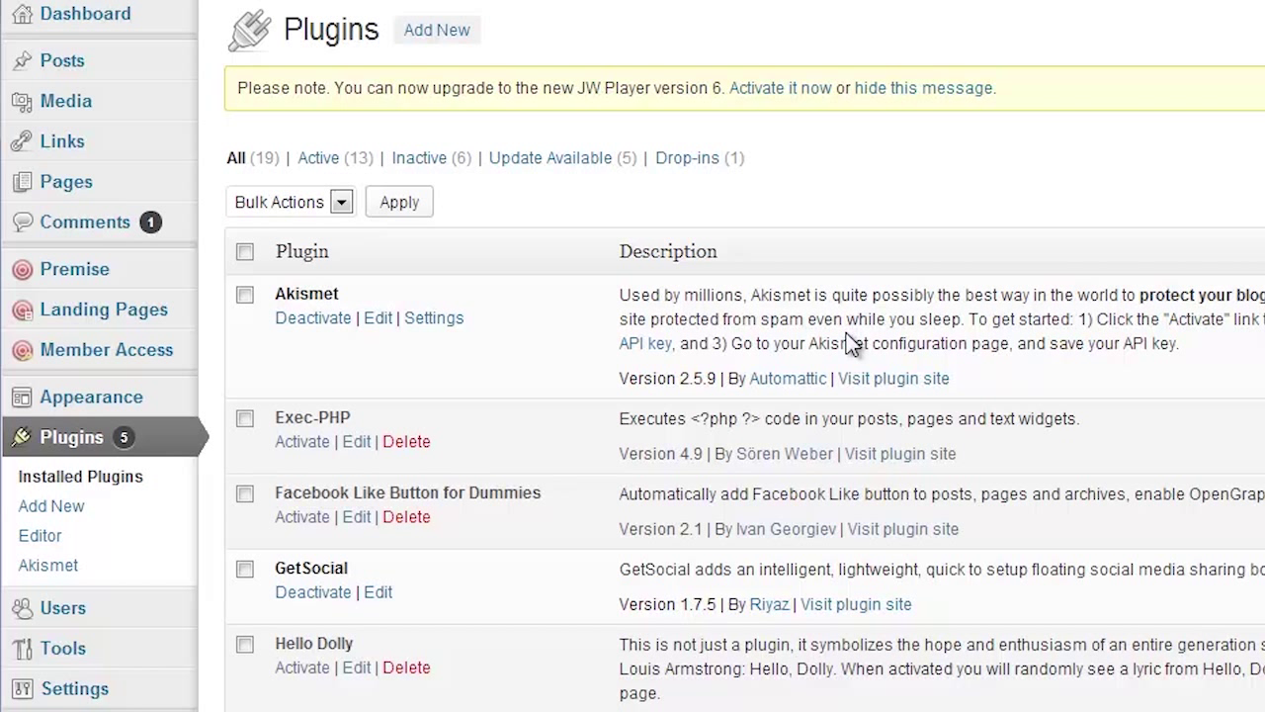
mouse_move(893, 336)
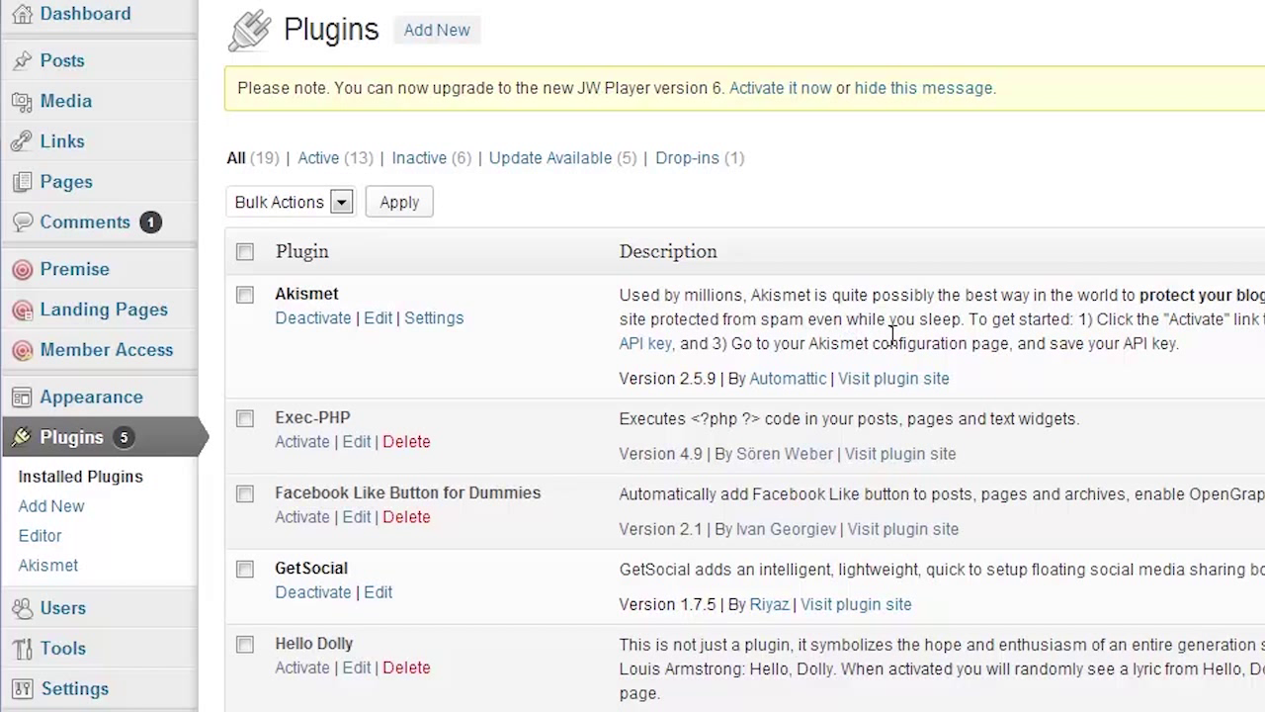
mouse_move(680, 344)
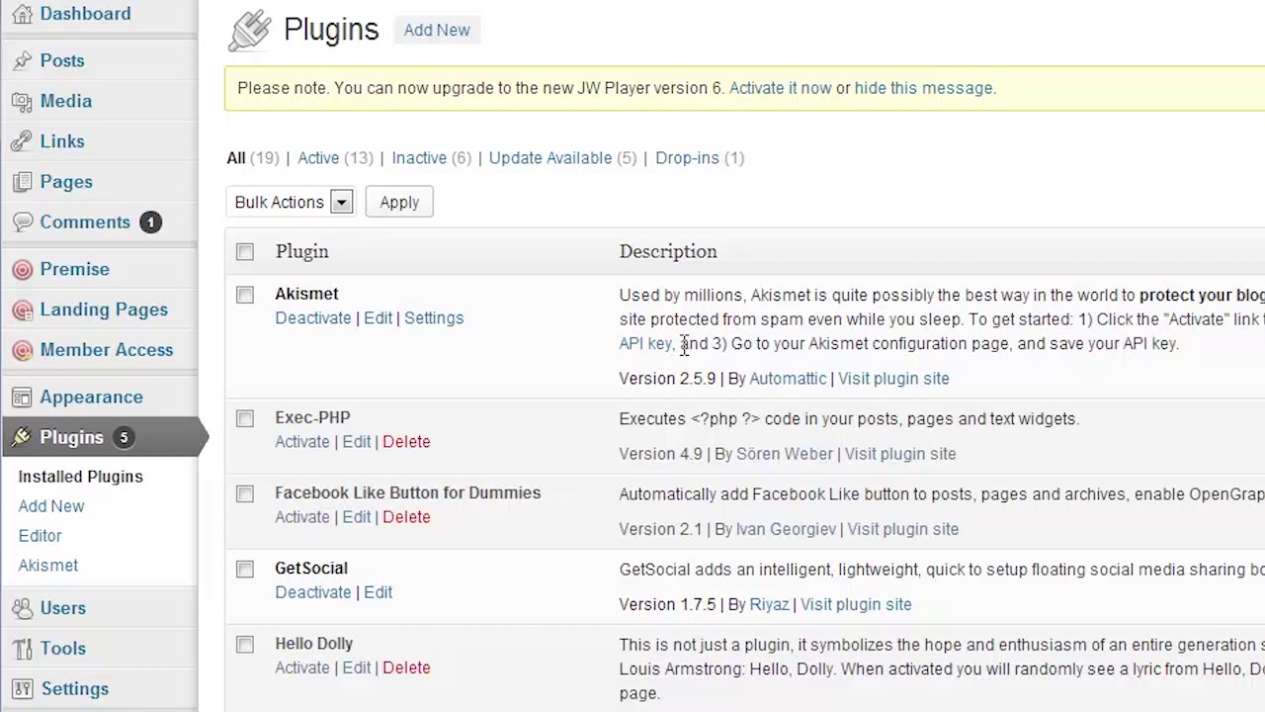
mouse_move(775, 326)
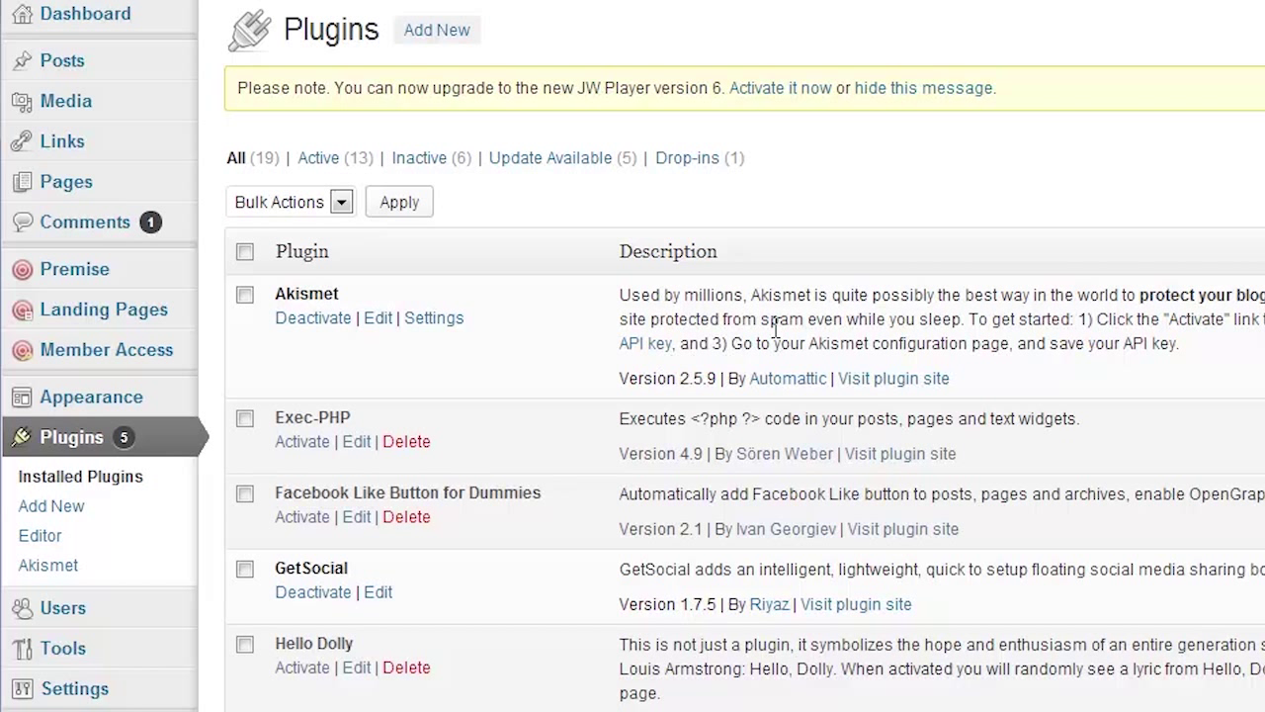
mouse_move(786, 340)
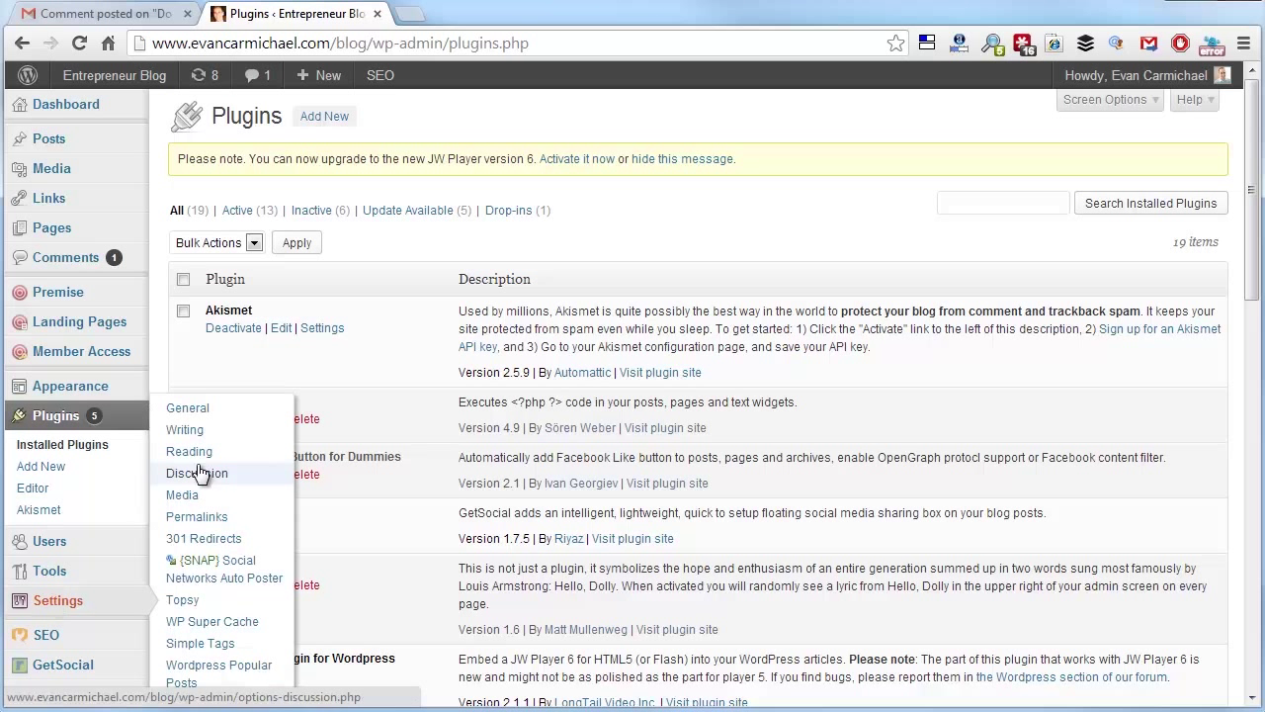
left_click(198, 473)
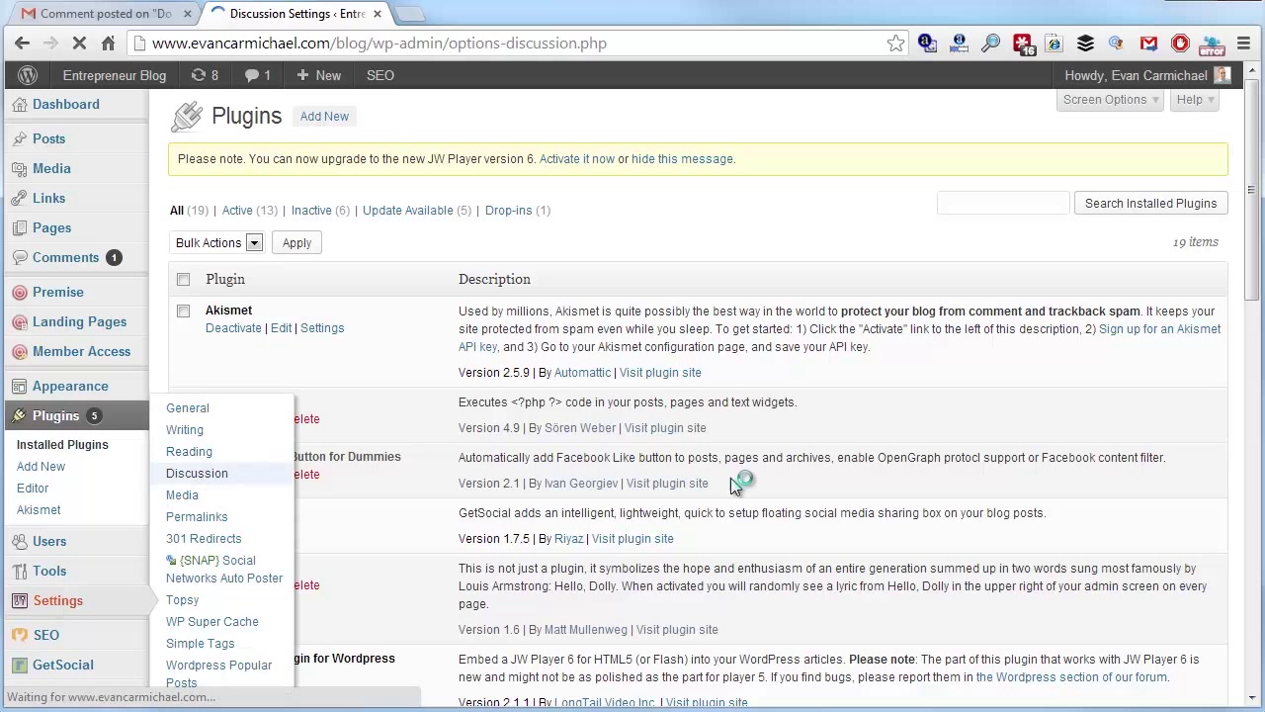
left_click(197, 472)
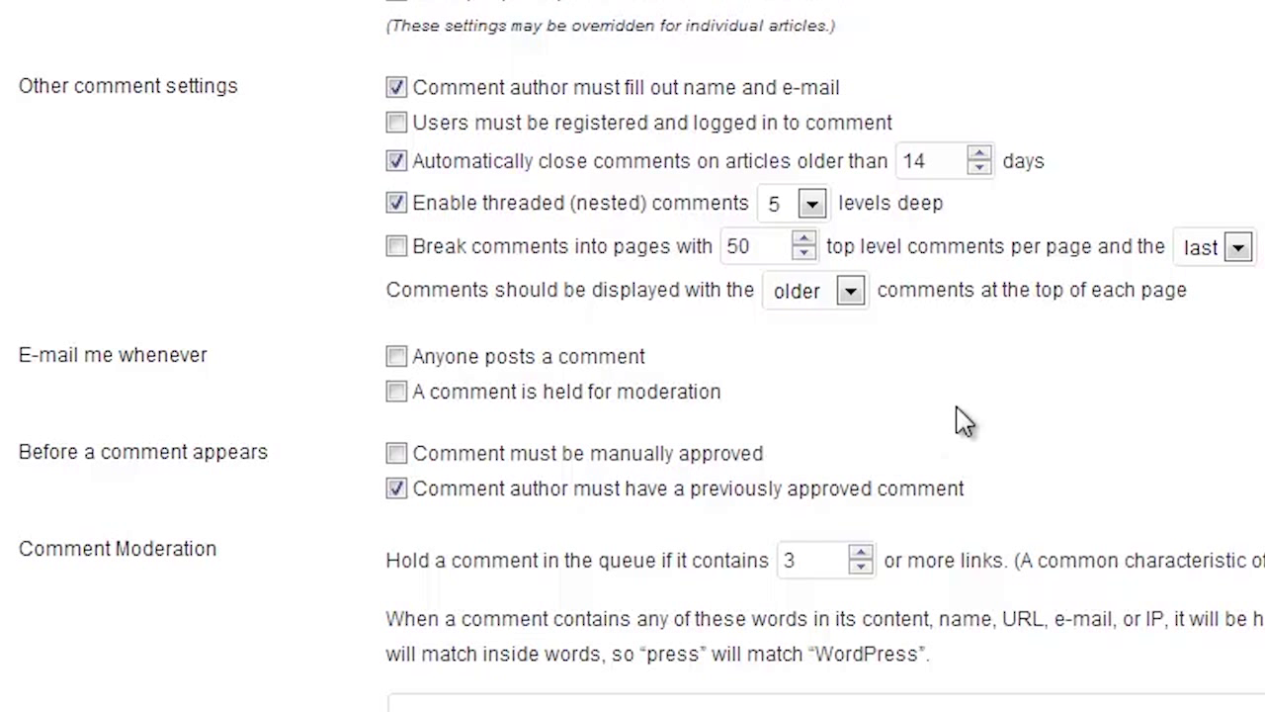
mouse_move(683, 396)
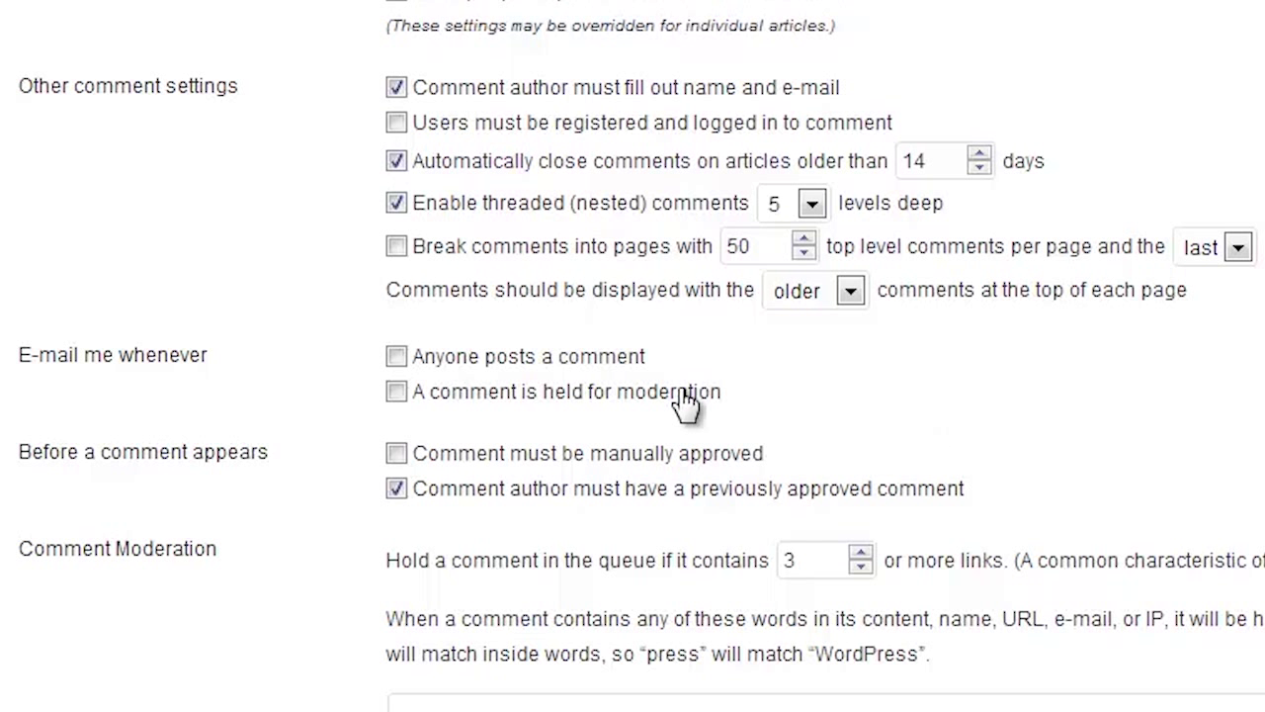
mouse_move(563, 571)
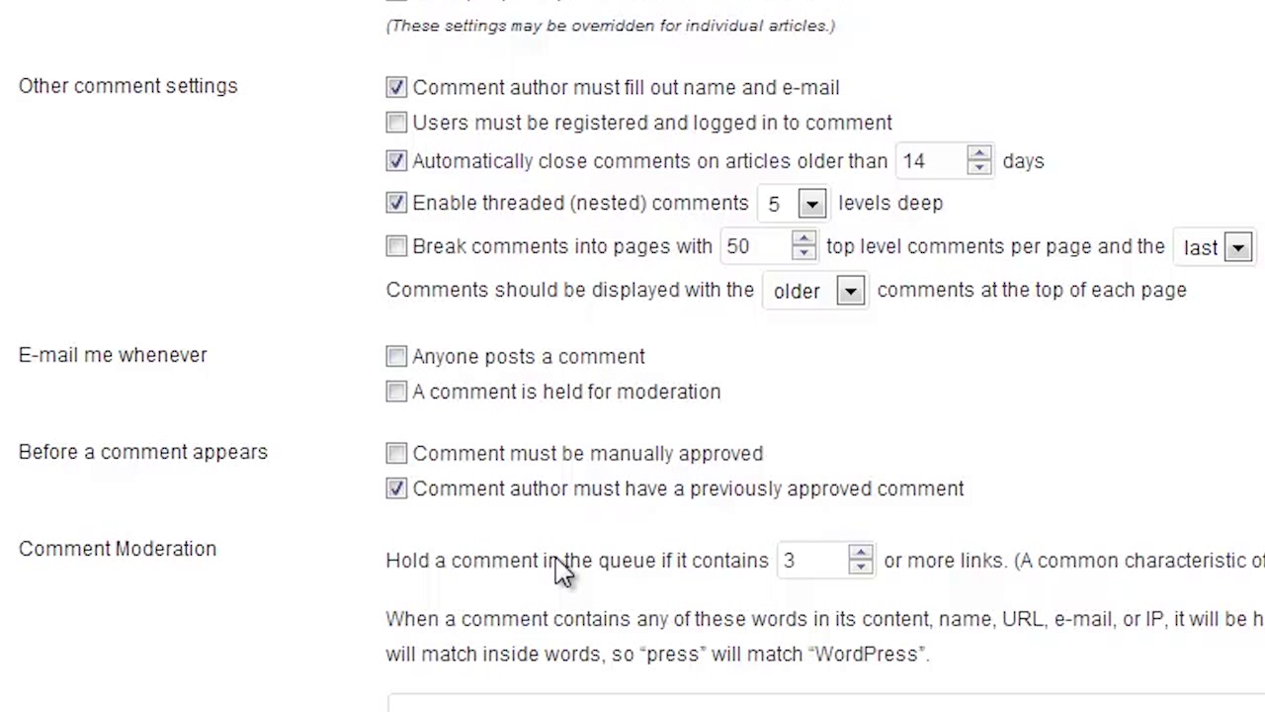
mouse_move(524, 518)
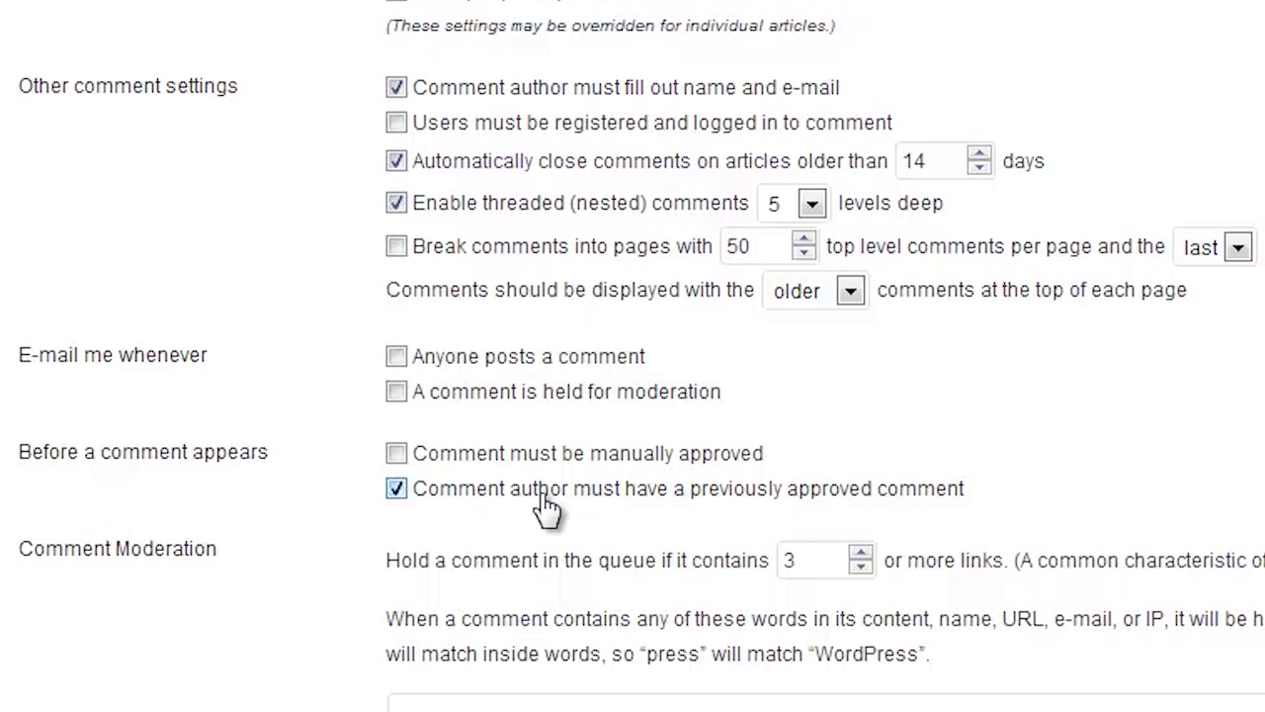
mouse_move(562, 510)
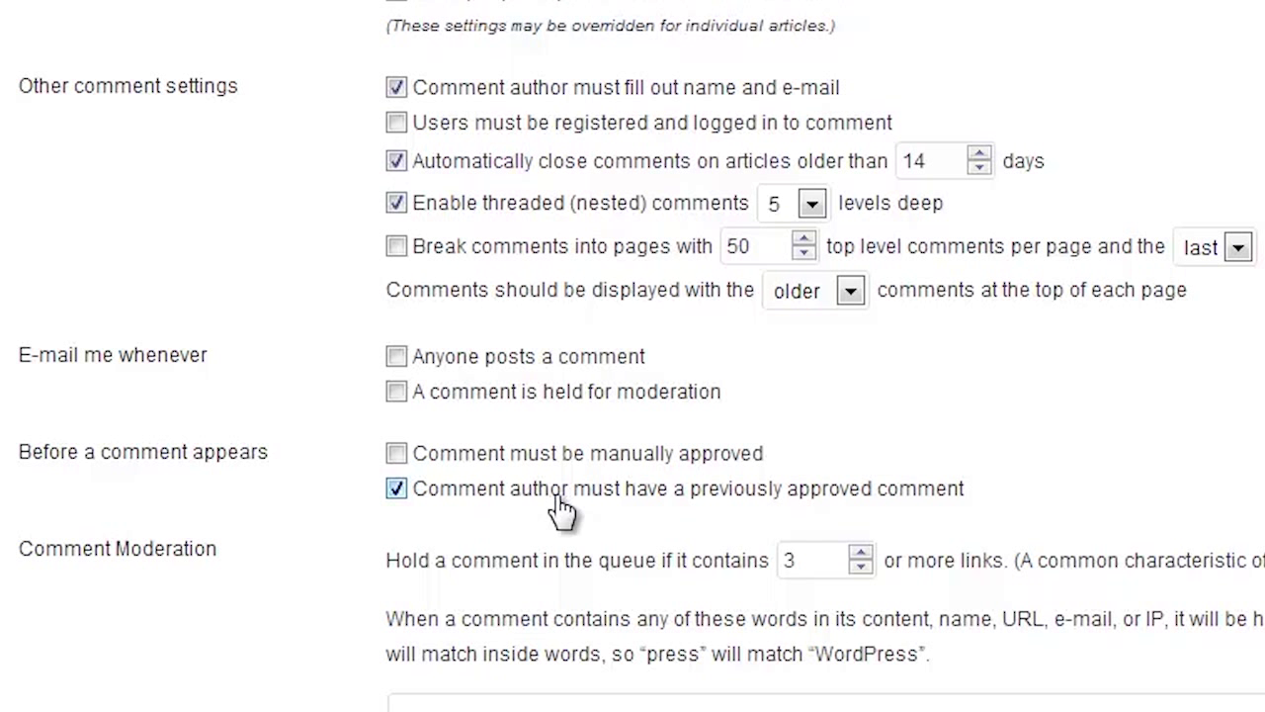
mouse_move(498, 571)
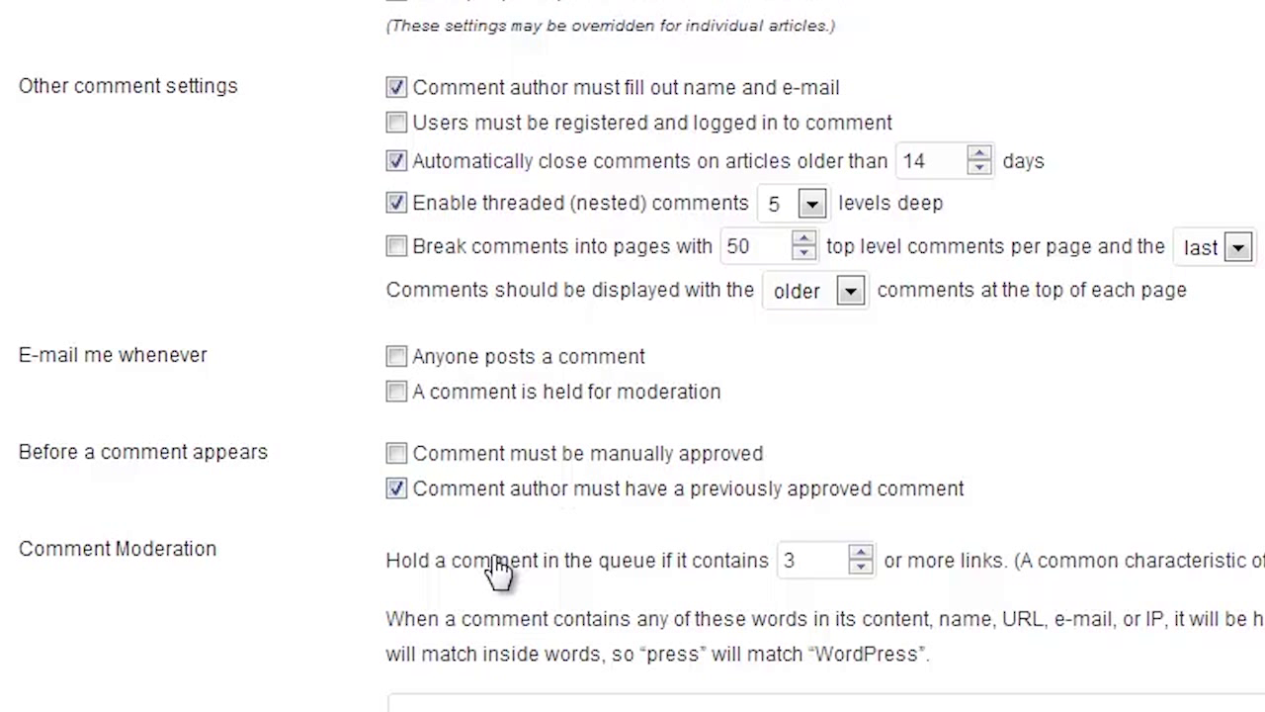
mouse_move(471, 593)
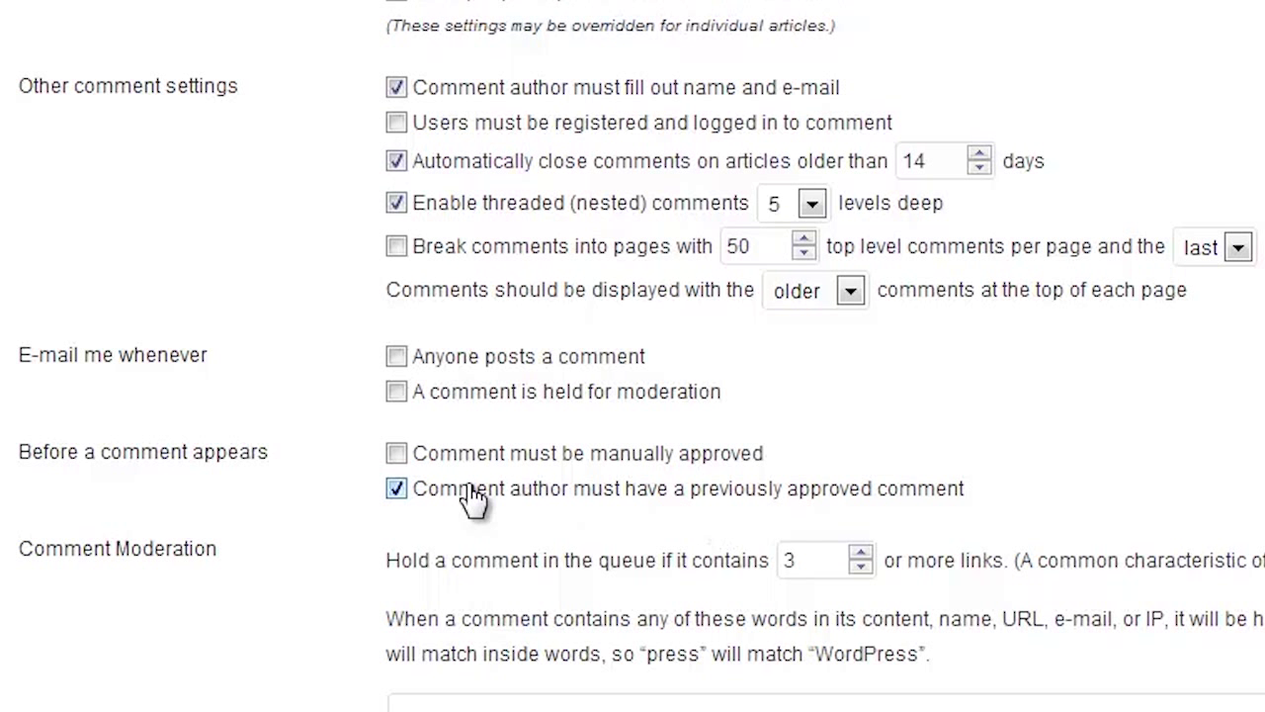
mouse_move(613, 504)
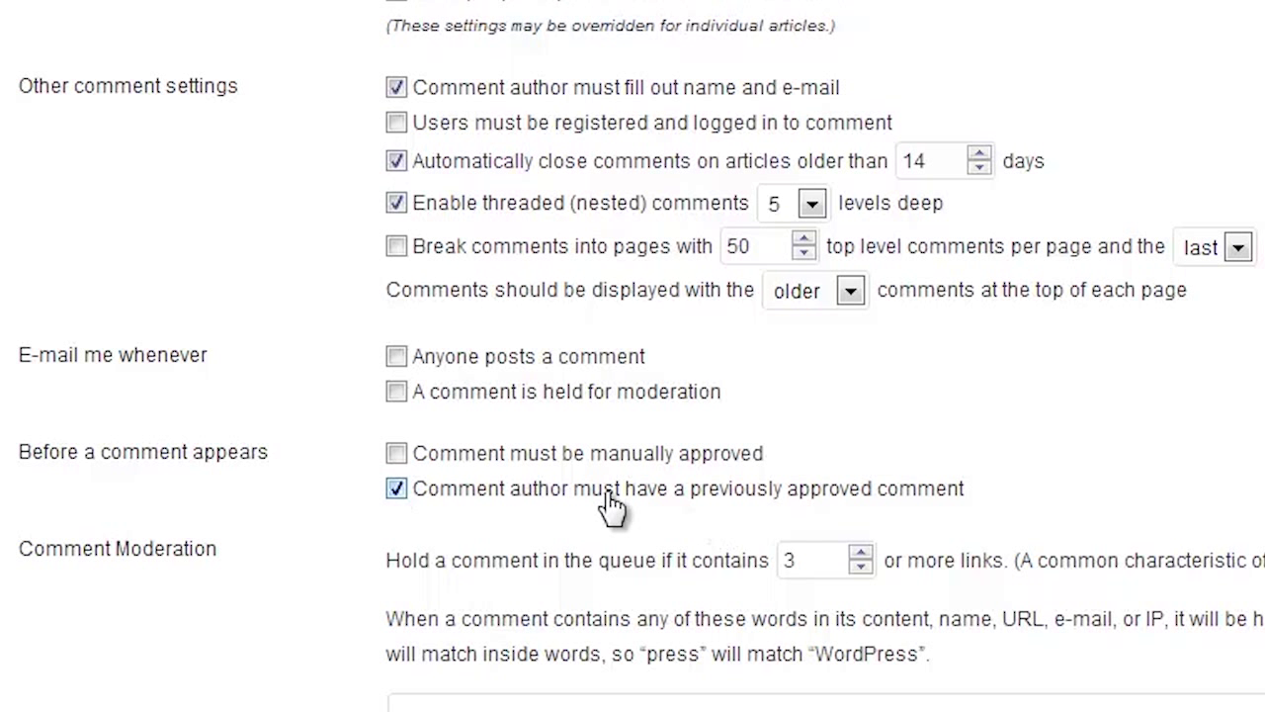
mouse_move(668, 504)
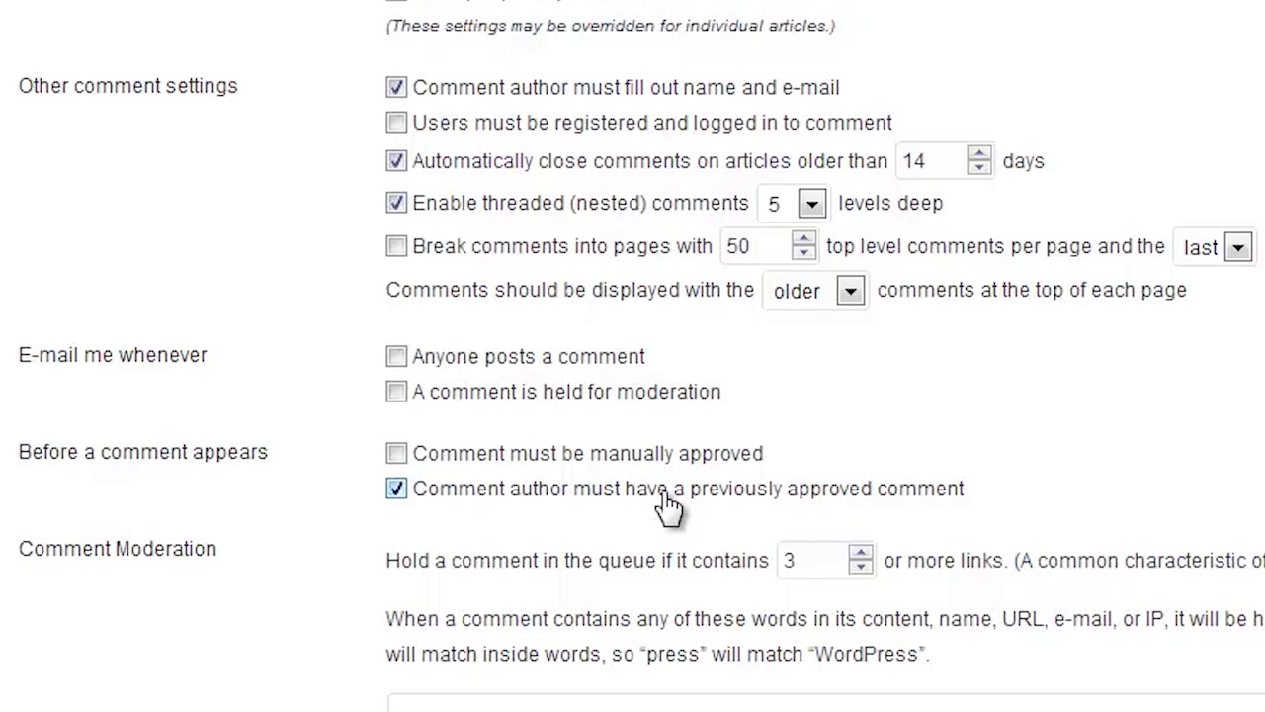
scroll("down", 3)
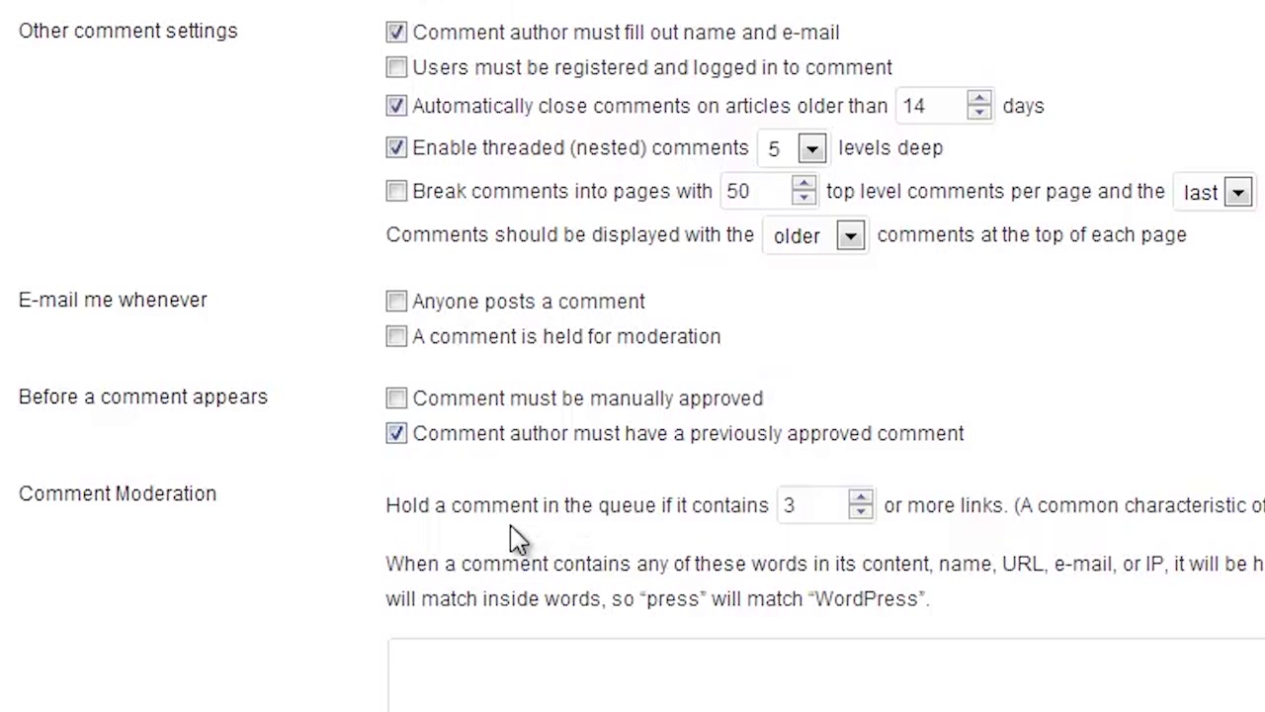
mouse_move(575, 510)
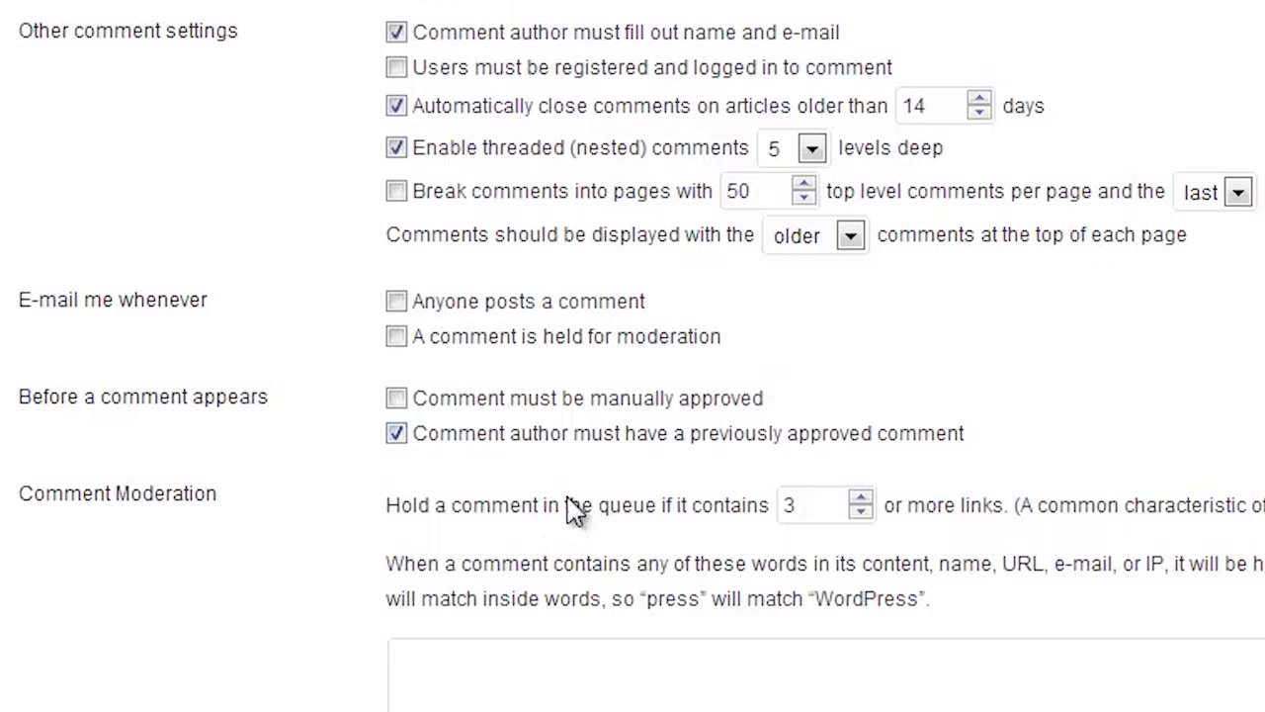
mouse_move(518, 498)
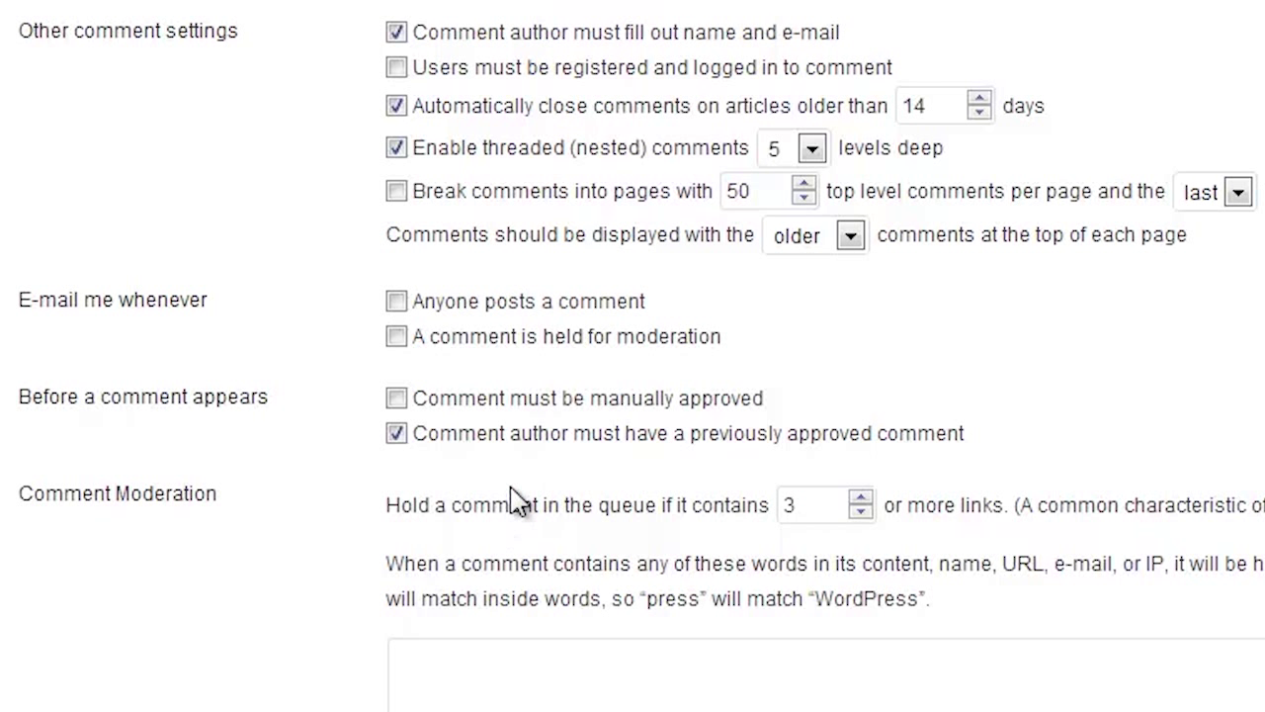
mouse_move(1000, 512)
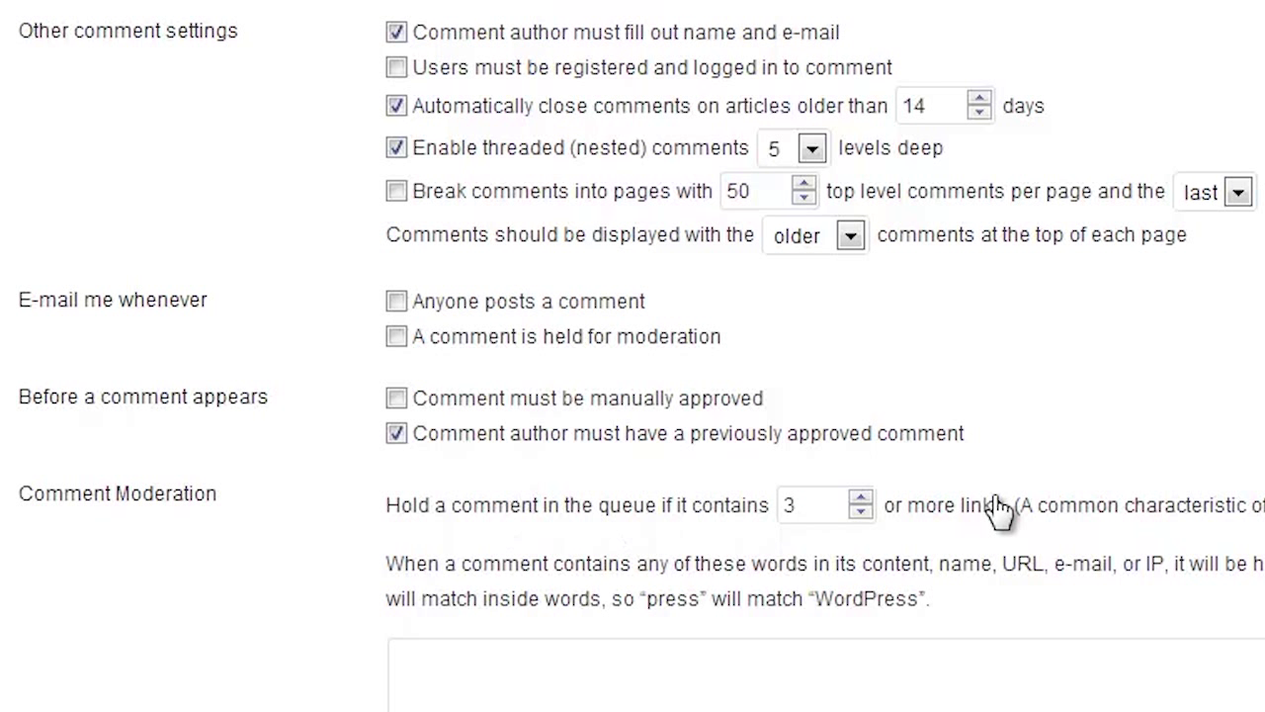
mouse_move(979, 533)
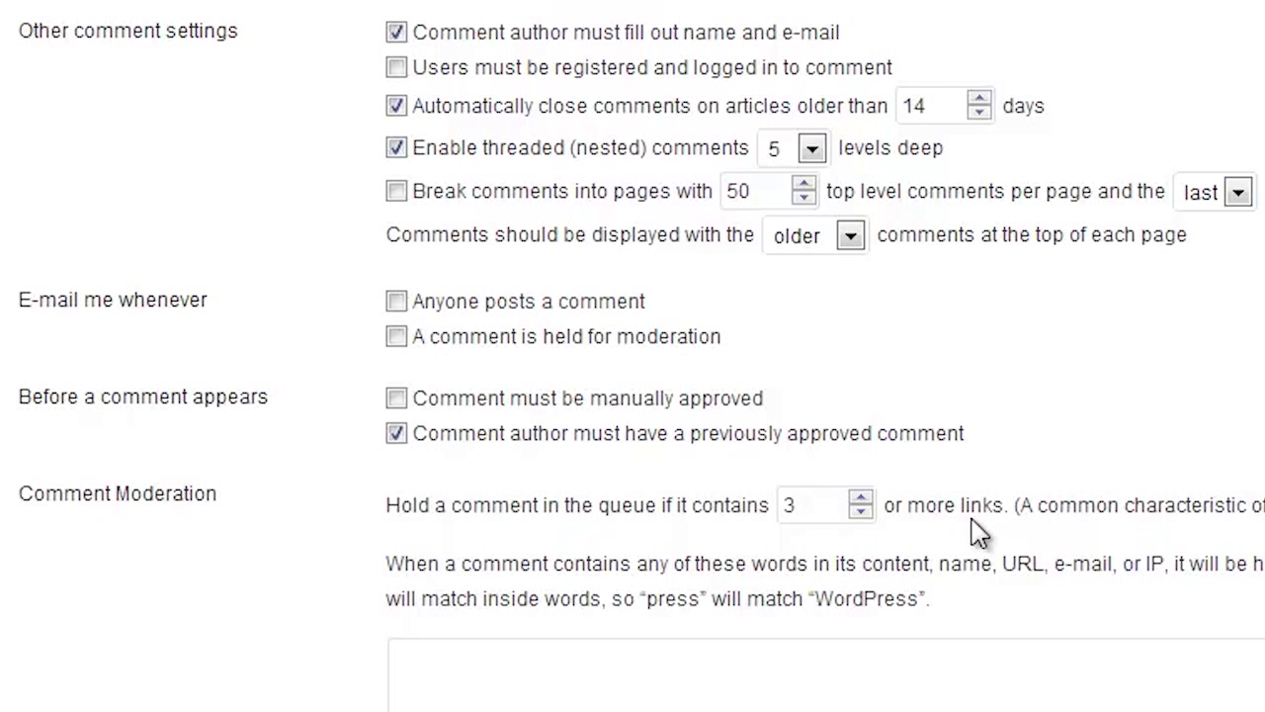
mouse_move(877, 526)
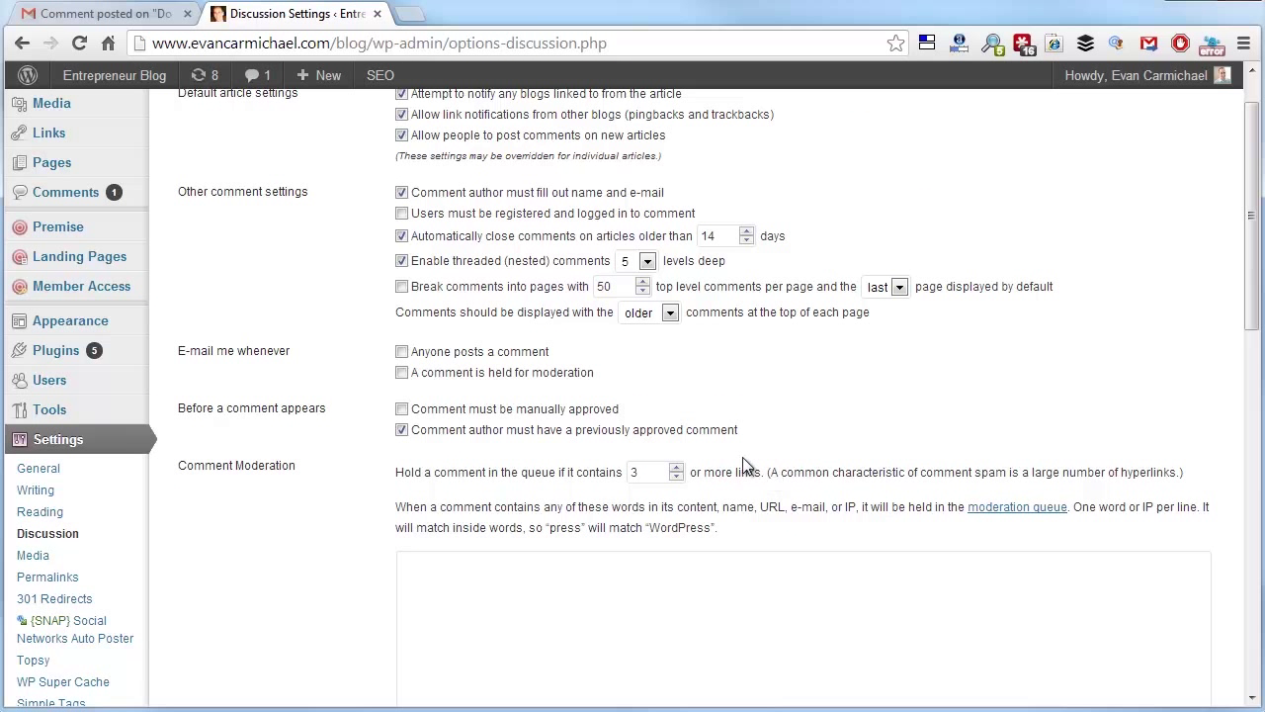
mouse_move(498, 395)
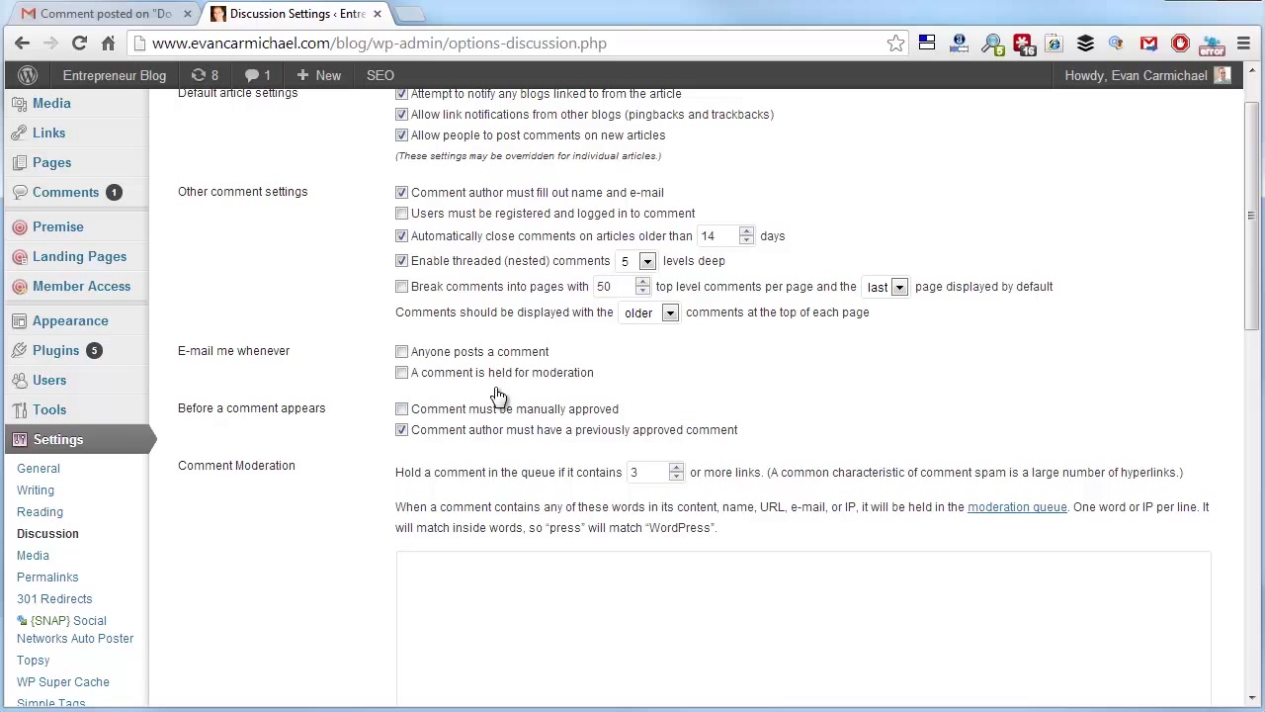
mouse_move(340, 340)
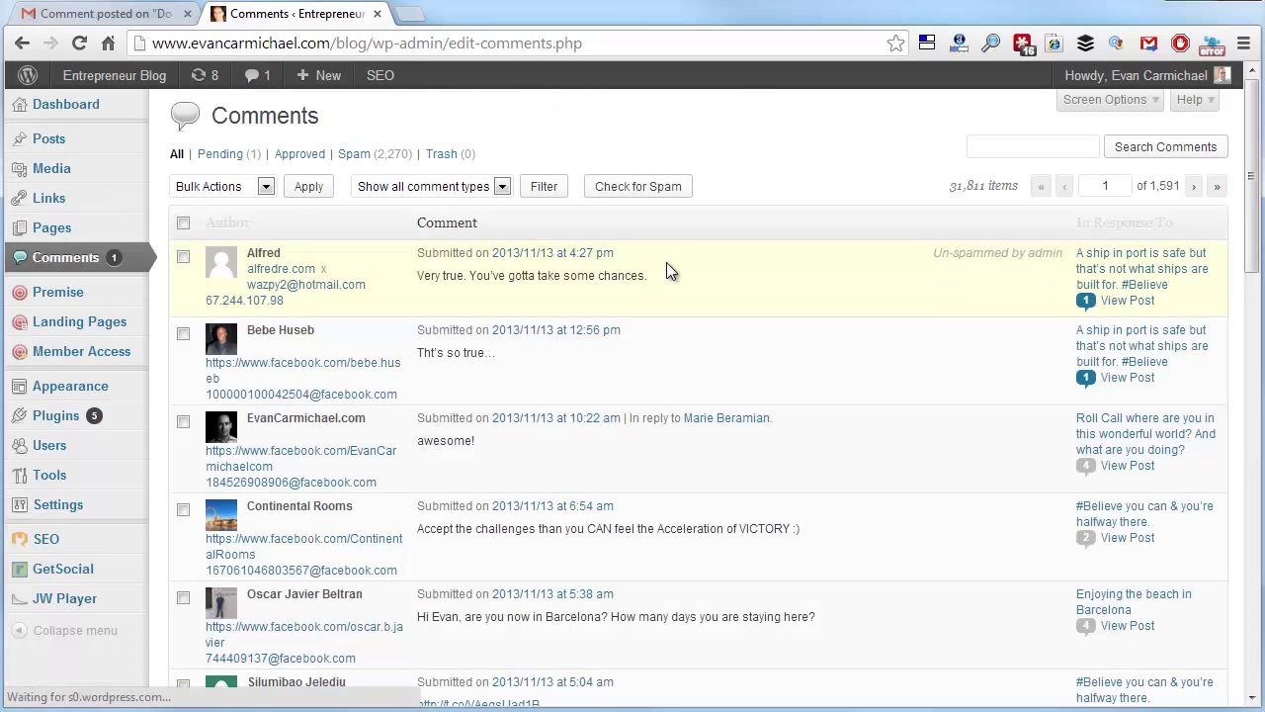
mouse_move(660, 241)
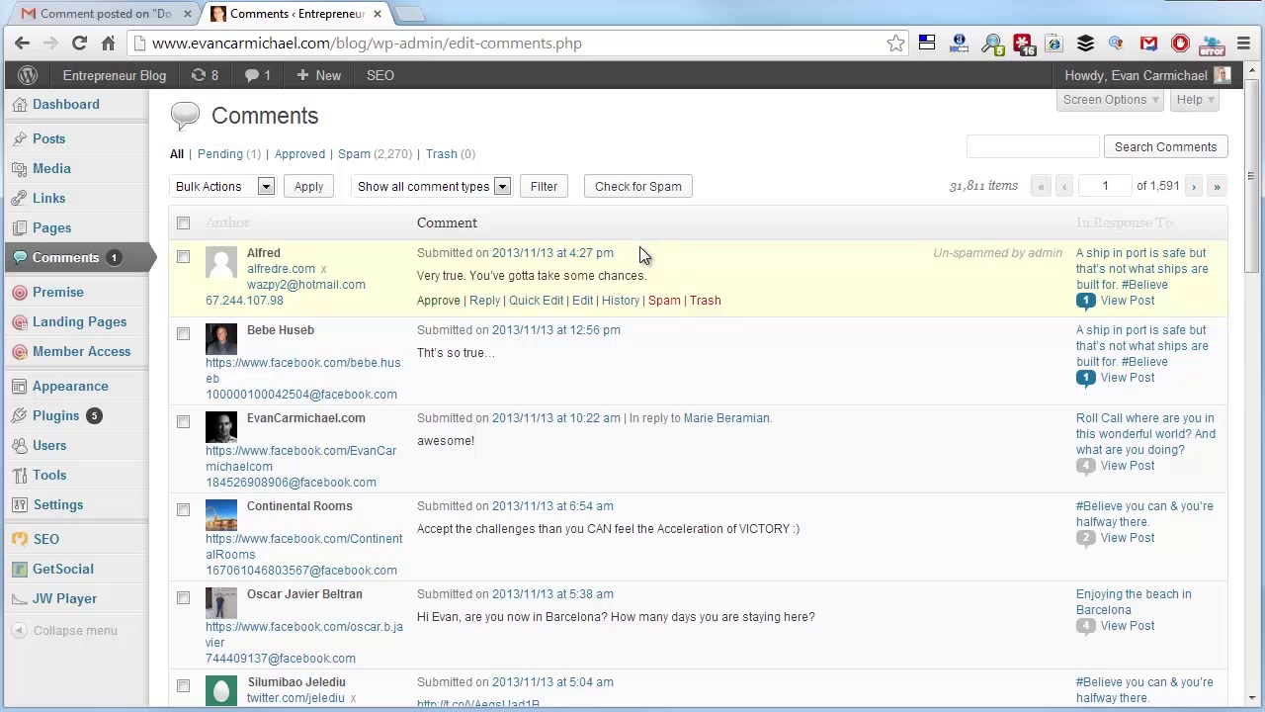
mouse_move(751, 209)
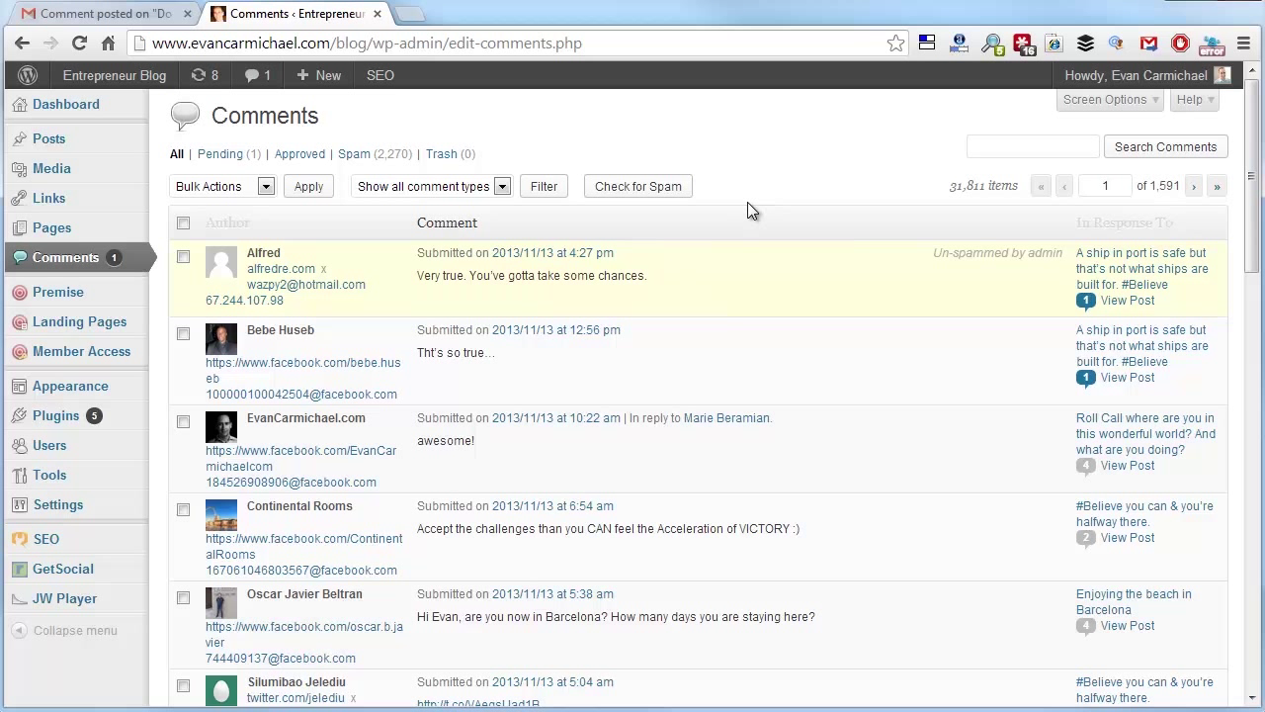
mouse_move(716, 226)
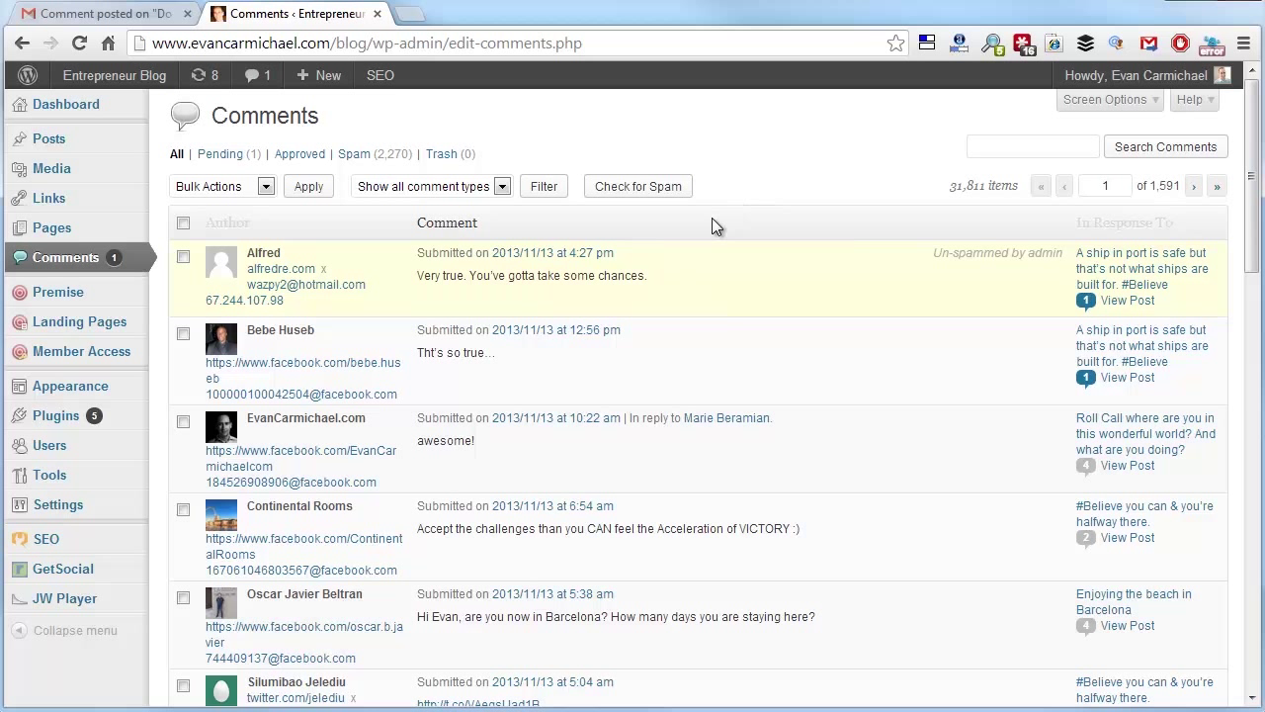
mouse_move(680, 245)
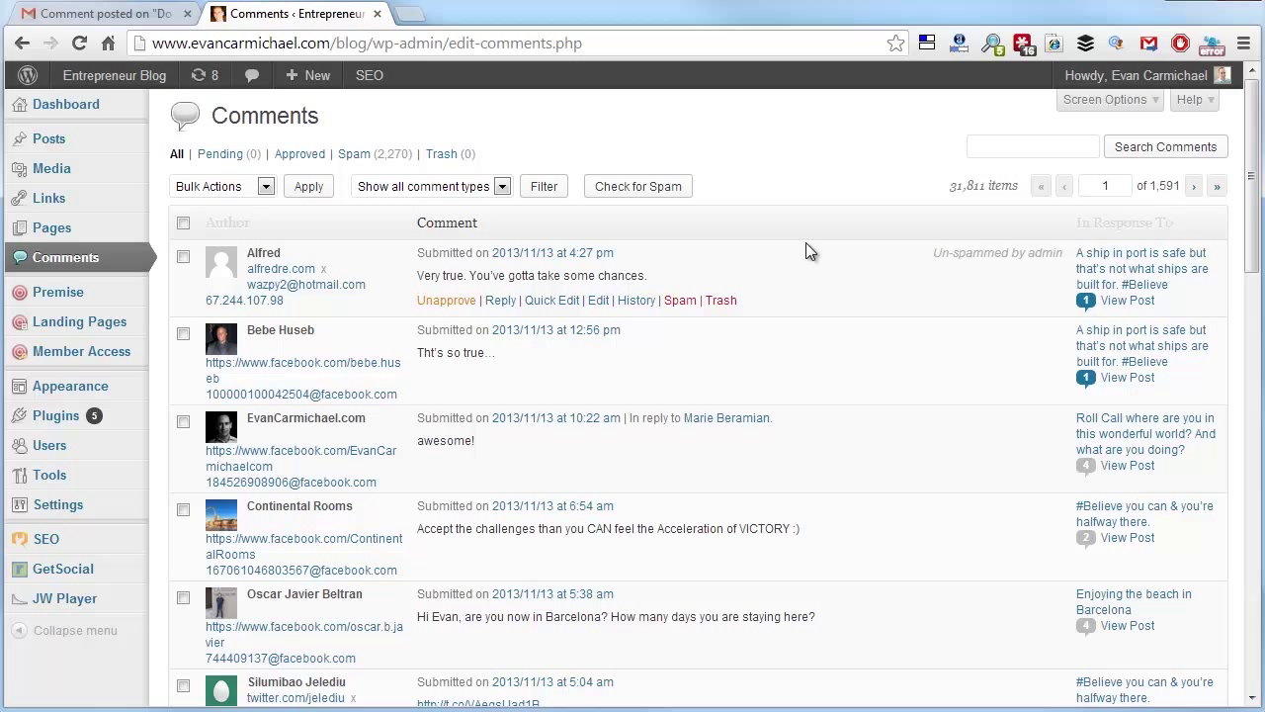
mouse_move(743, 253)
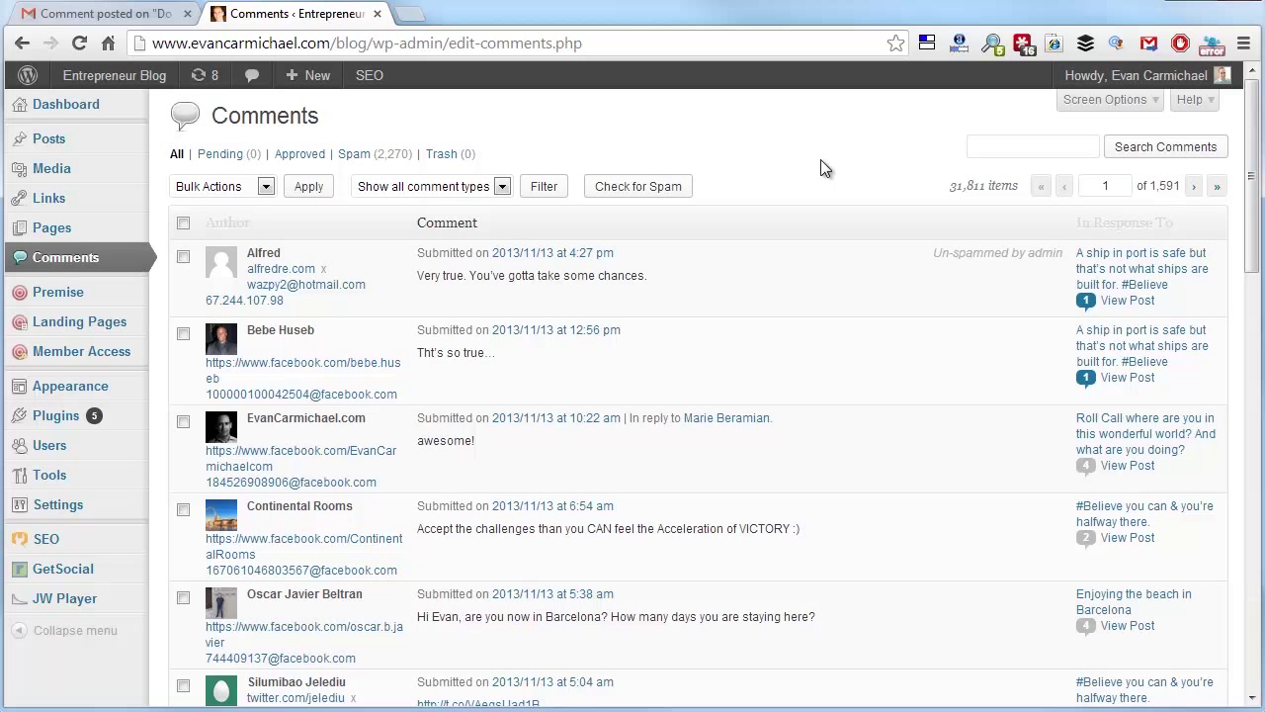
mouse_move(67, 103)
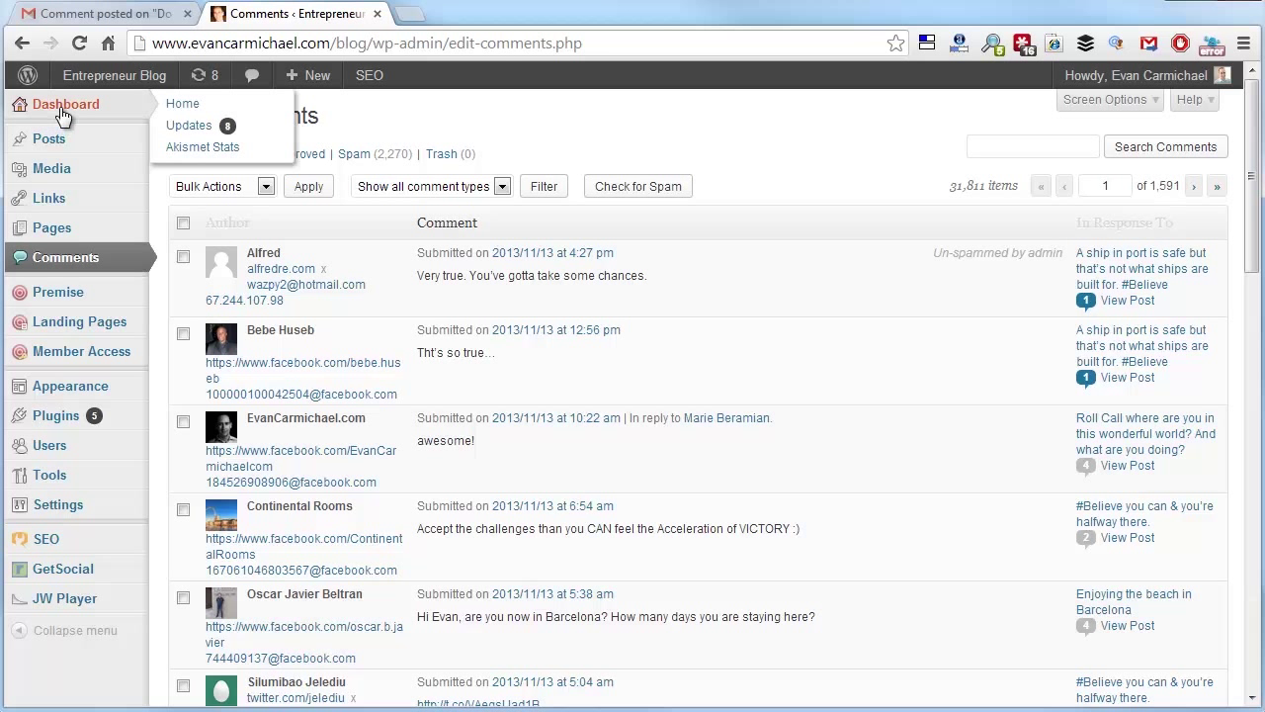
Show the dashboard stats and highlight Akismet's 432,160 blocked spam comments.
left_click(182, 103)
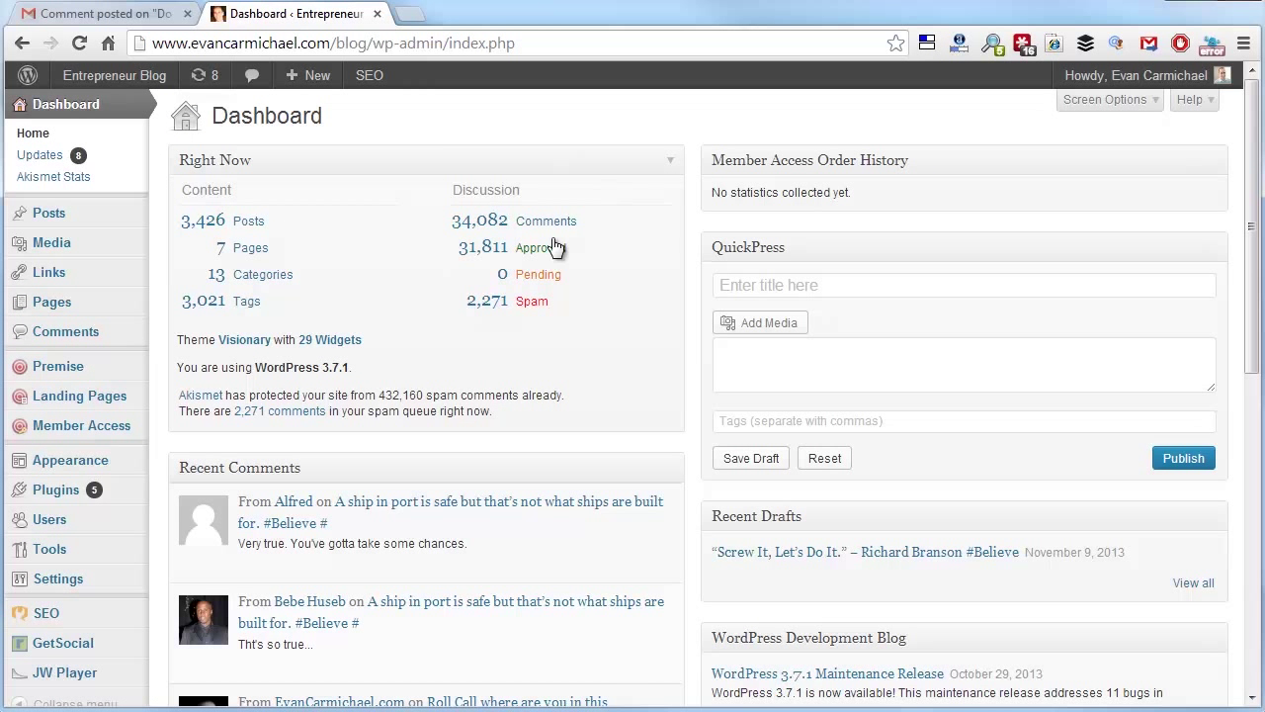
mouse_move(478, 281)
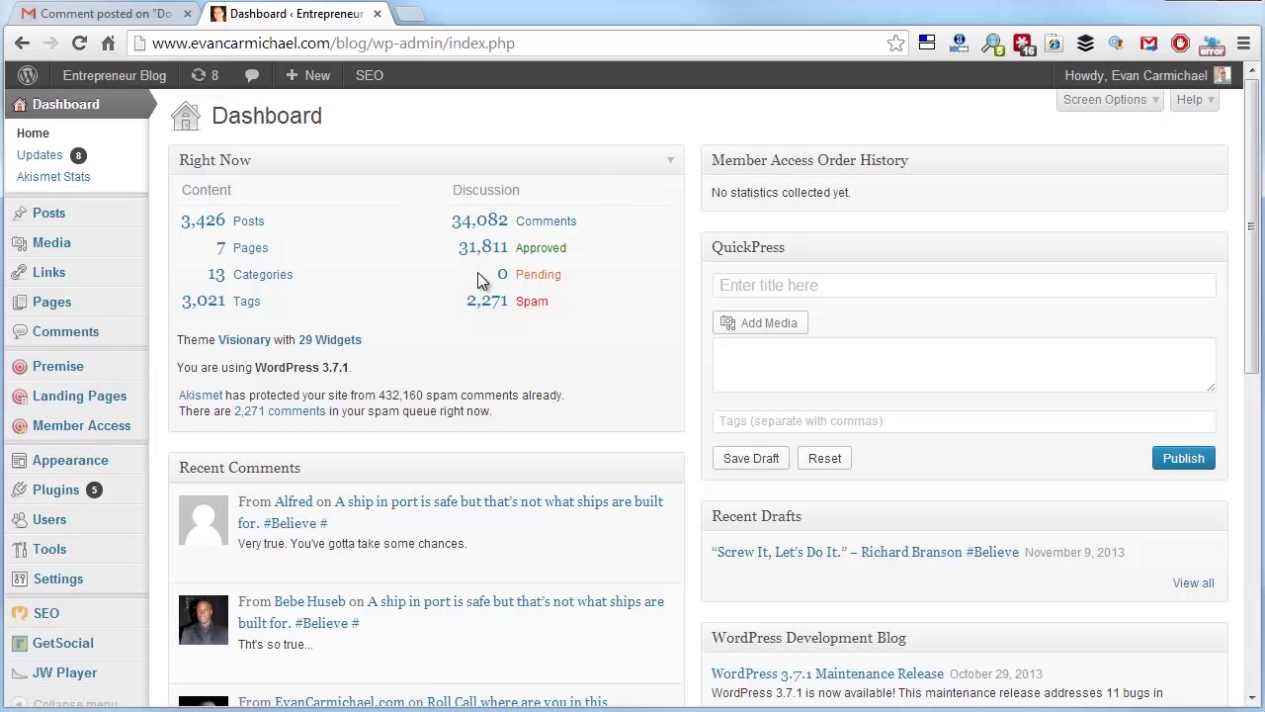
mouse_move(453, 284)
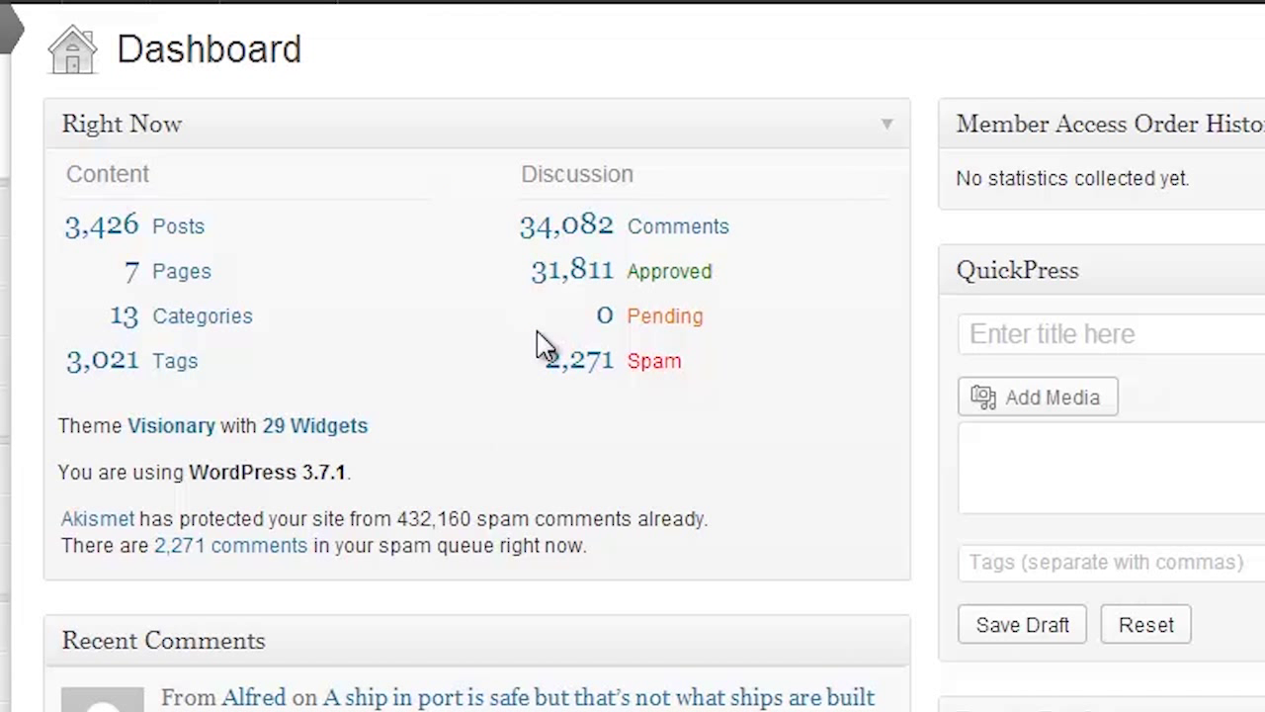
mouse_move(458, 534)
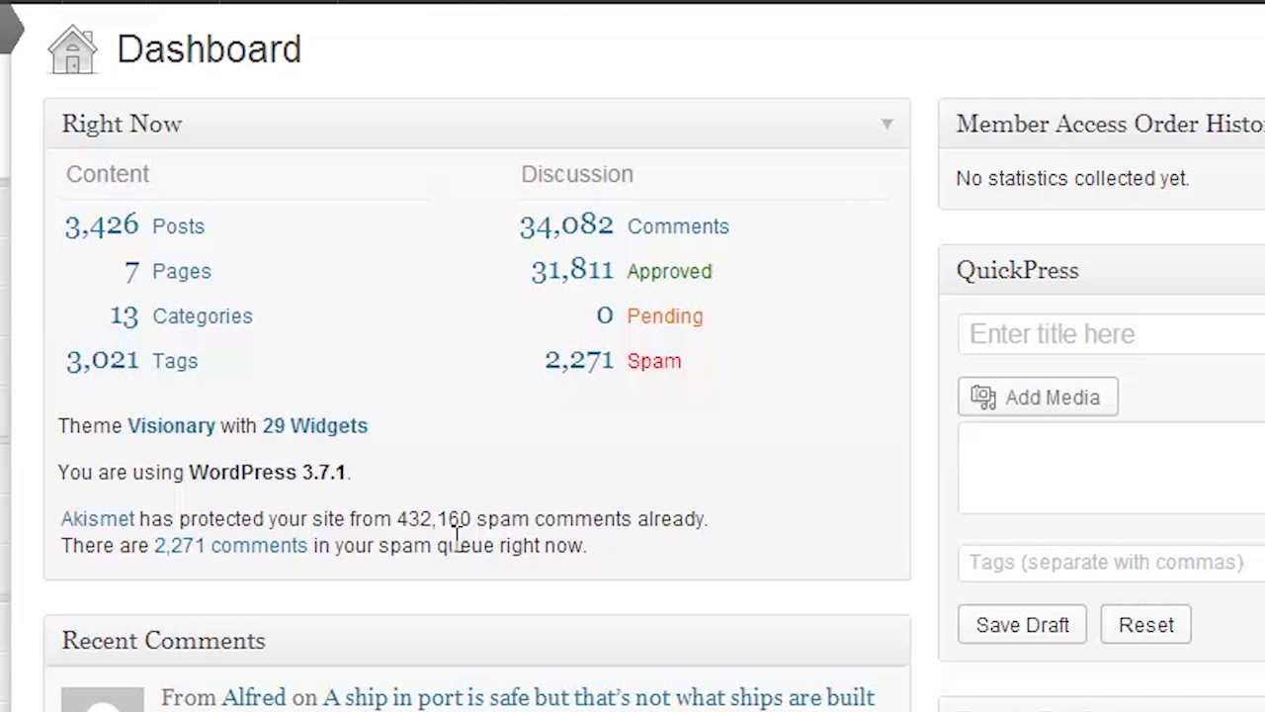
mouse_move(415, 518)
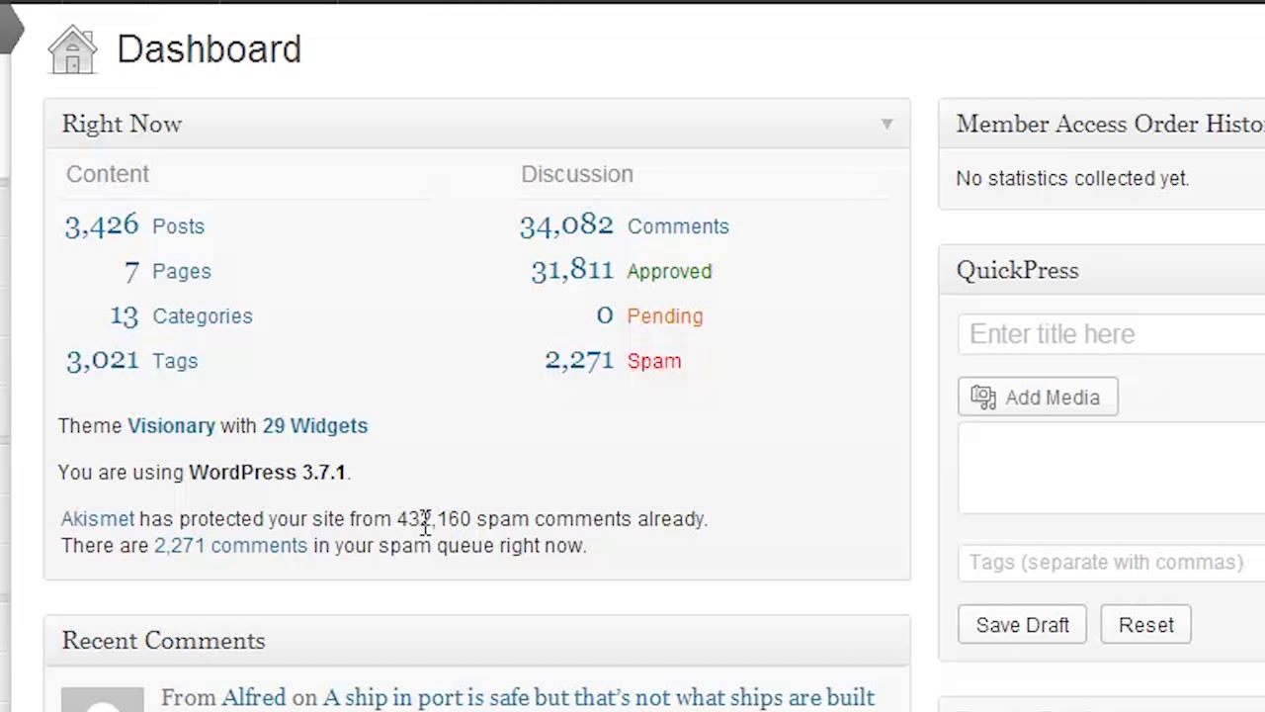
double_click(433, 517)
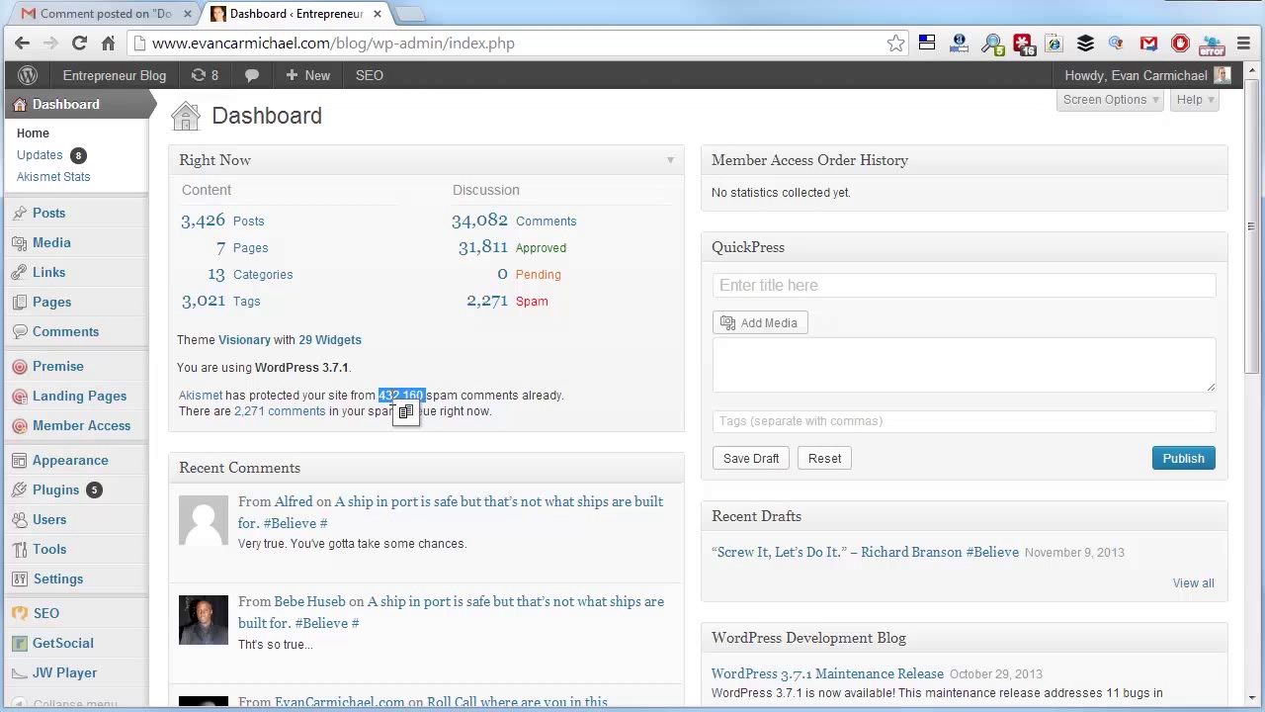
mouse_move(486, 391)
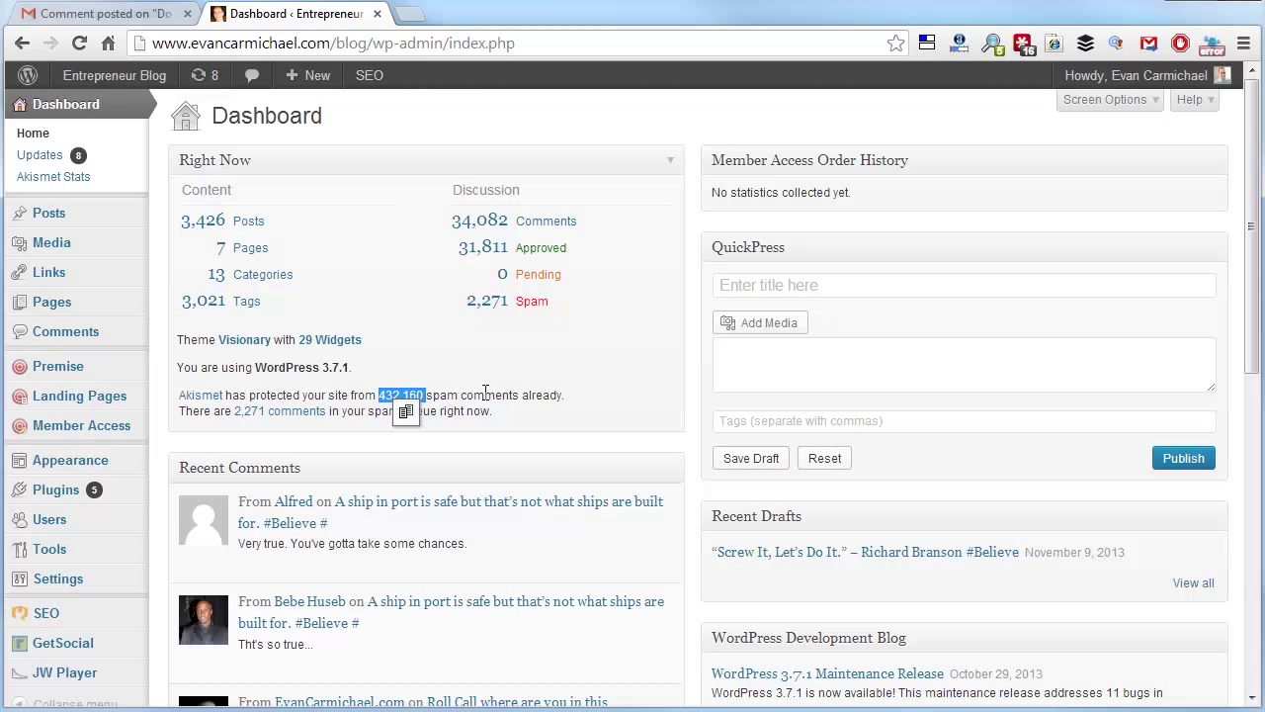
mouse_move(465, 376)
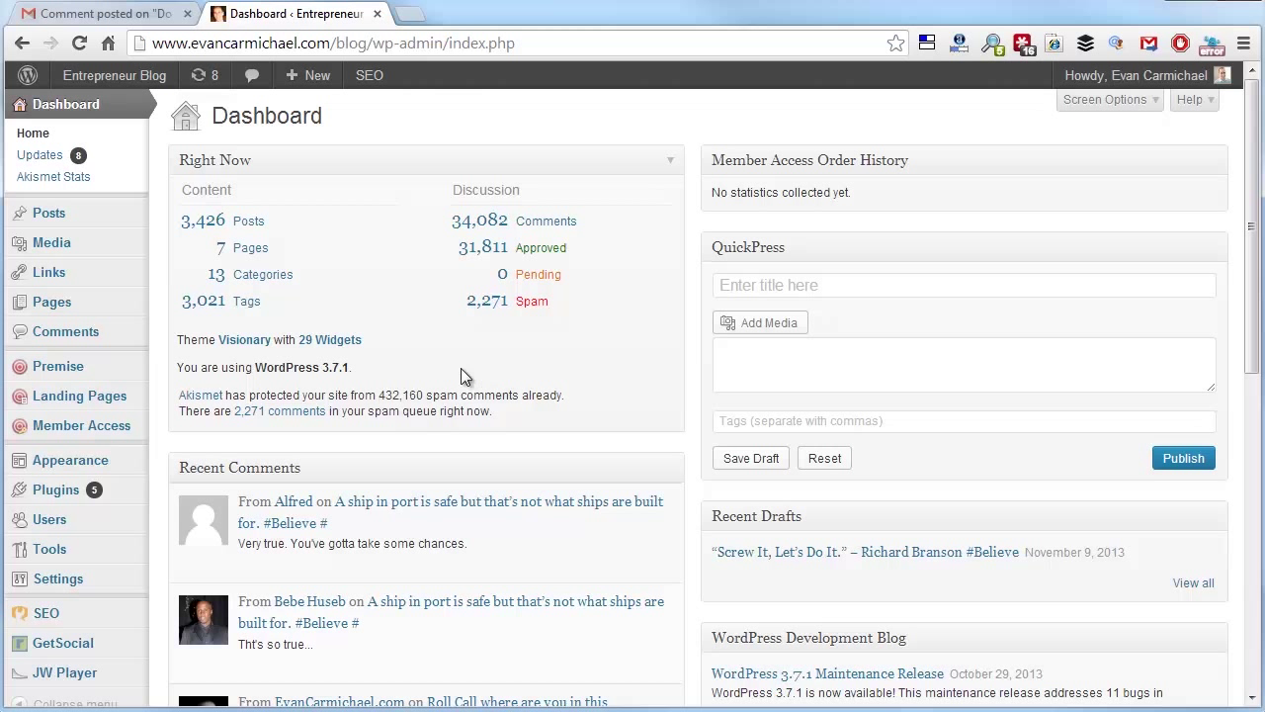
mouse_move(385, 281)
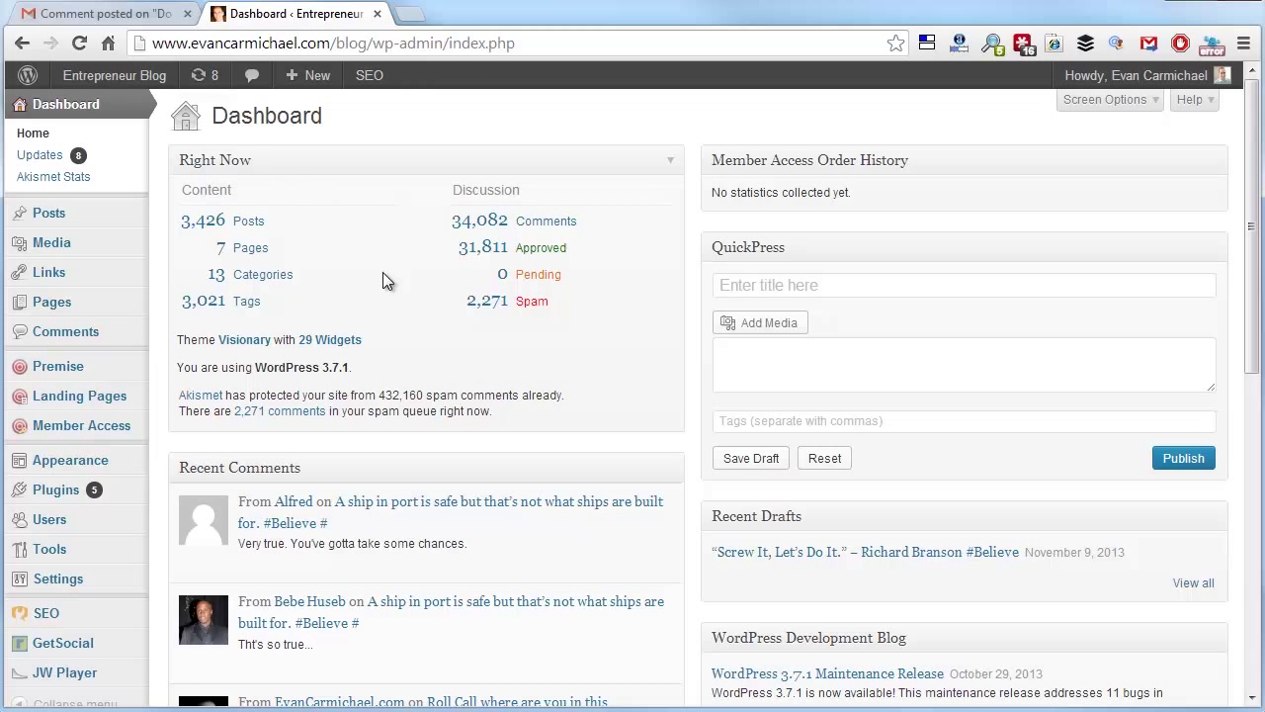
Return to the Gmail notification asking how to stop WordPress blog spam.
left_click(95, 12)
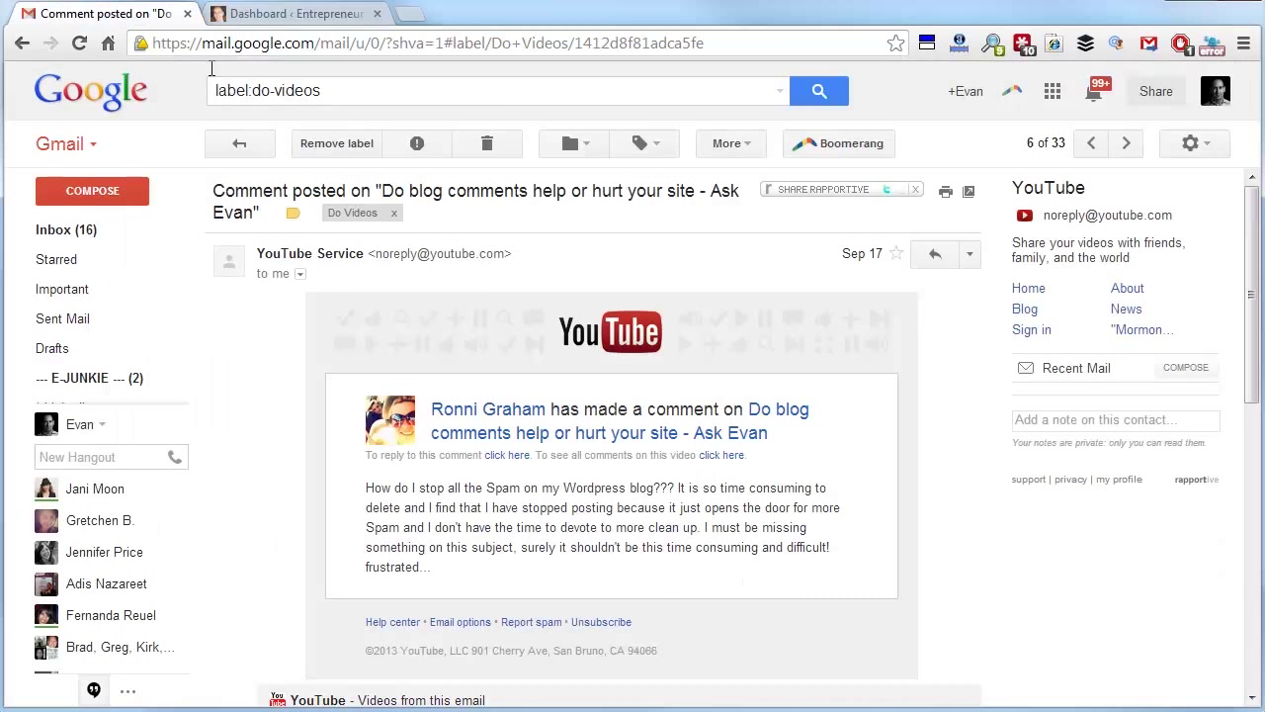
mouse_move(617, 506)
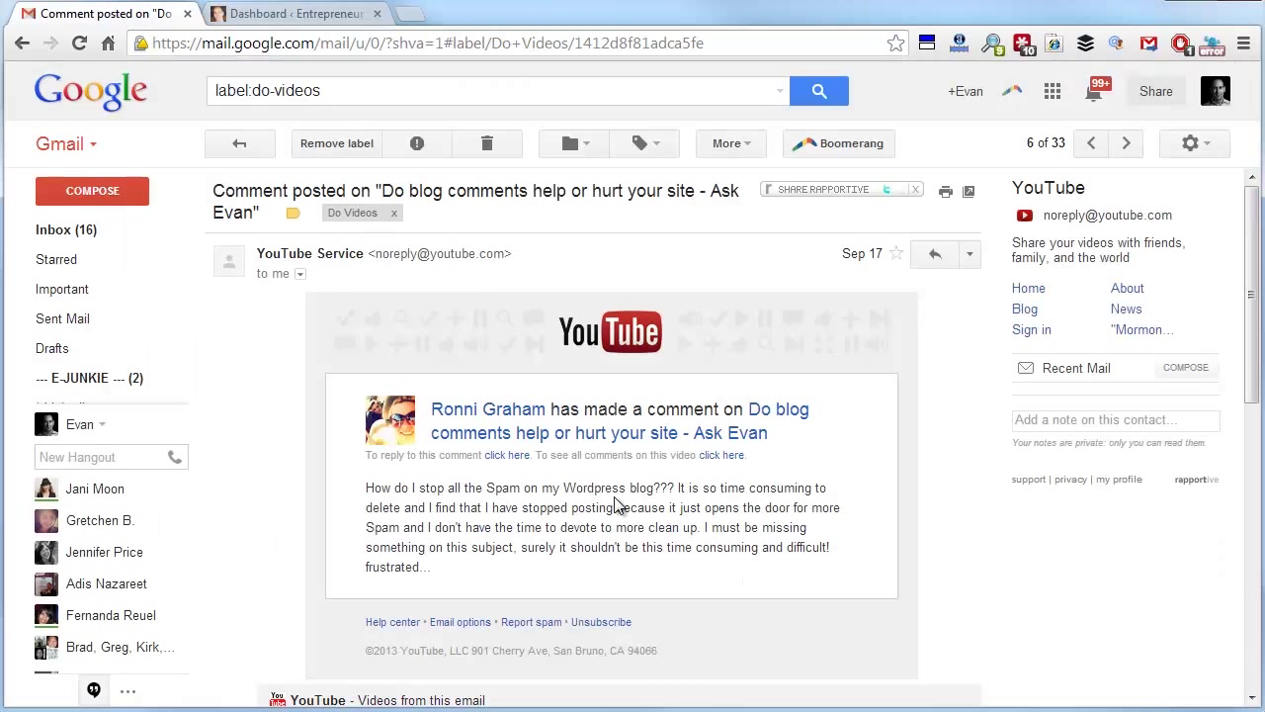